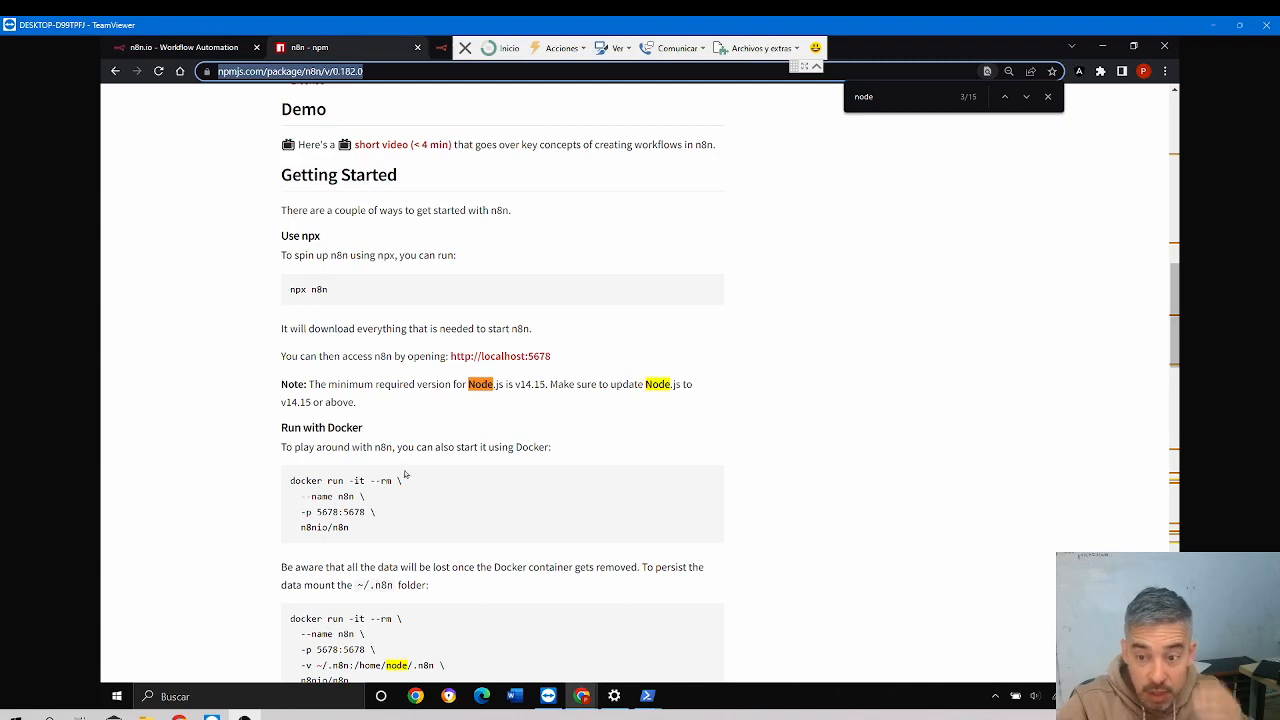
{"action": "mouse_move", "coordinate": [500, 421]}
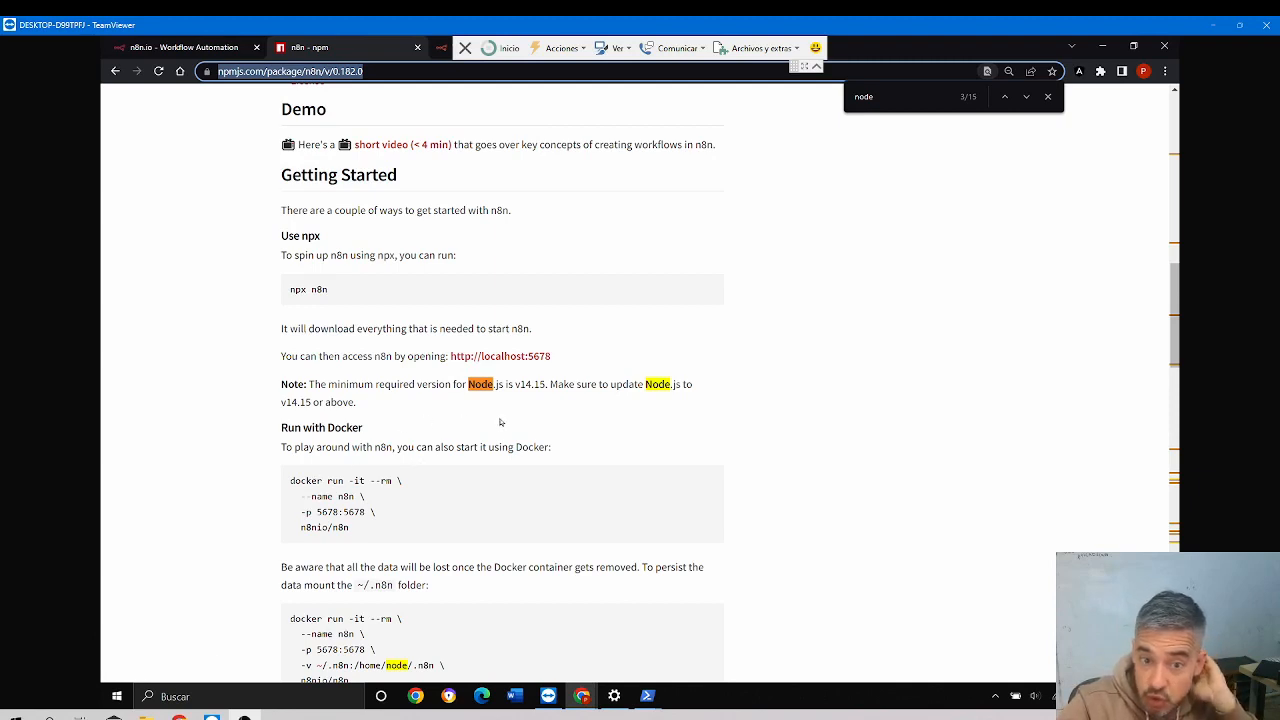
{"action": "mouse_move", "coordinate": [380, 402]}
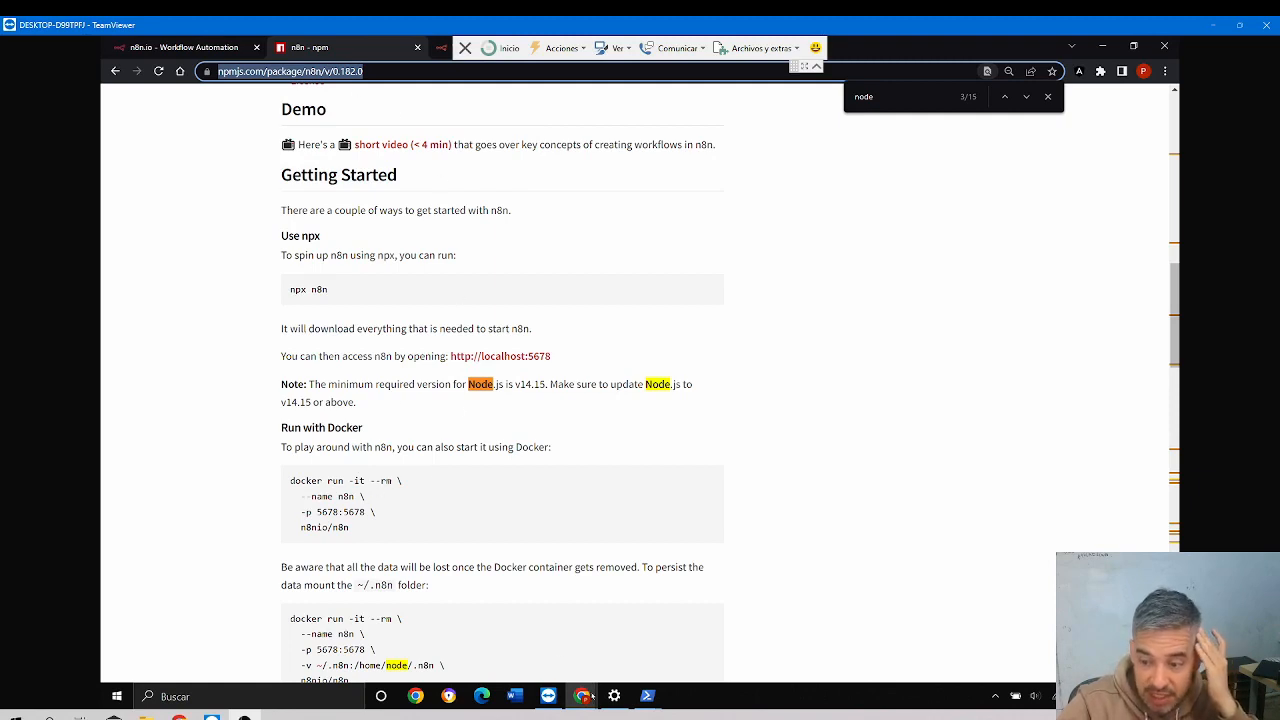
Return to the n8n package page on npmjs.com and show its list of published versions
{"action": "left_click", "coordinate": [647, 696]}
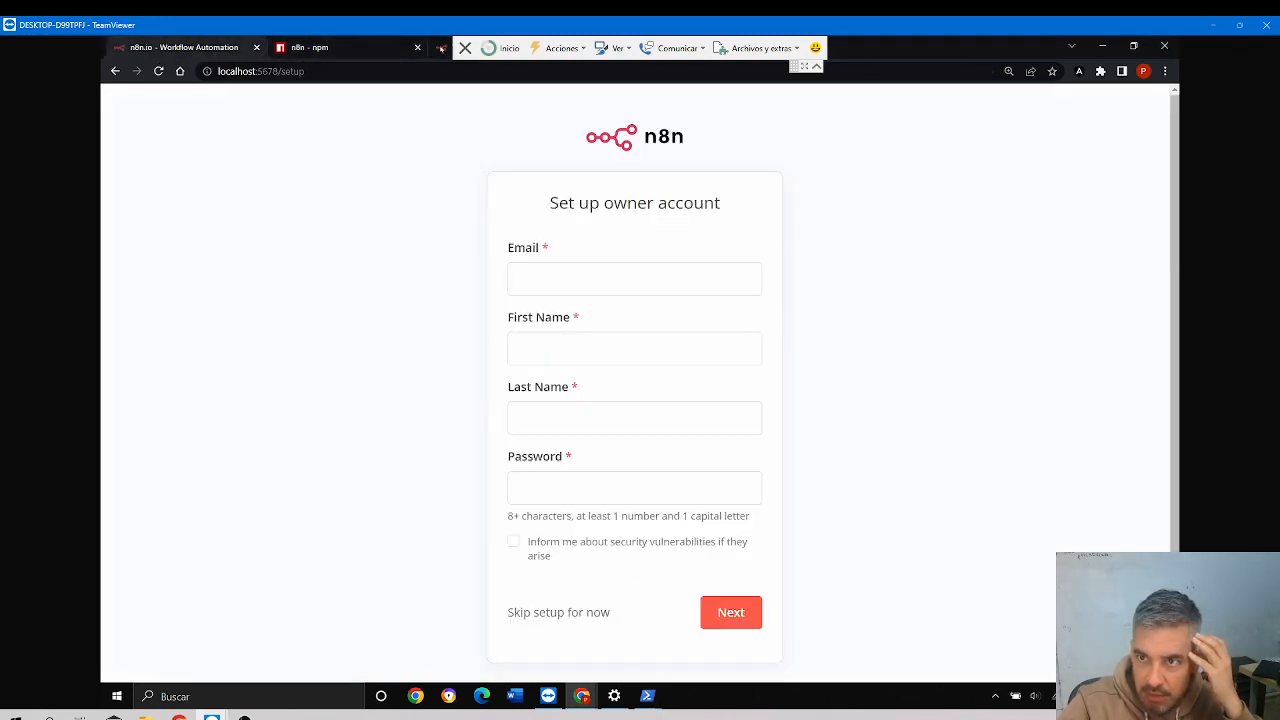
{"action": "left_click", "coordinate": [310, 47]}
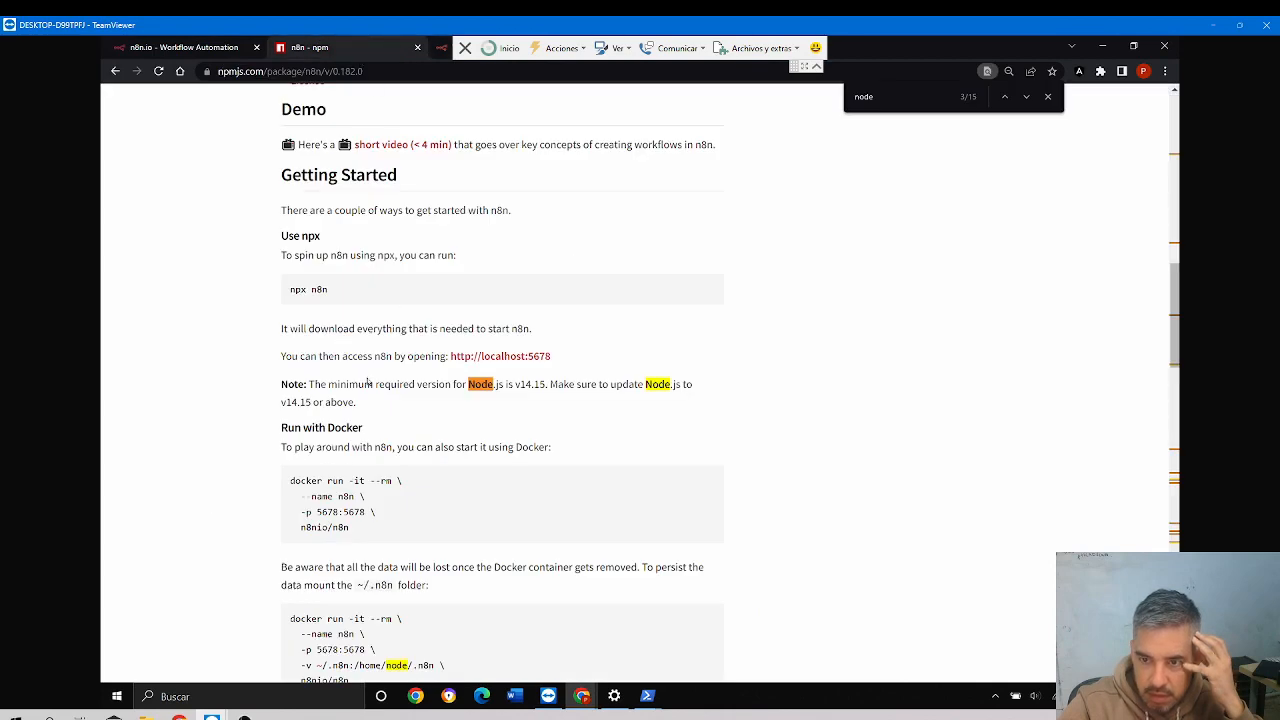
{"action": "left_click", "coordinate": [918, 264]}
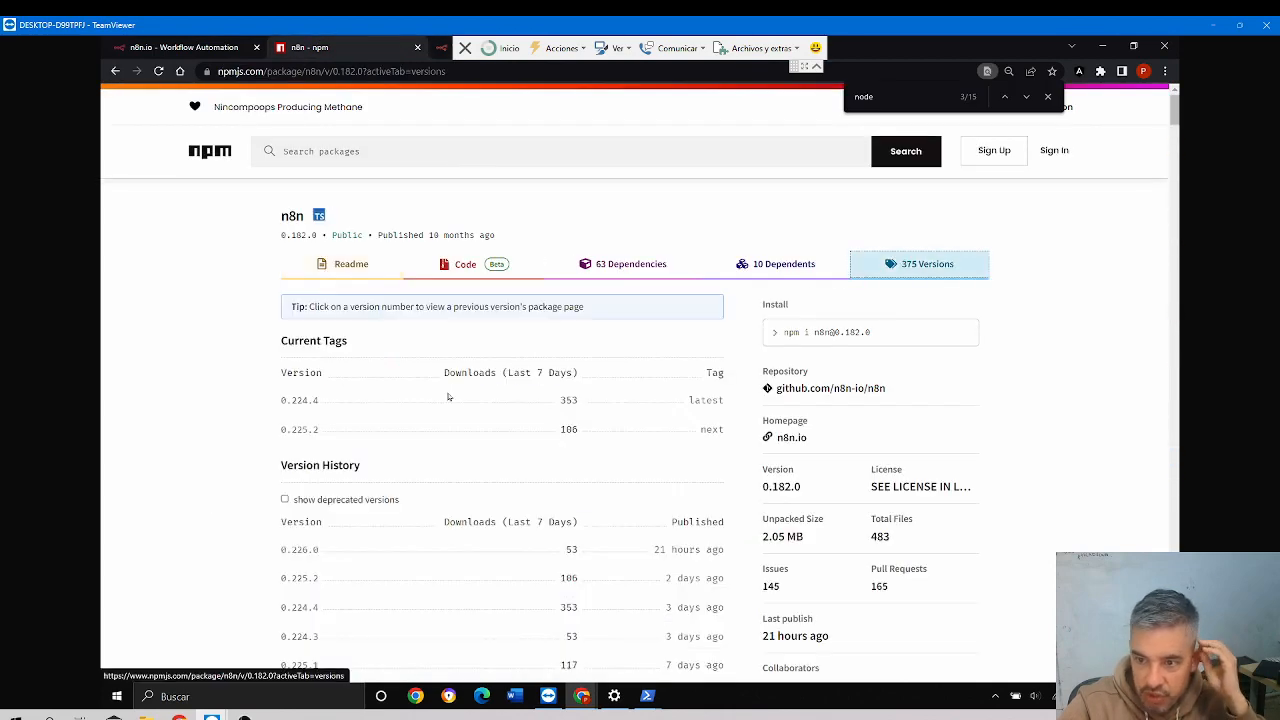
Browse the Version History list to reach version 0.185.0
{"action": "scroll", "scroll_direction": "down", "scroll_amount": 3}
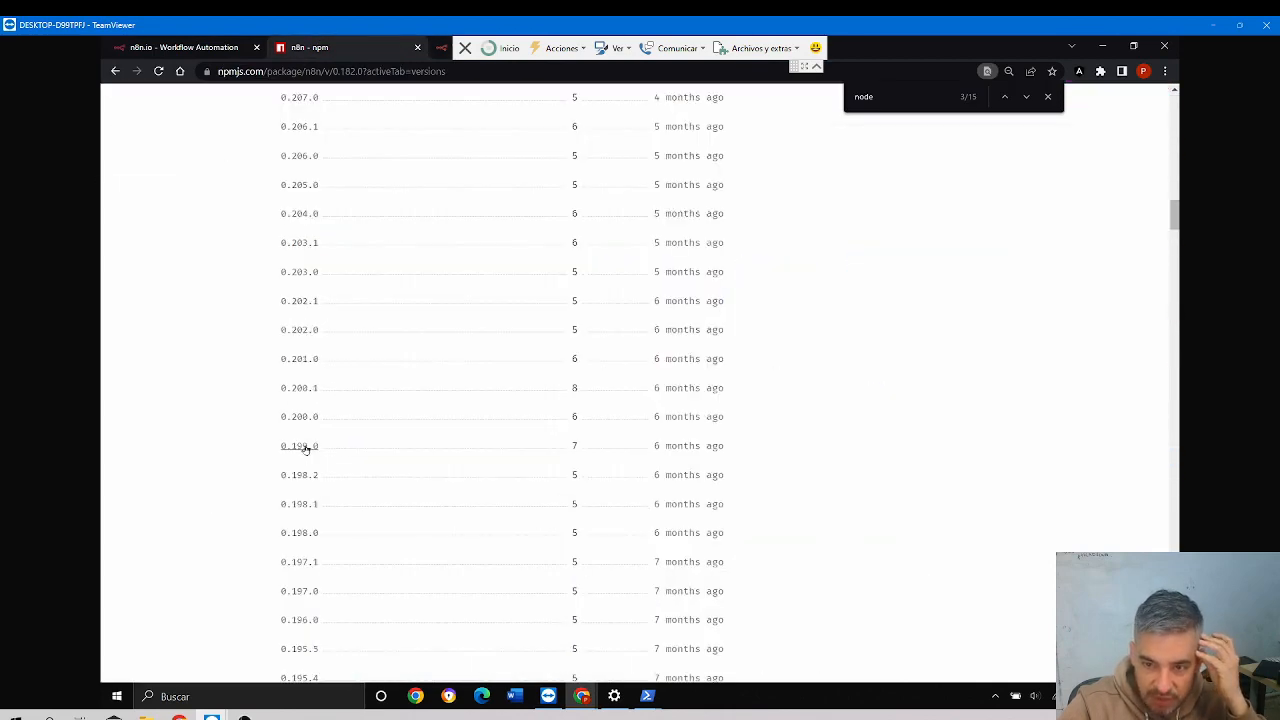
{"action": "scroll", "scroll_direction": "down", "scroll_amount": 3}
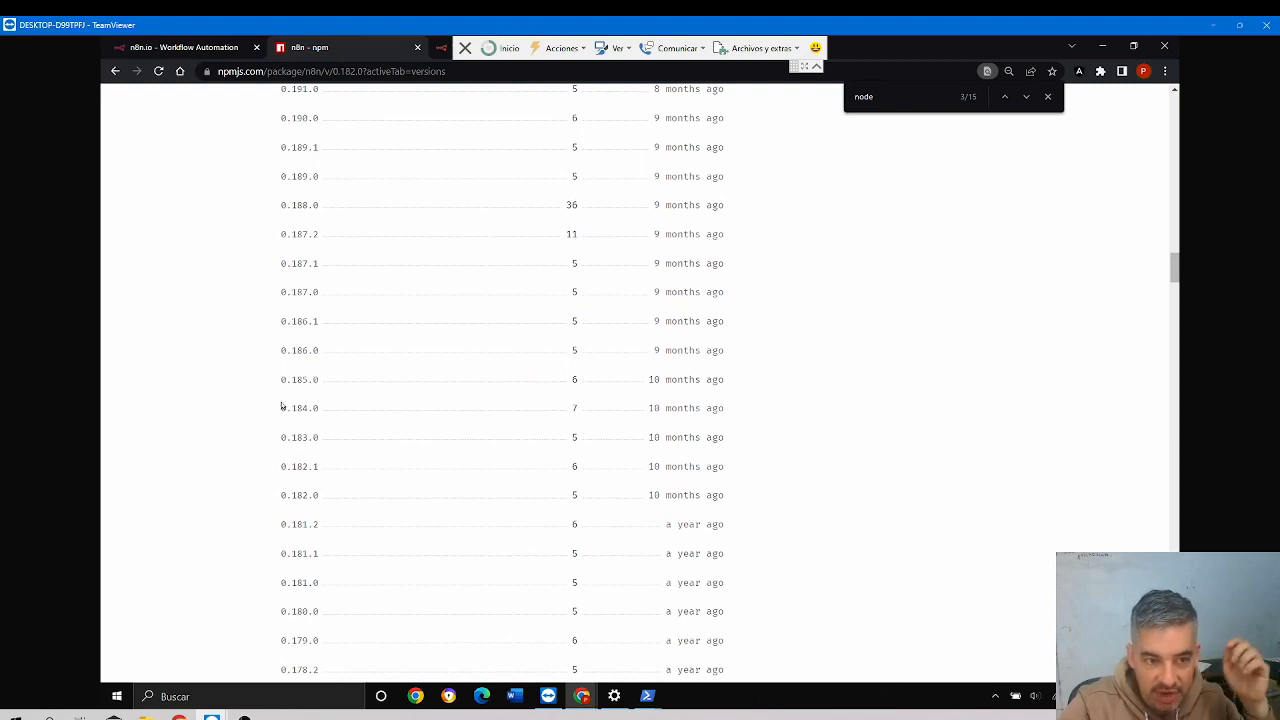
{"action": "mouse_move", "coordinate": [410, 322]}
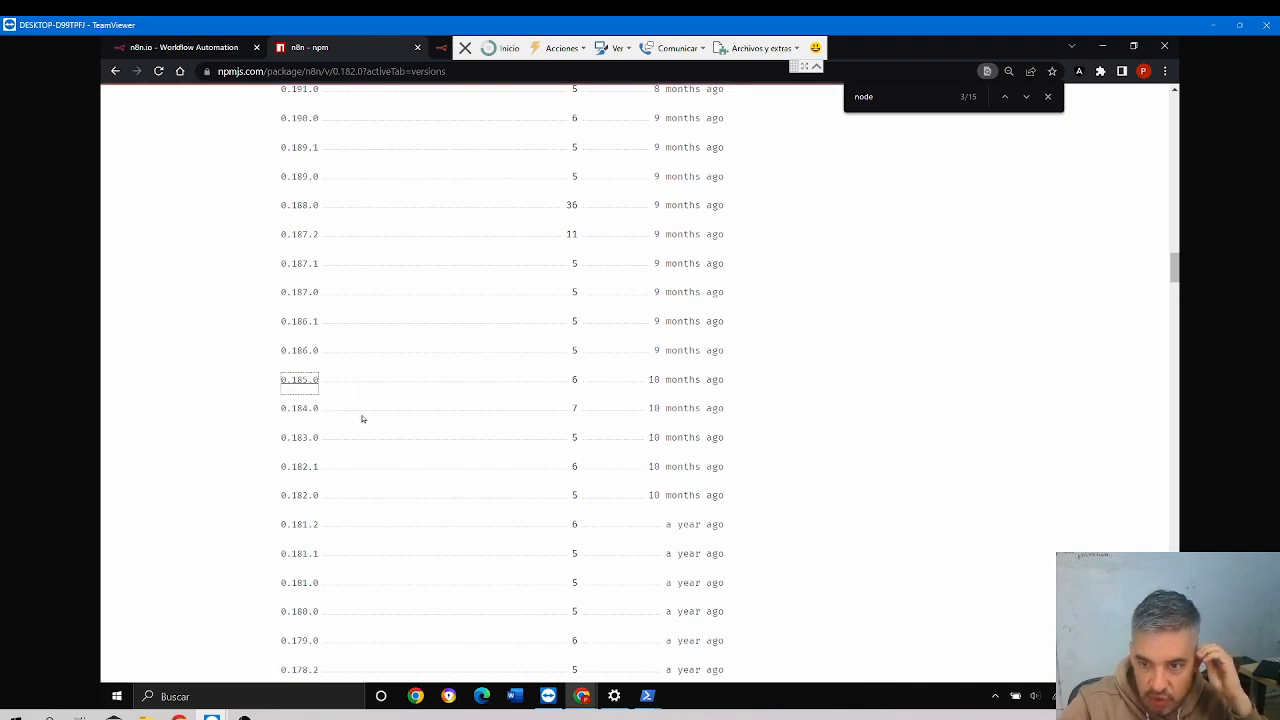
{"action": "scroll", "scroll_direction": "up", "scroll_amount": 3}
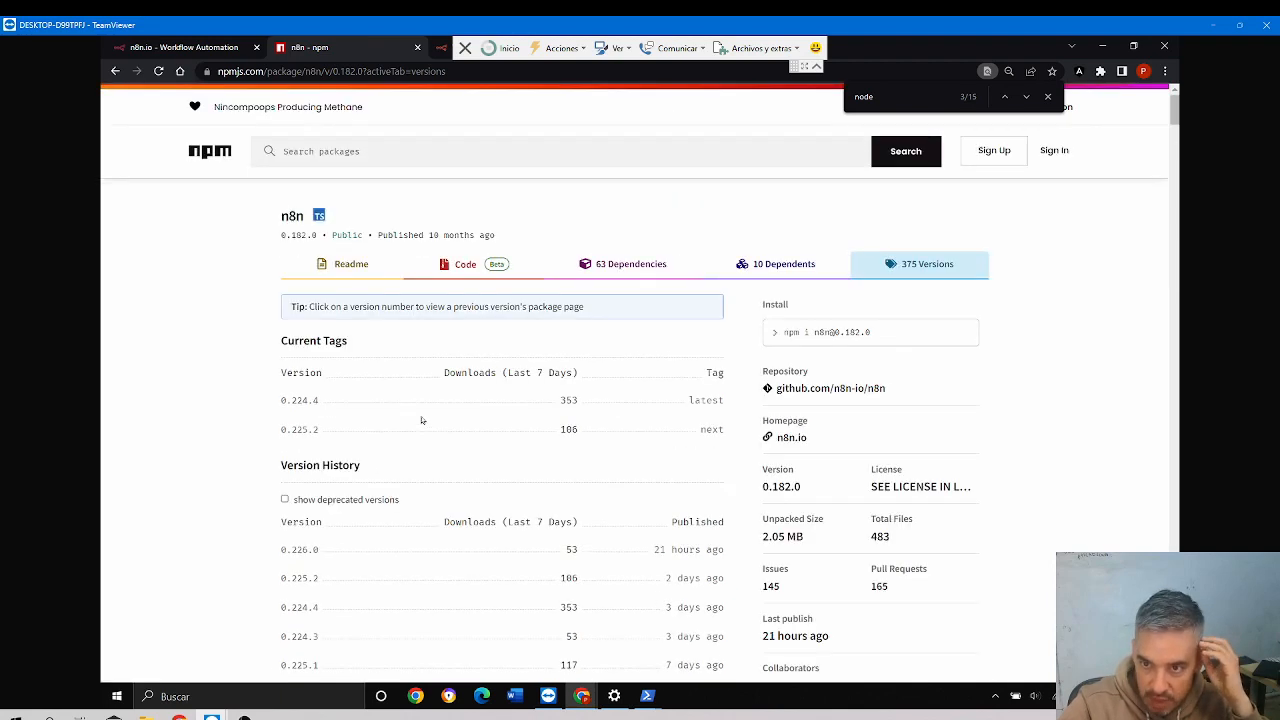
{"action": "scroll", "scroll_direction": "down", "scroll_amount": 3}
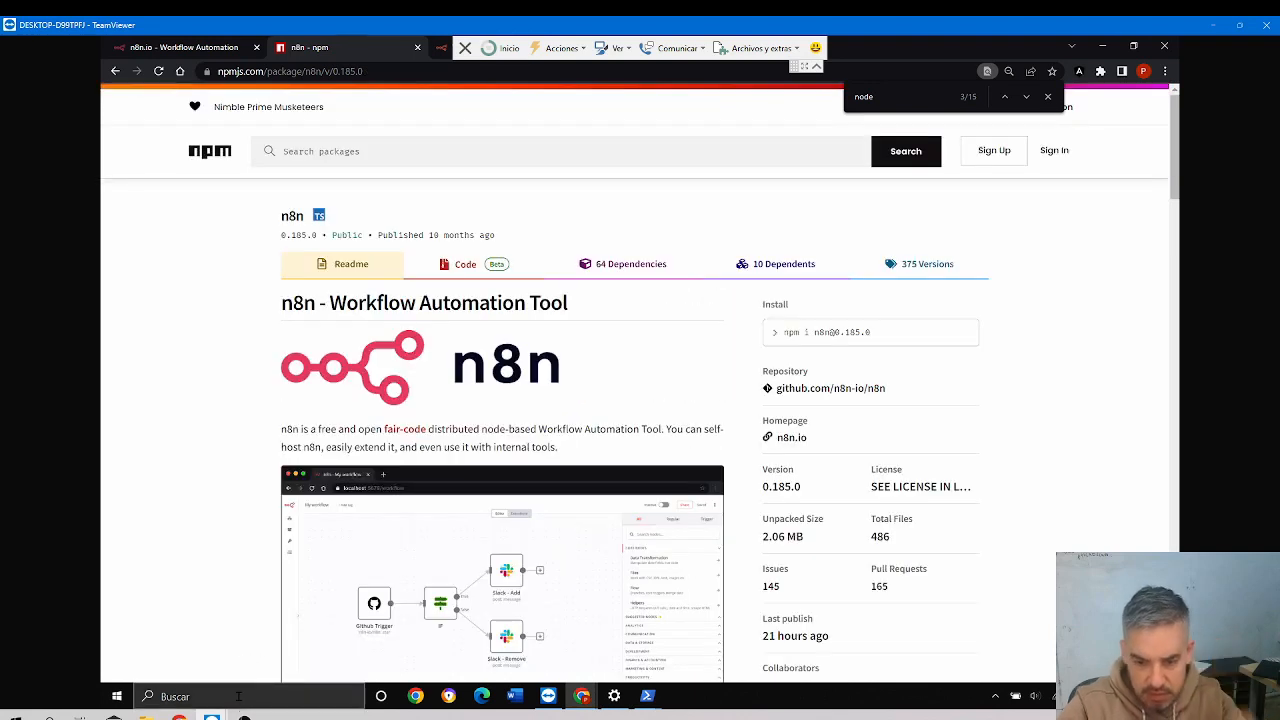
Launch PowerShell from the taskbar search and enlarge the console window
{"action": "type", "text": "terminal"}
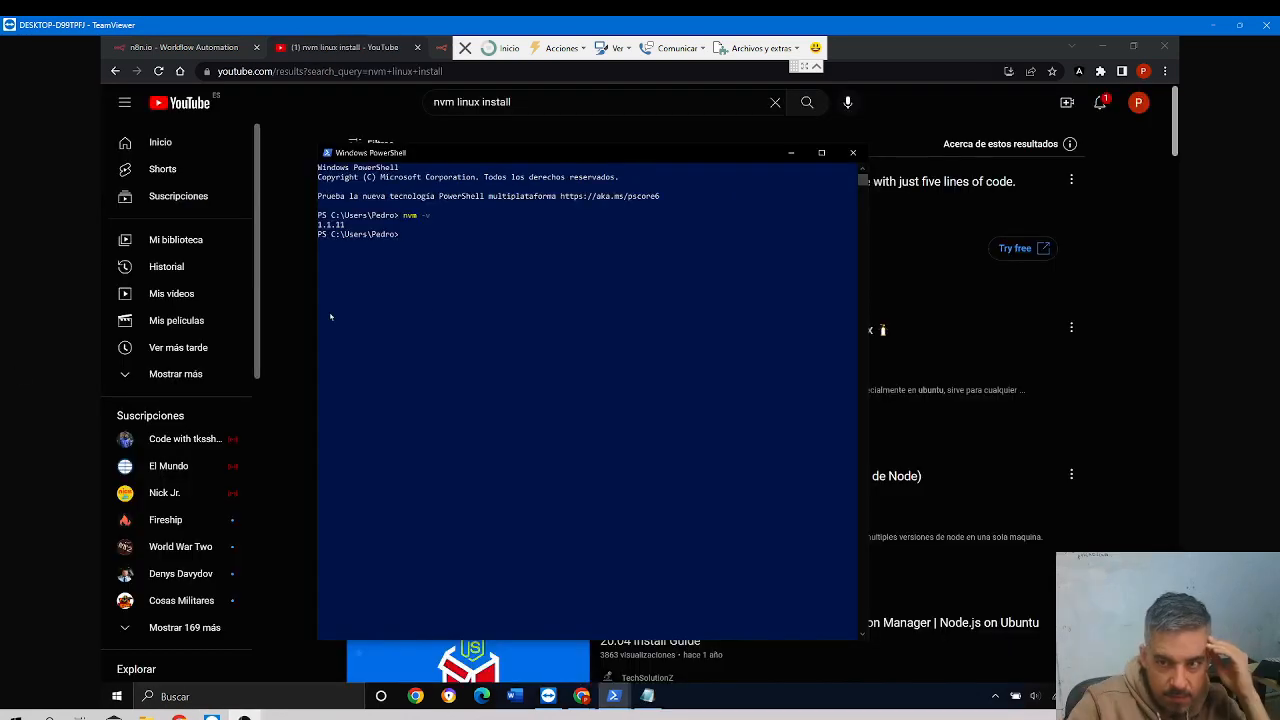
{"action": "right_click", "coordinate": [370, 152]}
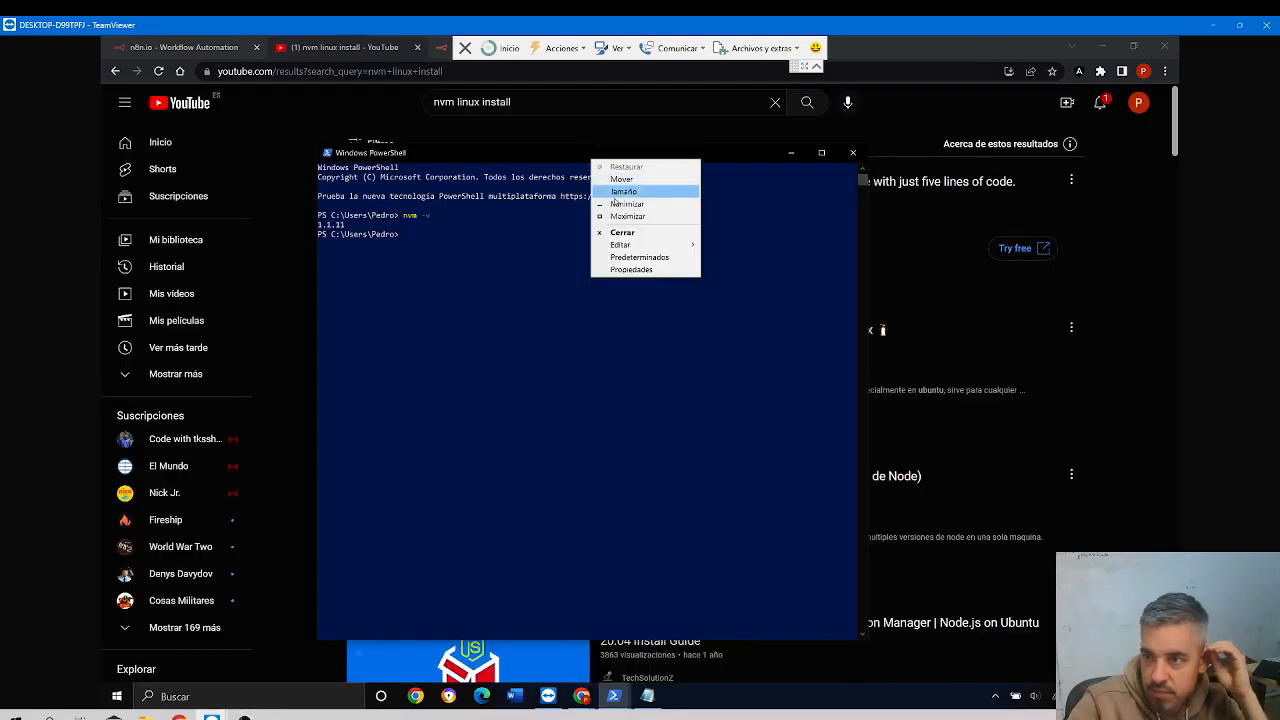
{"action": "mouse_move", "coordinate": [622, 179]}
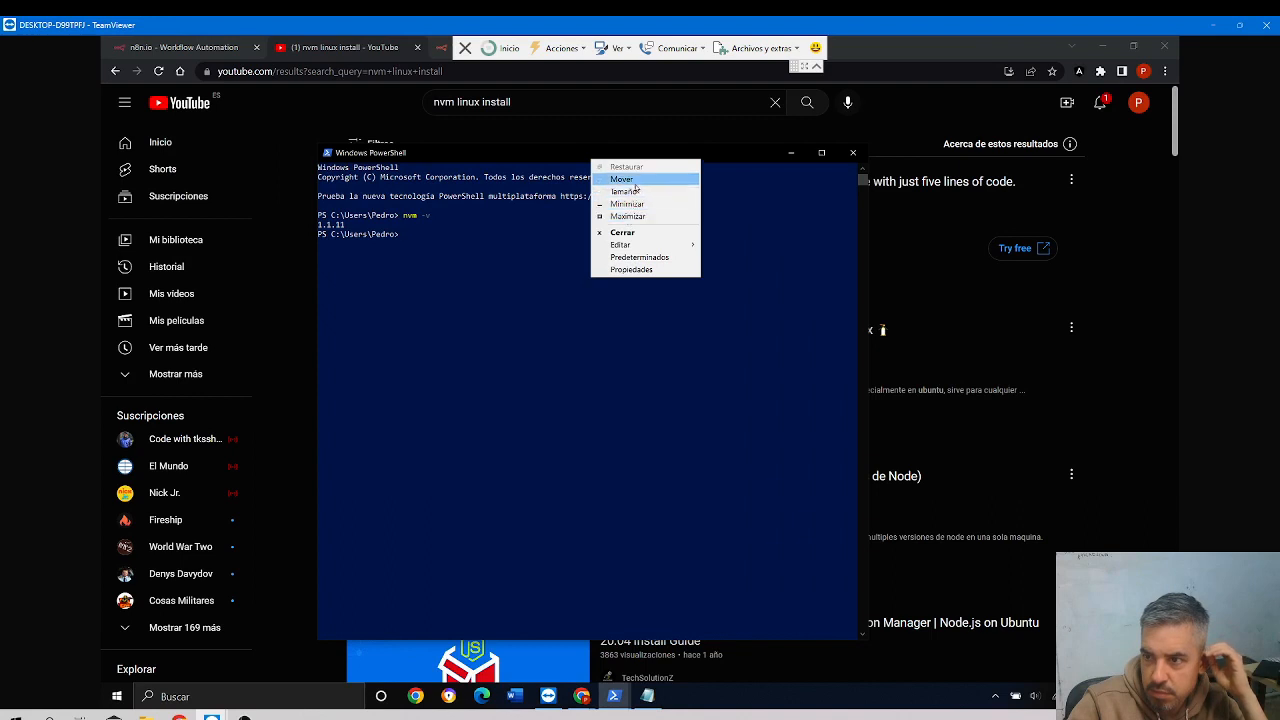
{"action": "left_click", "coordinate": [622, 179]}
{"action": "type", "text": "n"}
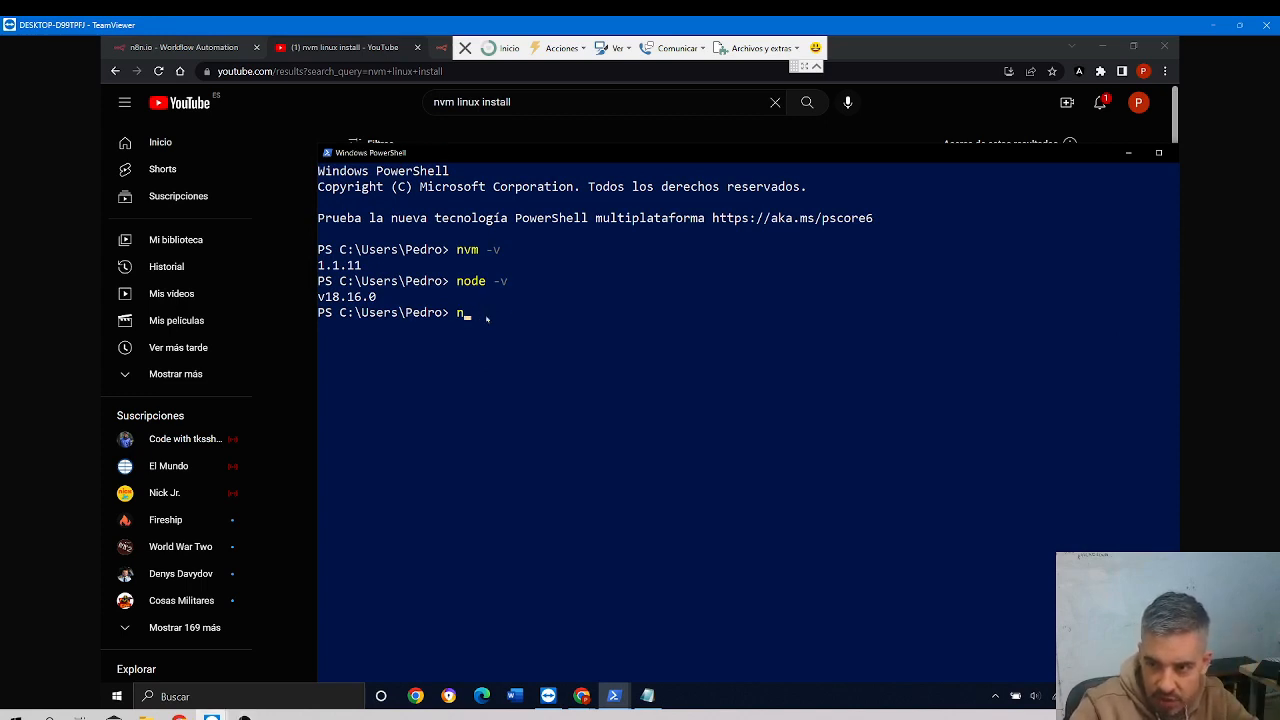
Rerun node -v and nvm -v, confirming Node v18.16.0 and nvm 1.1.11
{"action": "key", "text": "Return"}
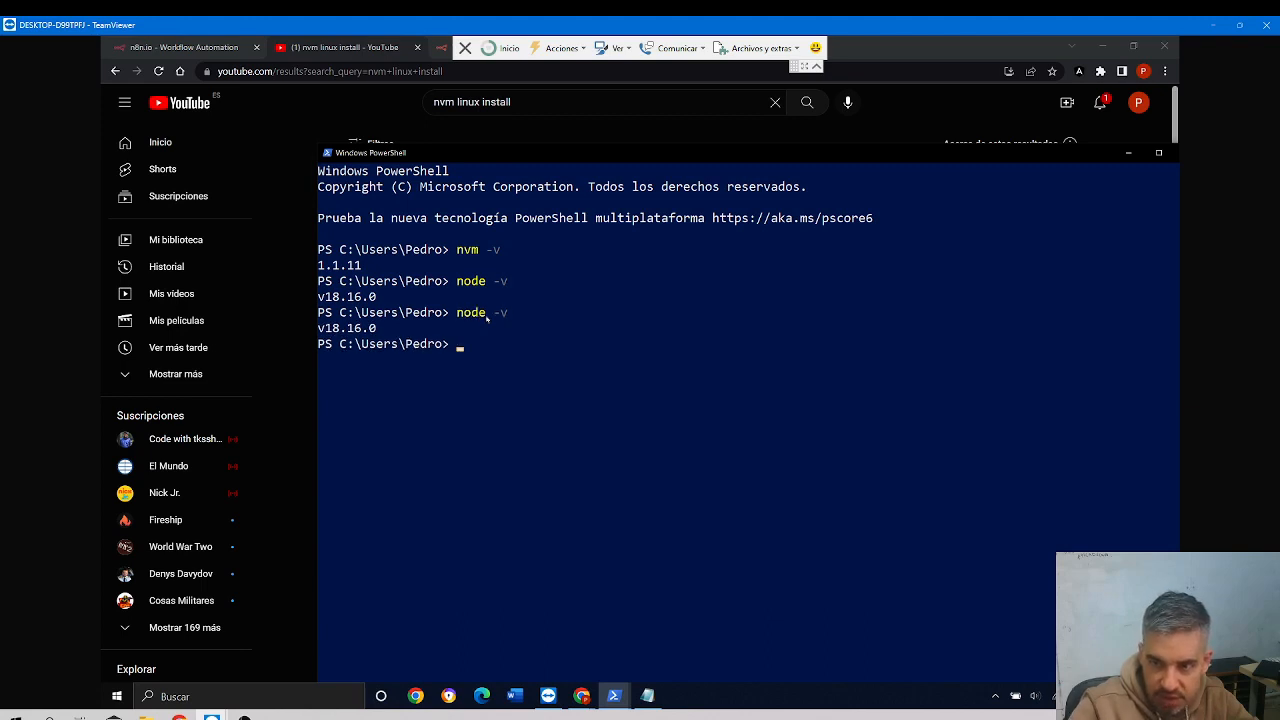
{"action": "type", "text": "nvm -v"}
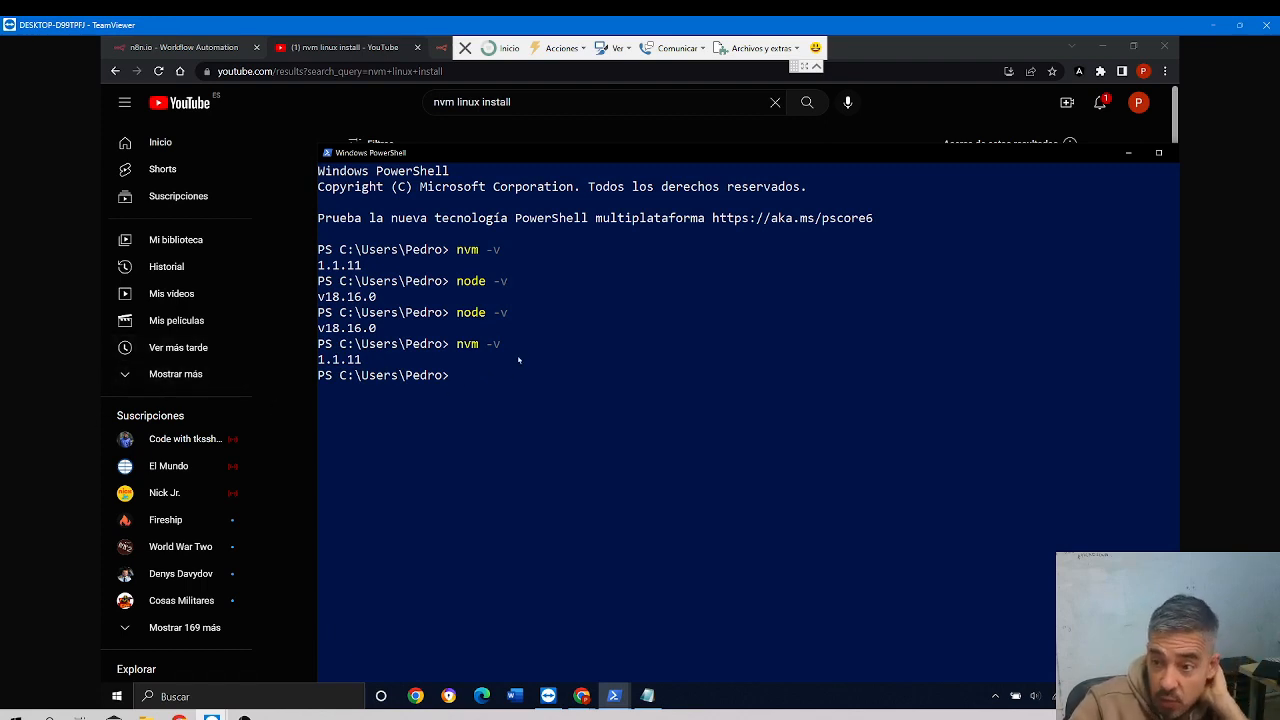
{"action": "mouse_move", "coordinate": [385, 392]}
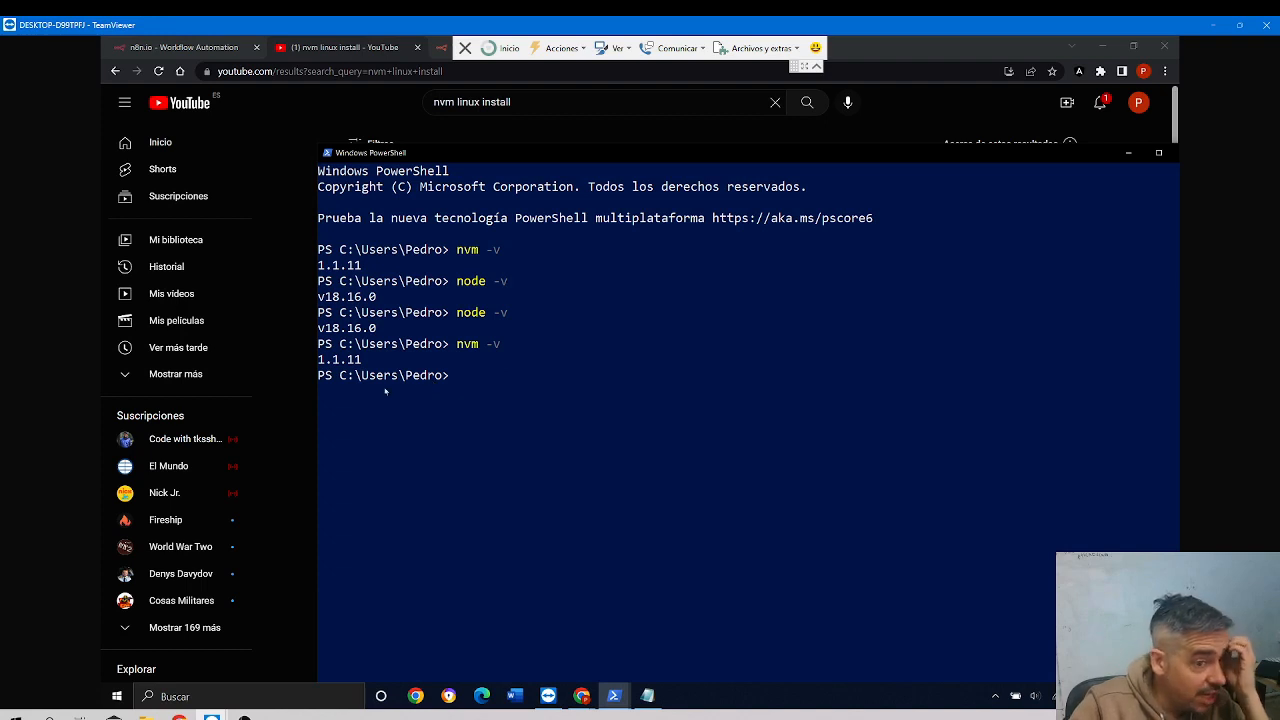
{"action": "mouse_move", "coordinate": [488, 383]}
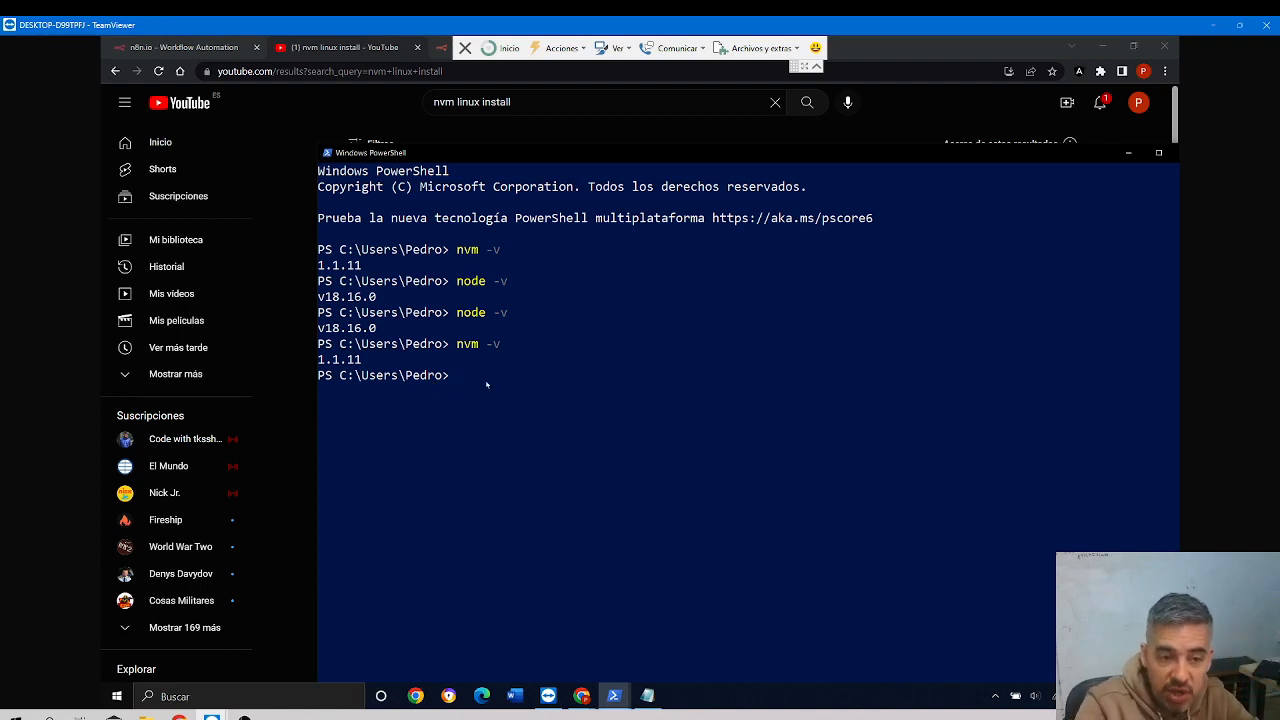
{"action": "left_click", "coordinate": [460, 380]}
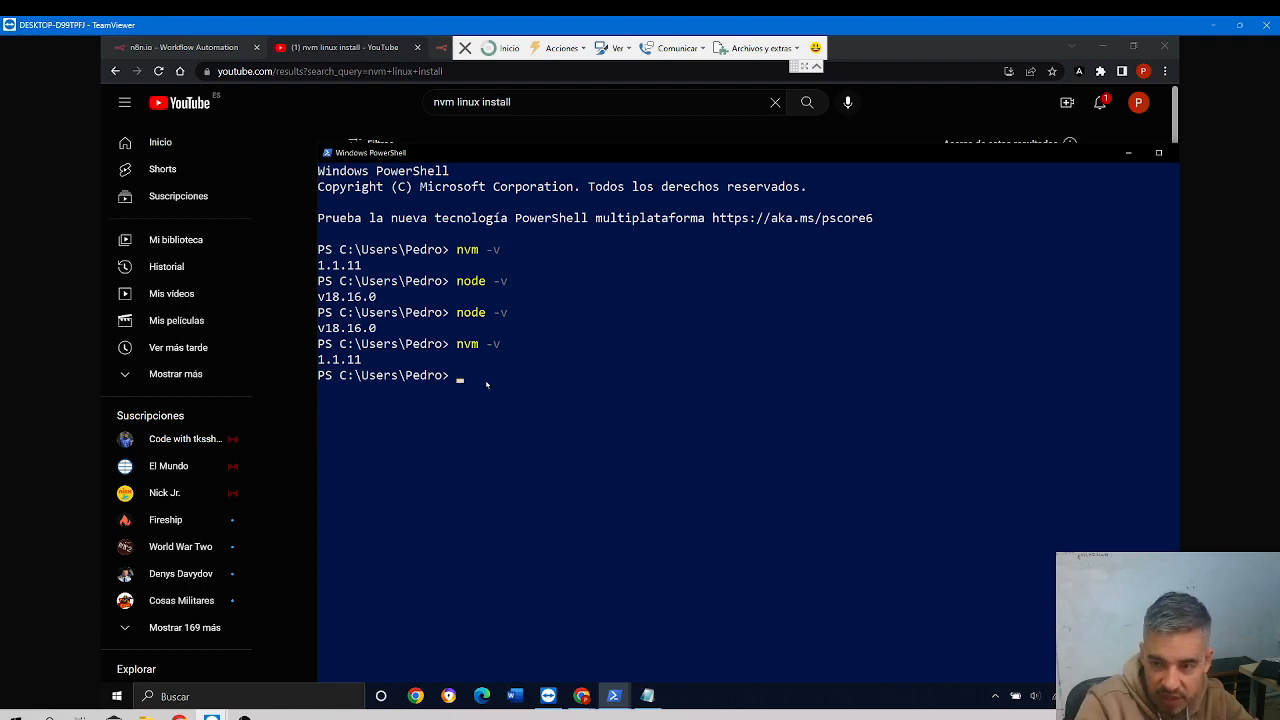
Run nvm -list and nvm -help to review nvm's commands, then begin an nvm install command
{"action": "type", "text": "nvm -list"}
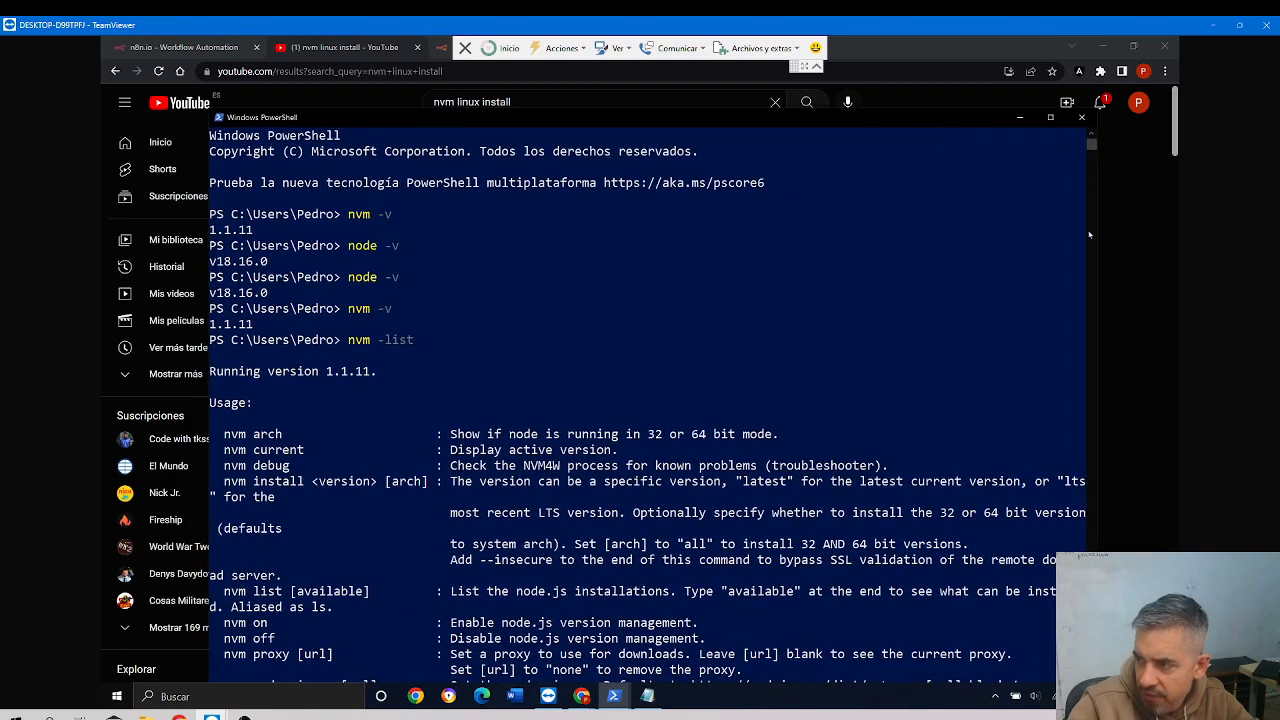
{"action": "scroll", "scroll_direction": "down", "scroll_amount": 3}
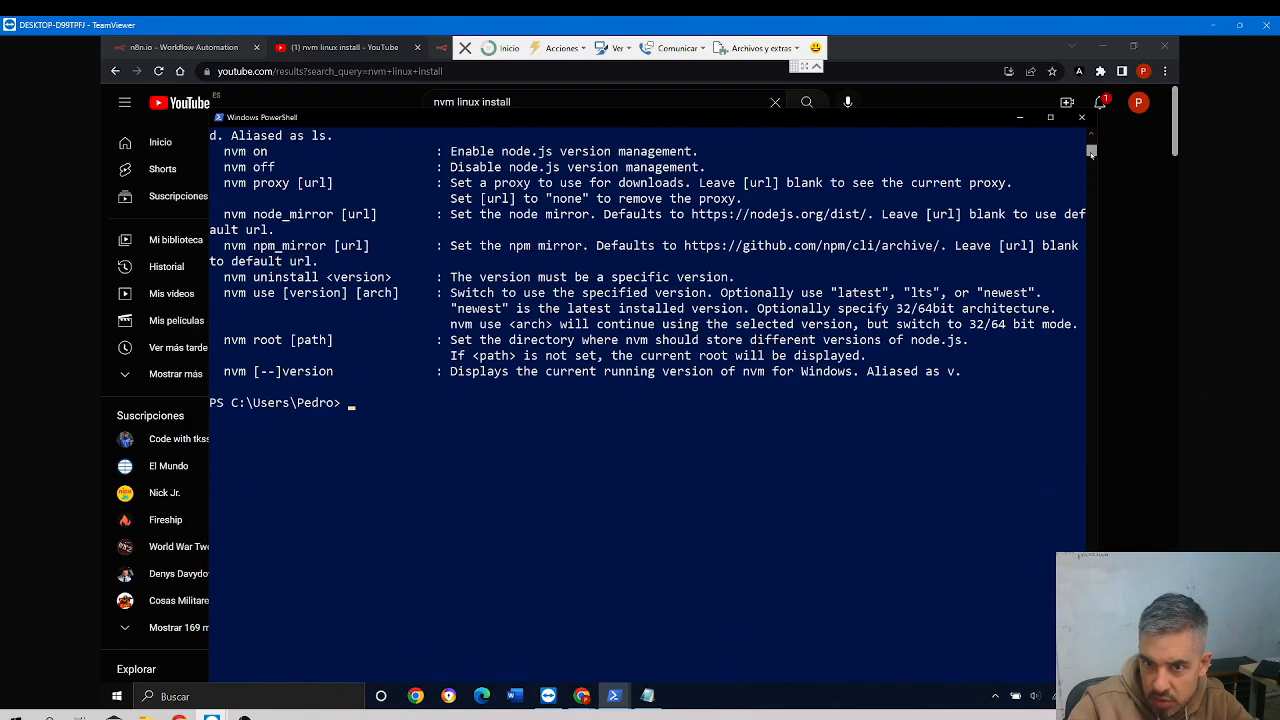
{"action": "scroll", "scroll_direction": "up", "scroll_amount": 3}
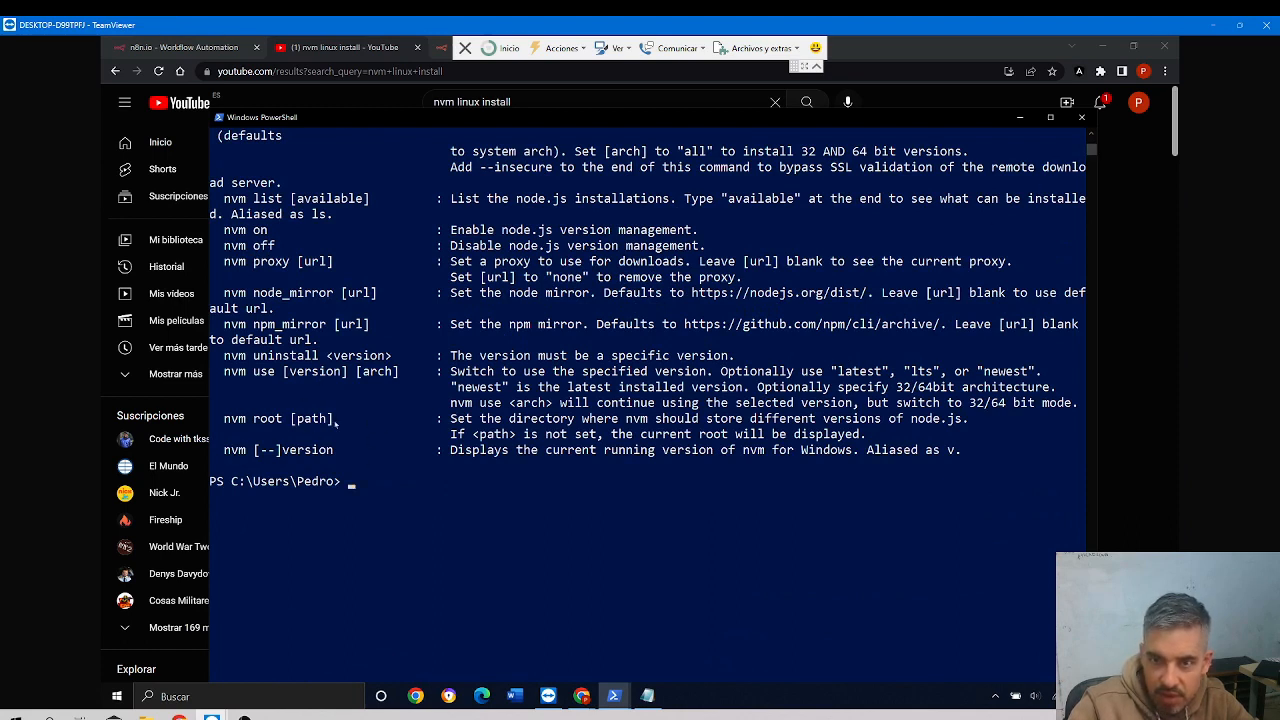
{"action": "type", "text": "nvm -help"}
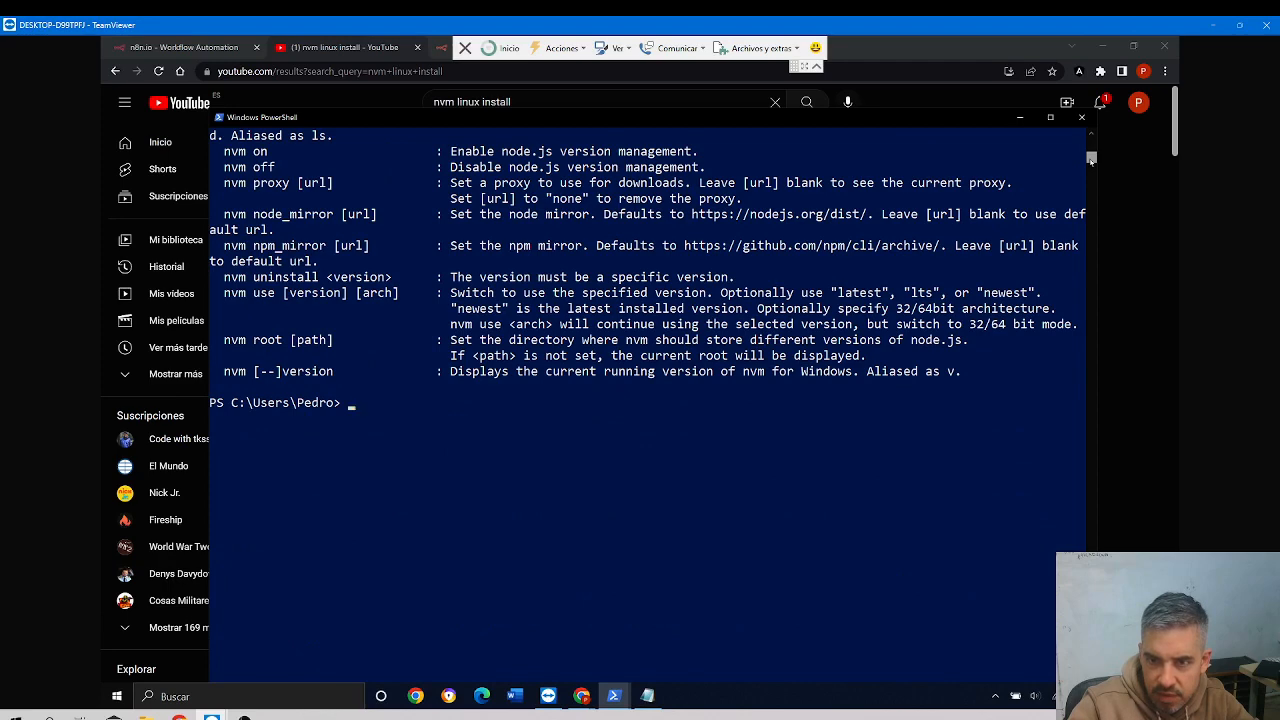
{"action": "scroll", "scroll_direction": "up", "scroll_amount": 3}
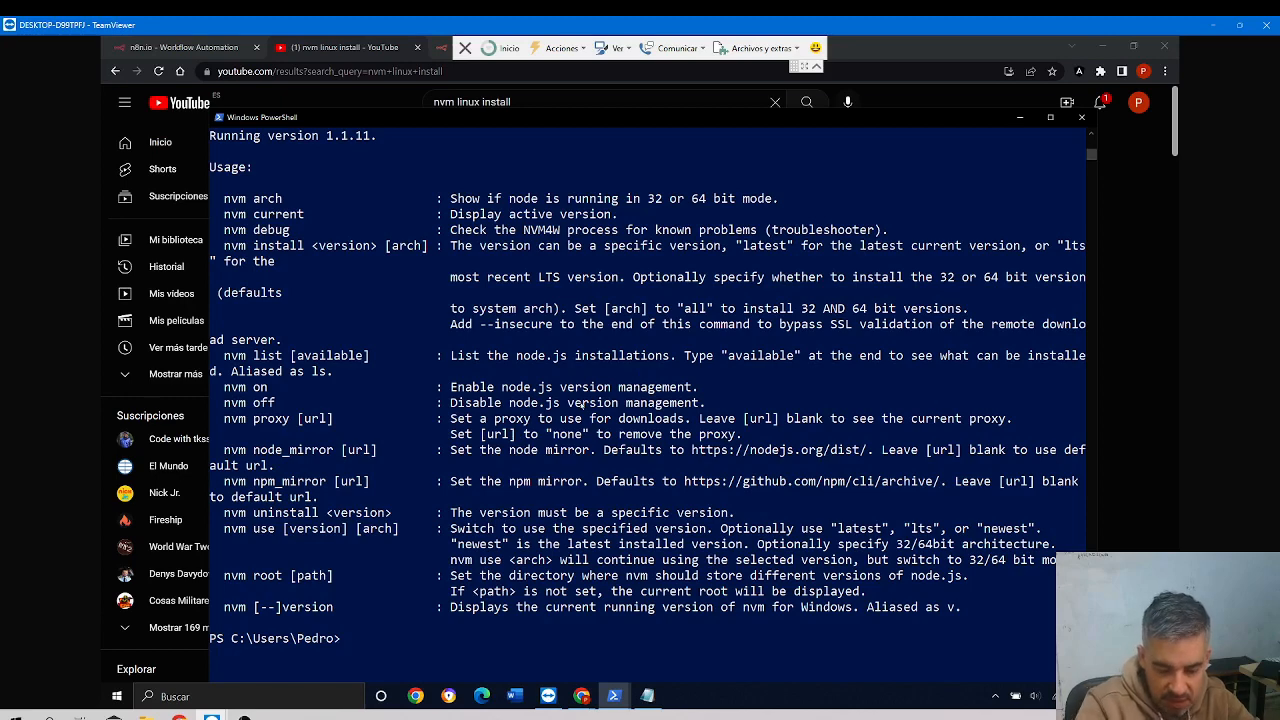
{"action": "type", "text": "nvm install"}
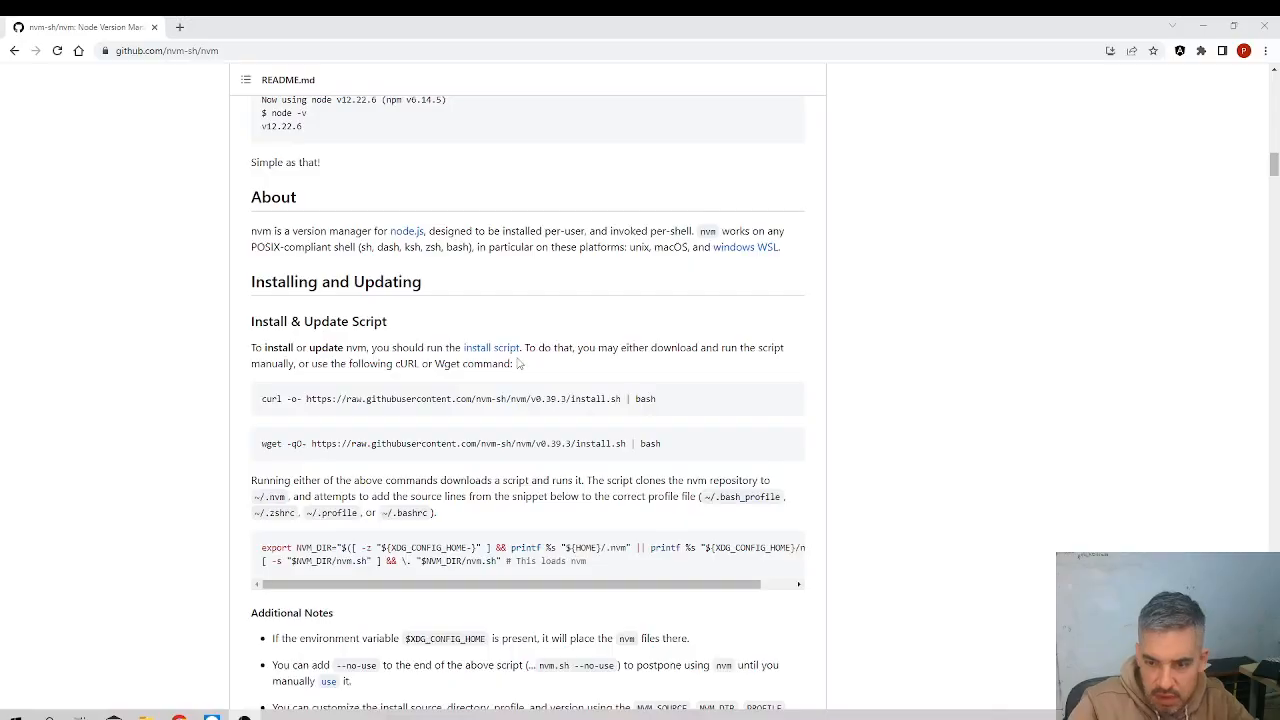
Move through the nvm README on GitHub down to its Usage section
{"action": "scroll", "scroll_direction": "down", "scroll_amount": 3}
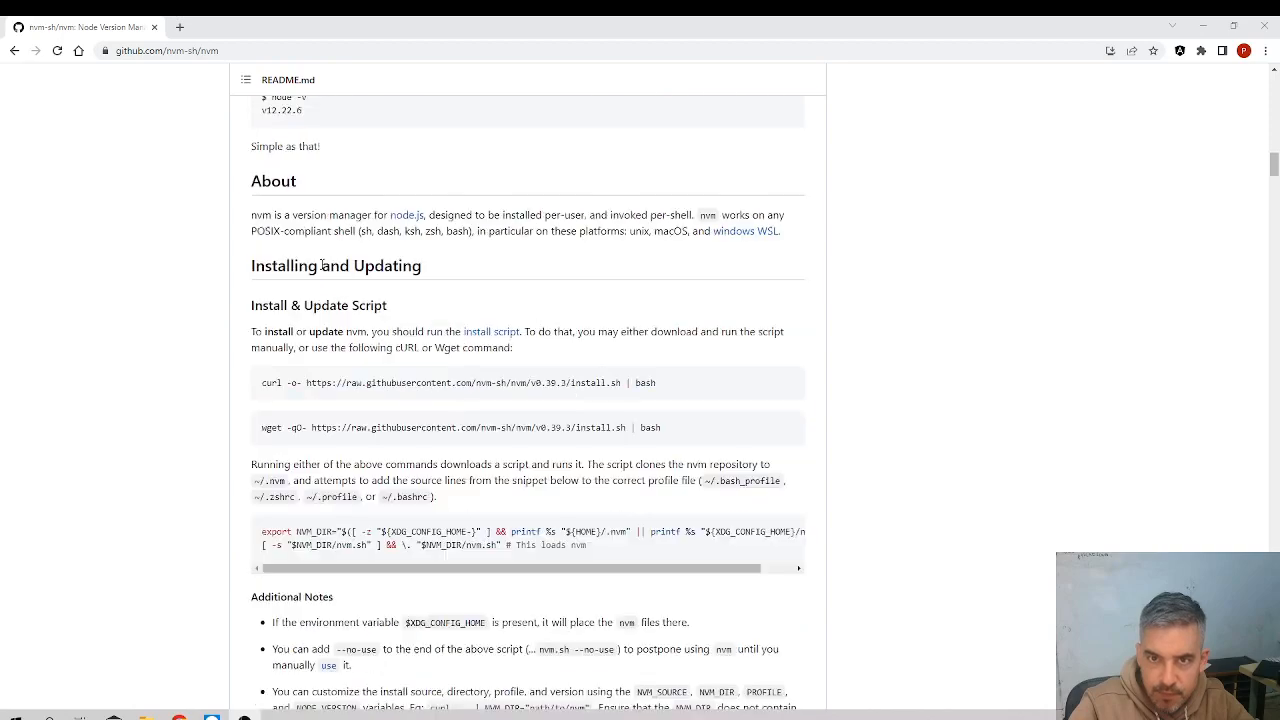
{"action": "scroll", "scroll_direction": "up", "scroll_amount": 3}
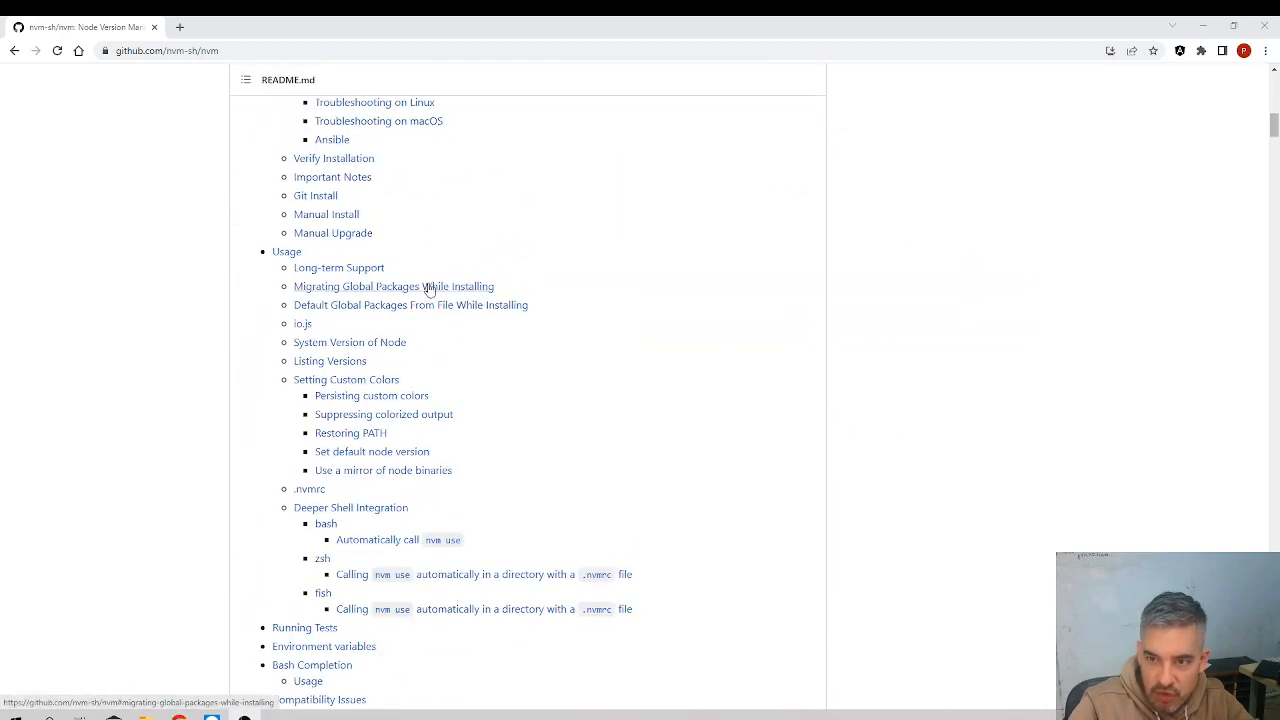
{"action": "scroll", "scroll_direction": "up", "scroll_amount": 3}
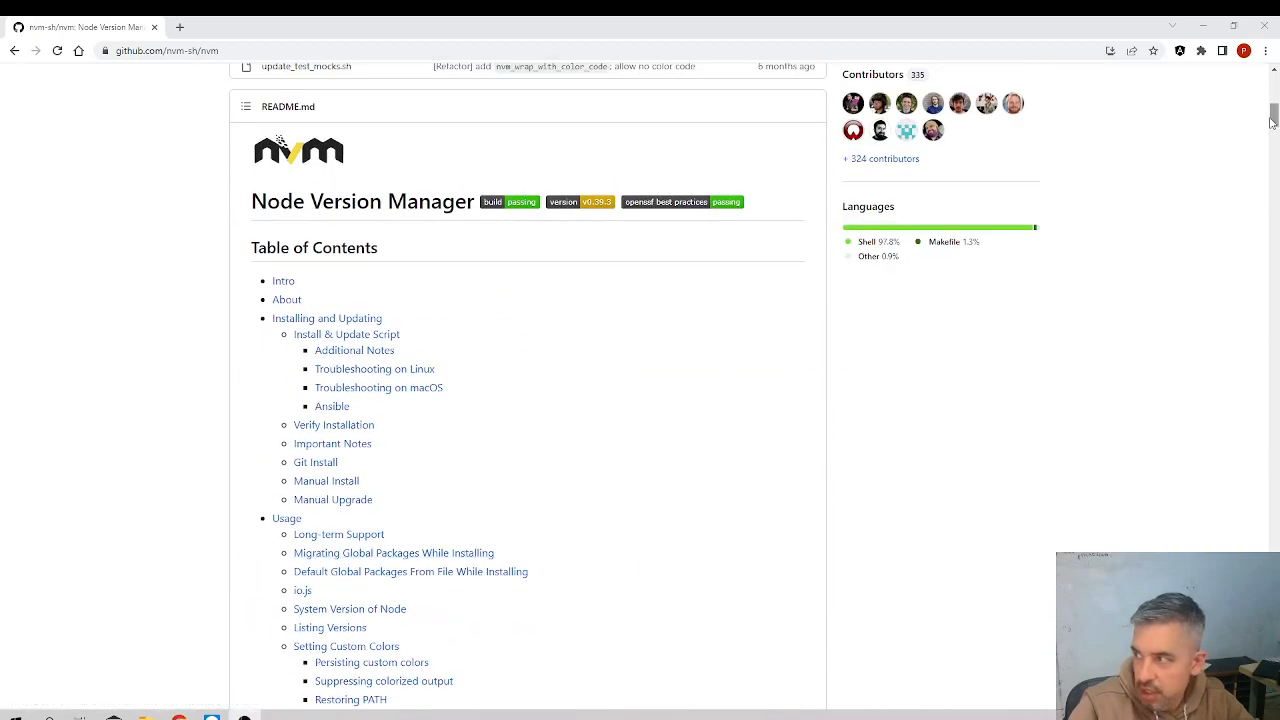
{"action": "scroll", "scroll_direction": "down", "scroll_amount": 3}
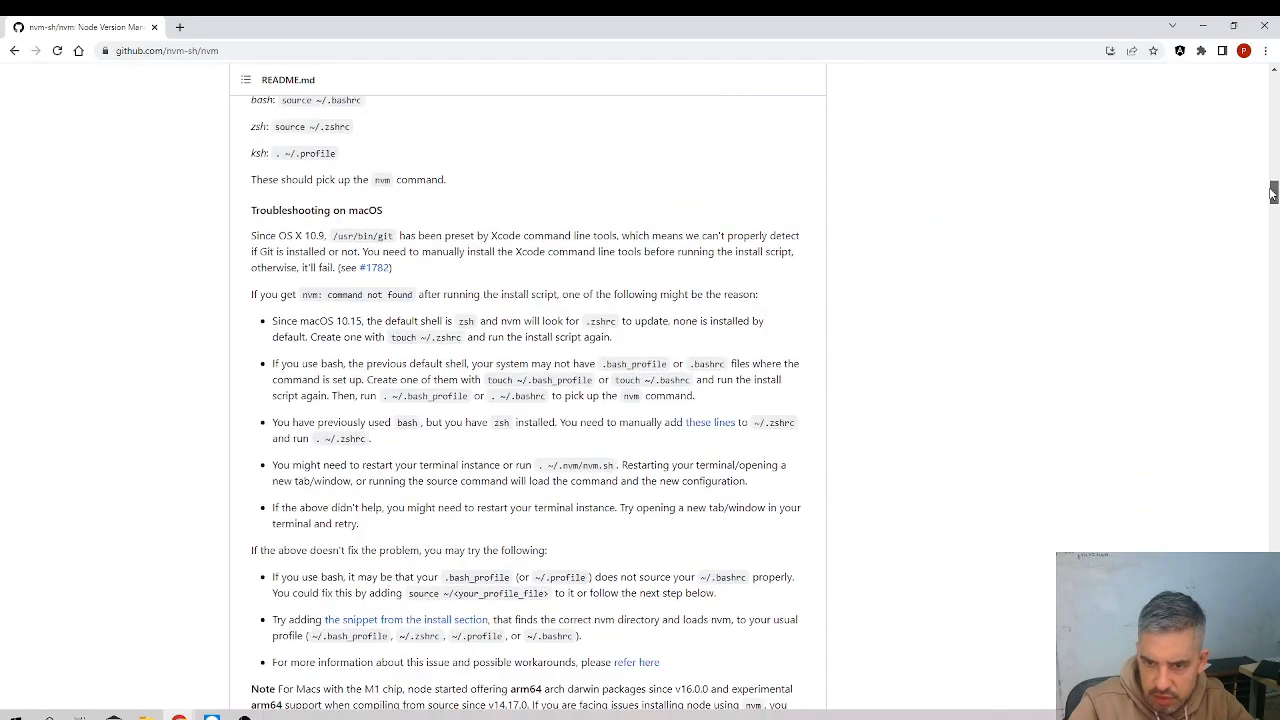
{"action": "scroll", "scroll_direction": "down", "scroll_amount": 3}
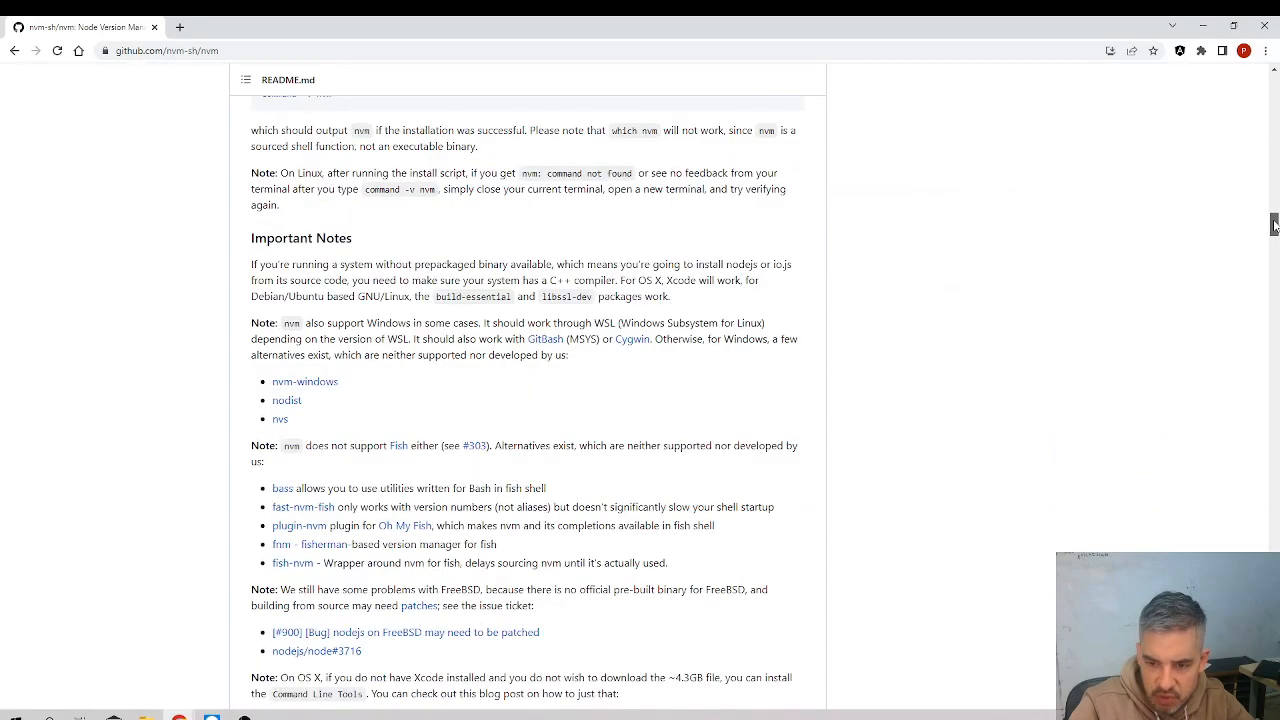
{"action": "scroll", "scroll_direction": "down", "scroll_amount": 3}
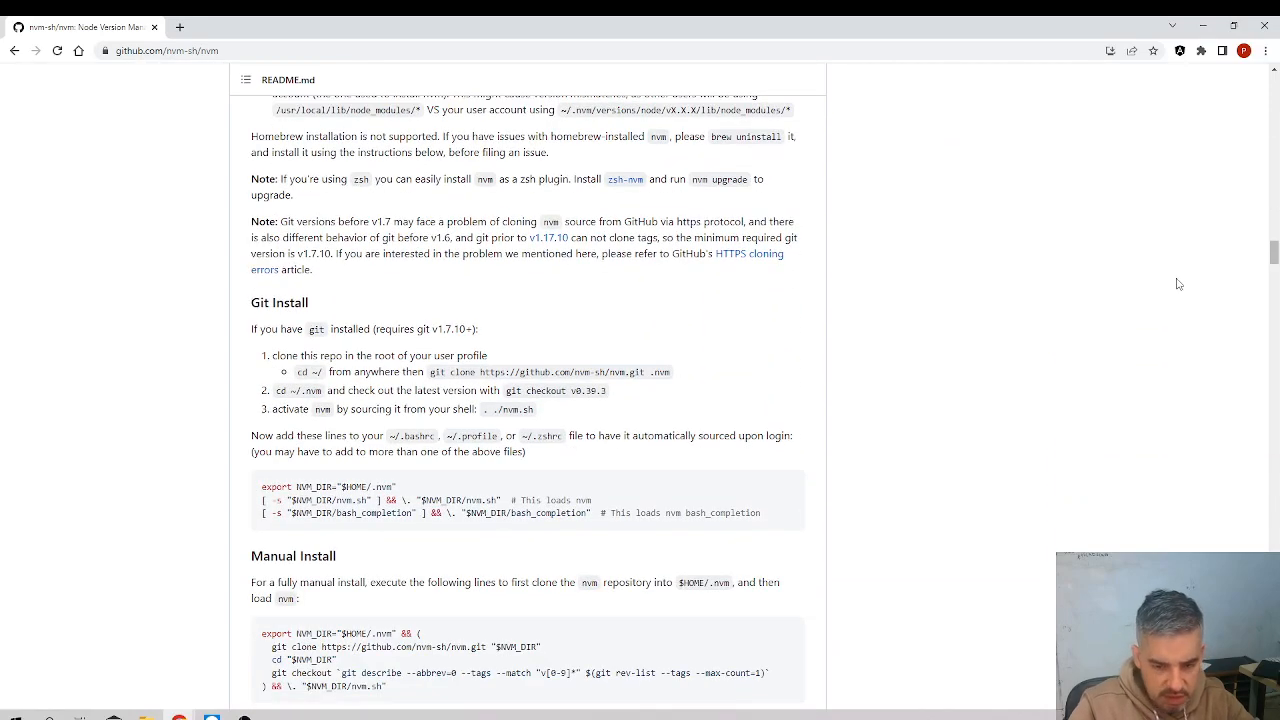
{"action": "scroll", "scroll_direction": "down", "scroll_amount": 3}
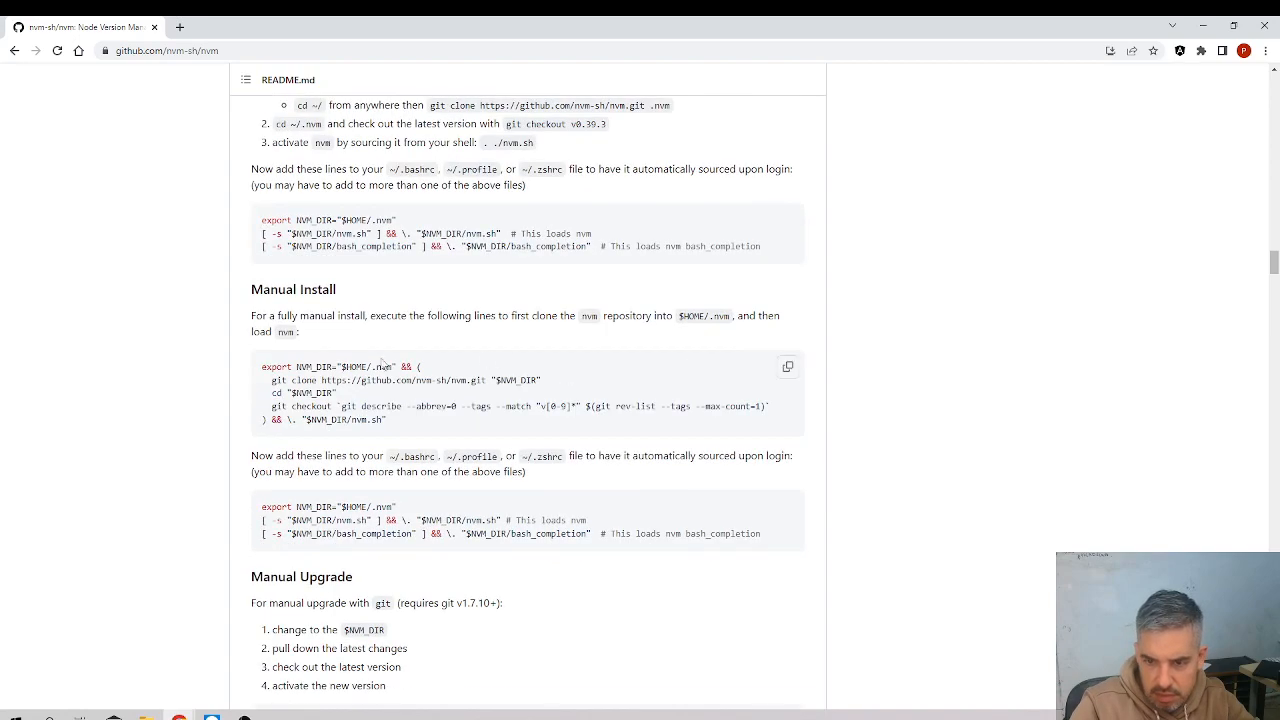
{"action": "mouse_move", "coordinate": [438, 377]}
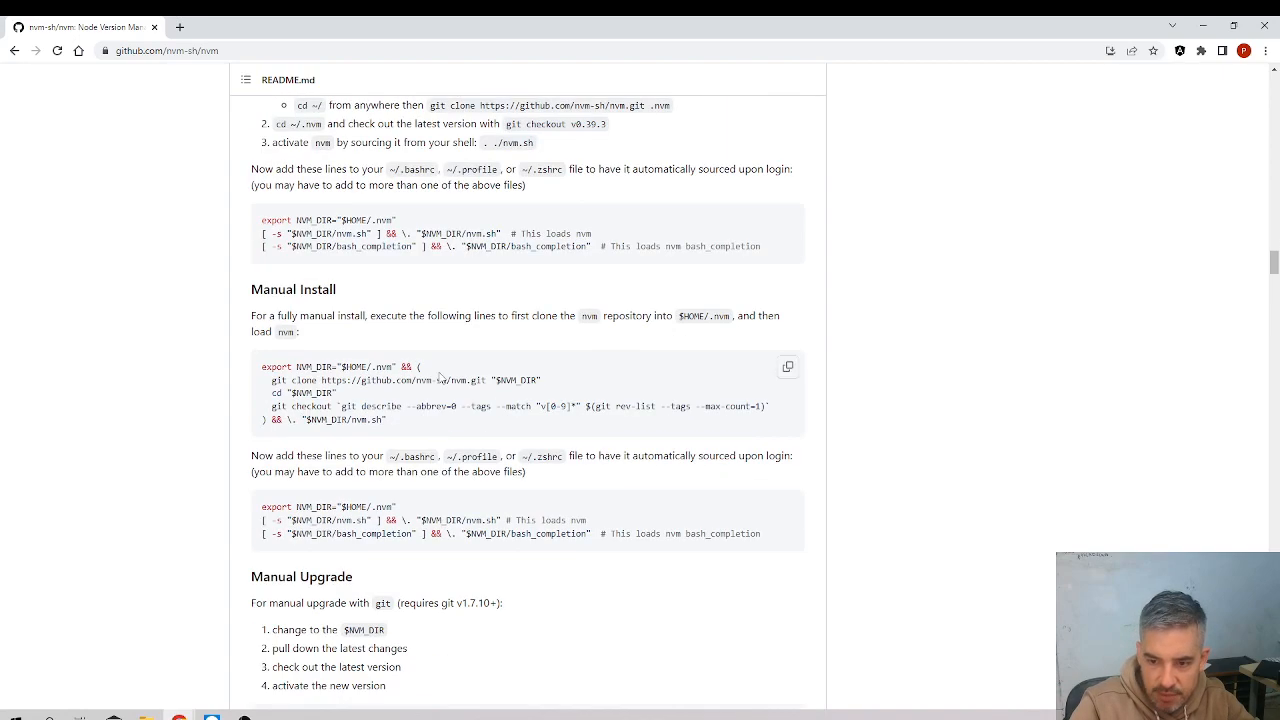
{"action": "scroll", "scroll_direction": "down", "scroll_amount": 3}
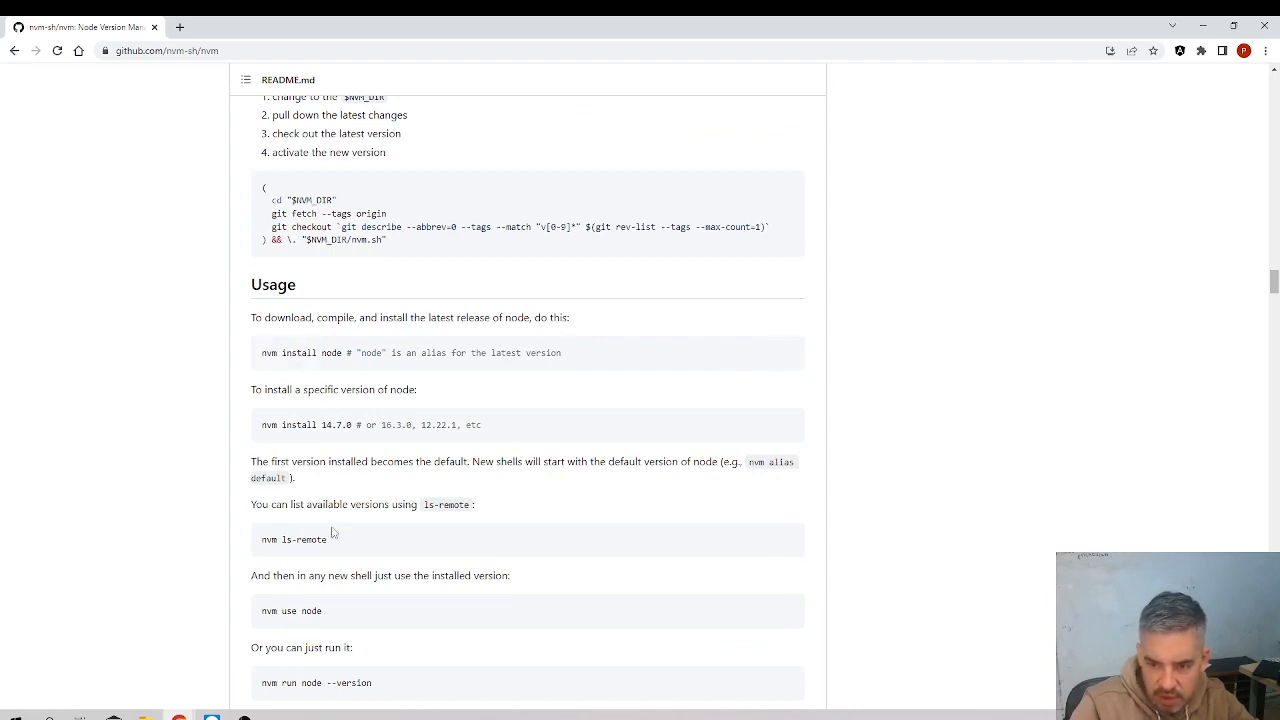
{"action": "mouse_move", "coordinate": [328, 615]}
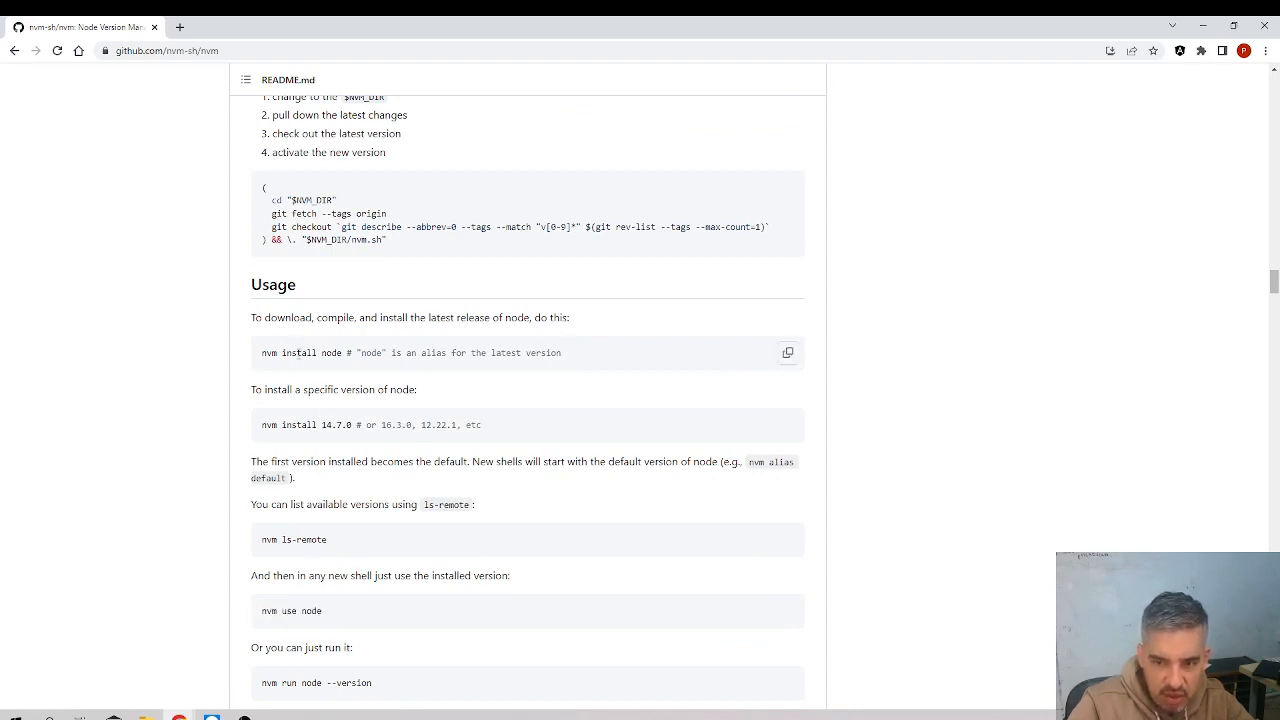
{"action": "scroll", "scroll_direction": "down", "scroll_amount": 3}
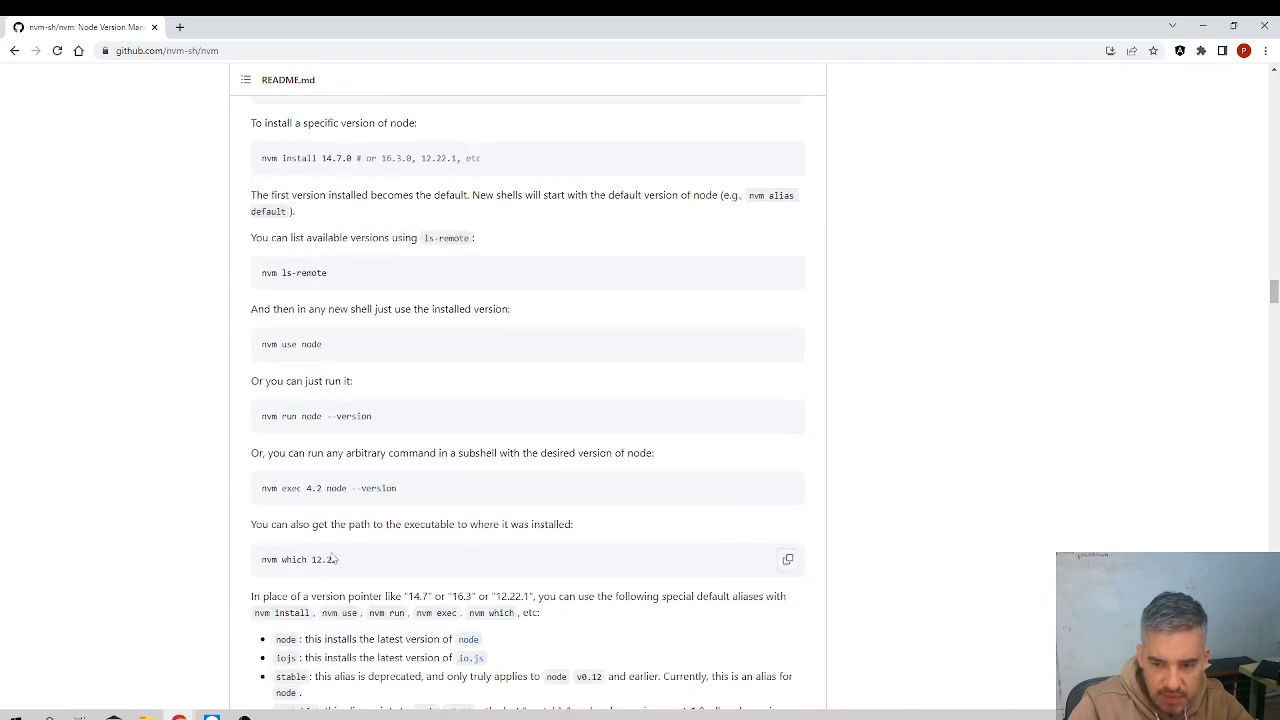
{"action": "scroll", "scroll_direction": "up", "scroll_amount": 3}
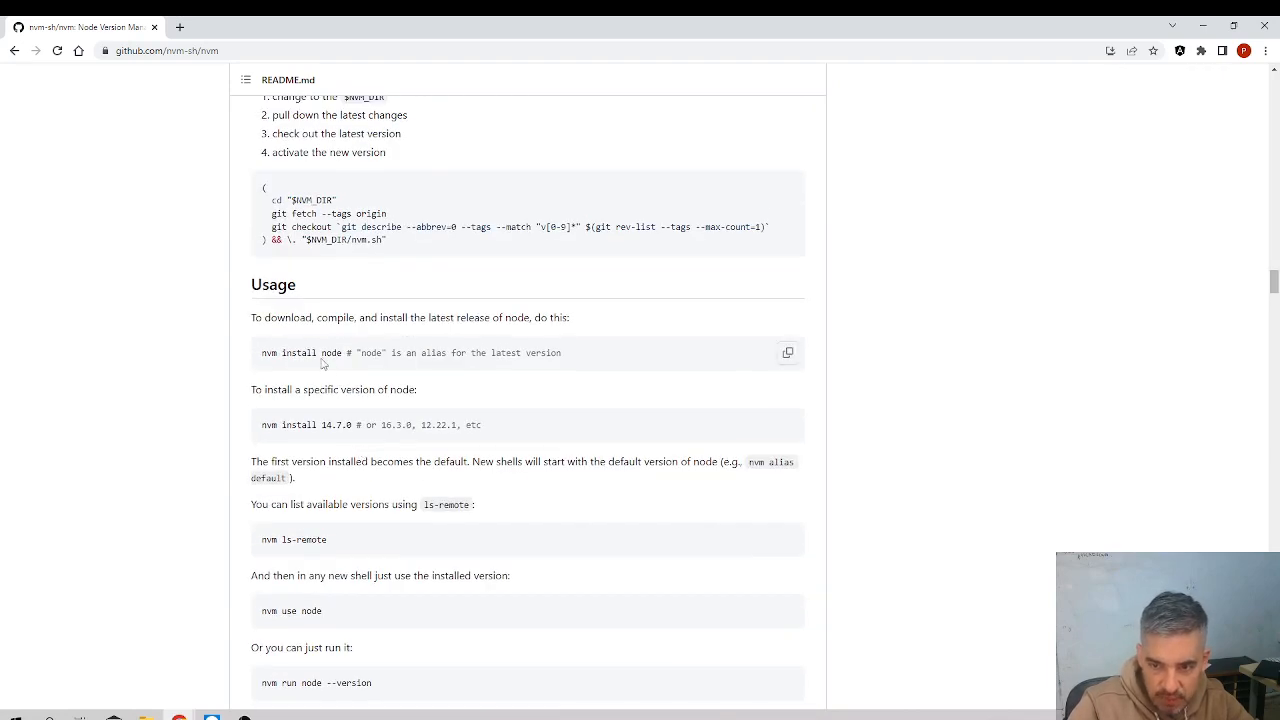
{"action": "mouse_move", "coordinate": [340, 424]}
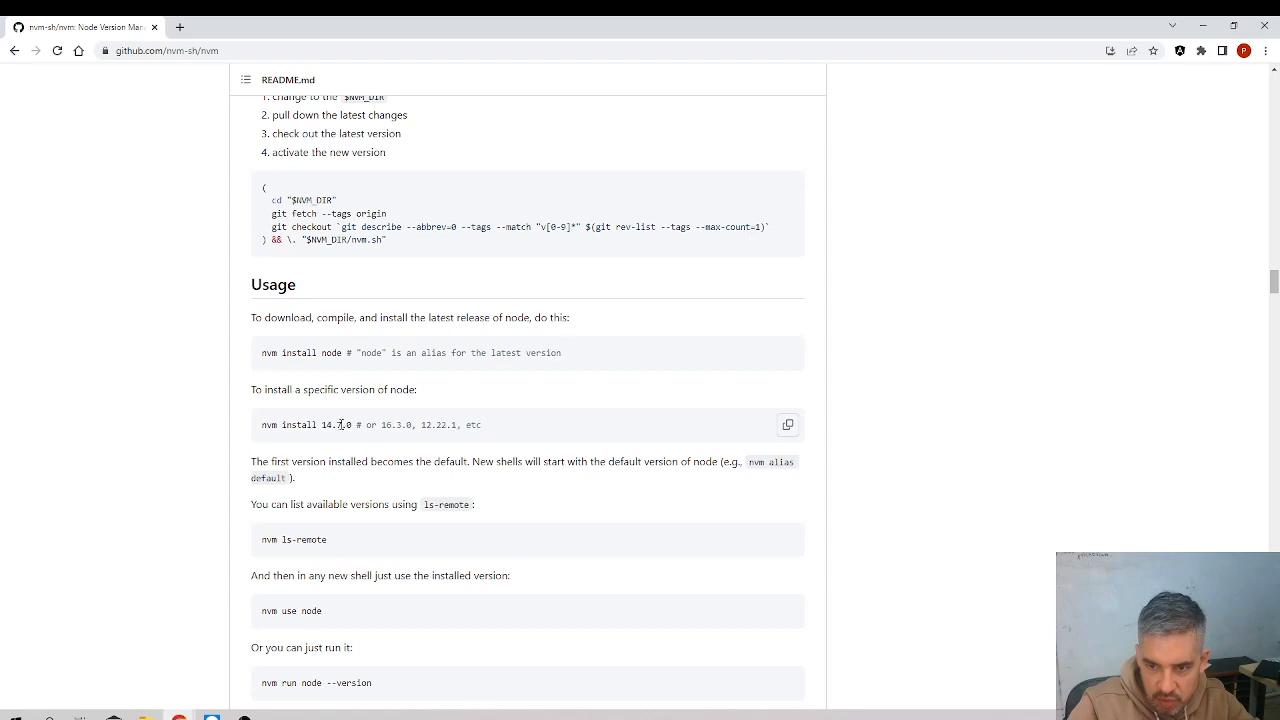
Select the 'nvm install 14.7.0' example command for installing a specific version
{"action": "triple_click", "coordinate": [305, 424]}
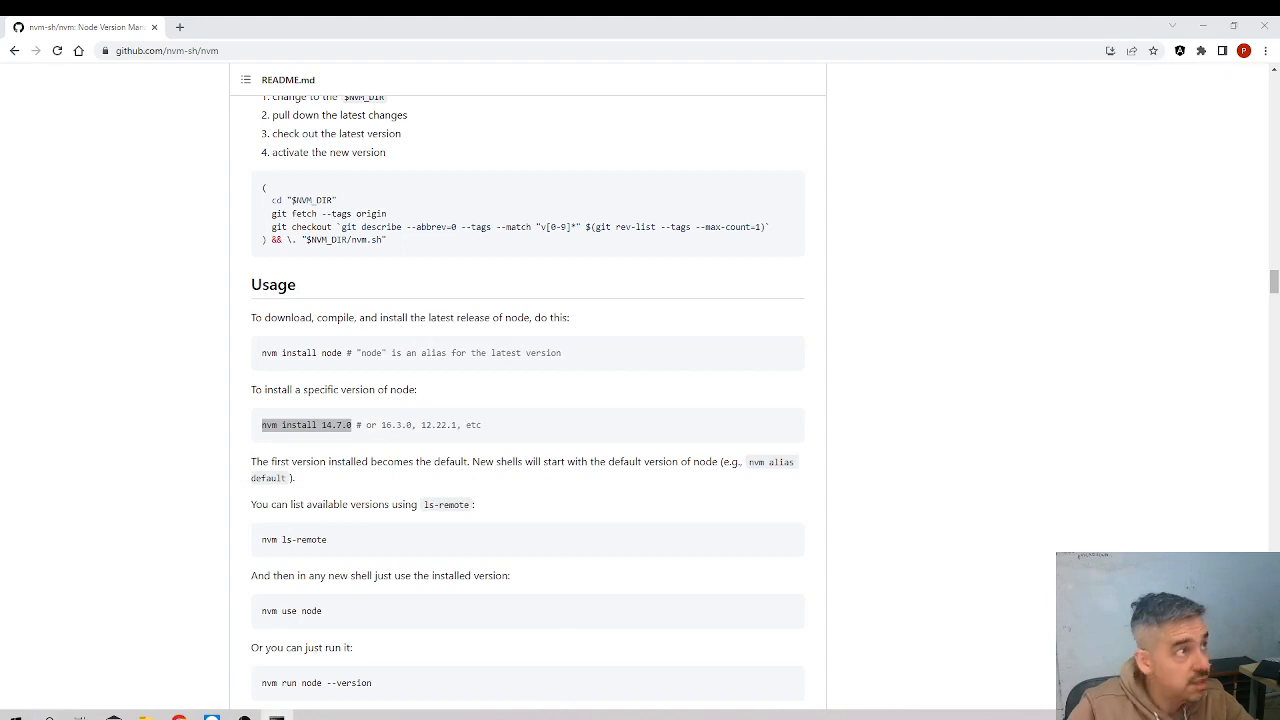
{"action": "double_click", "coordinate": [306, 424]}
{"action": "type", "text": "power"}
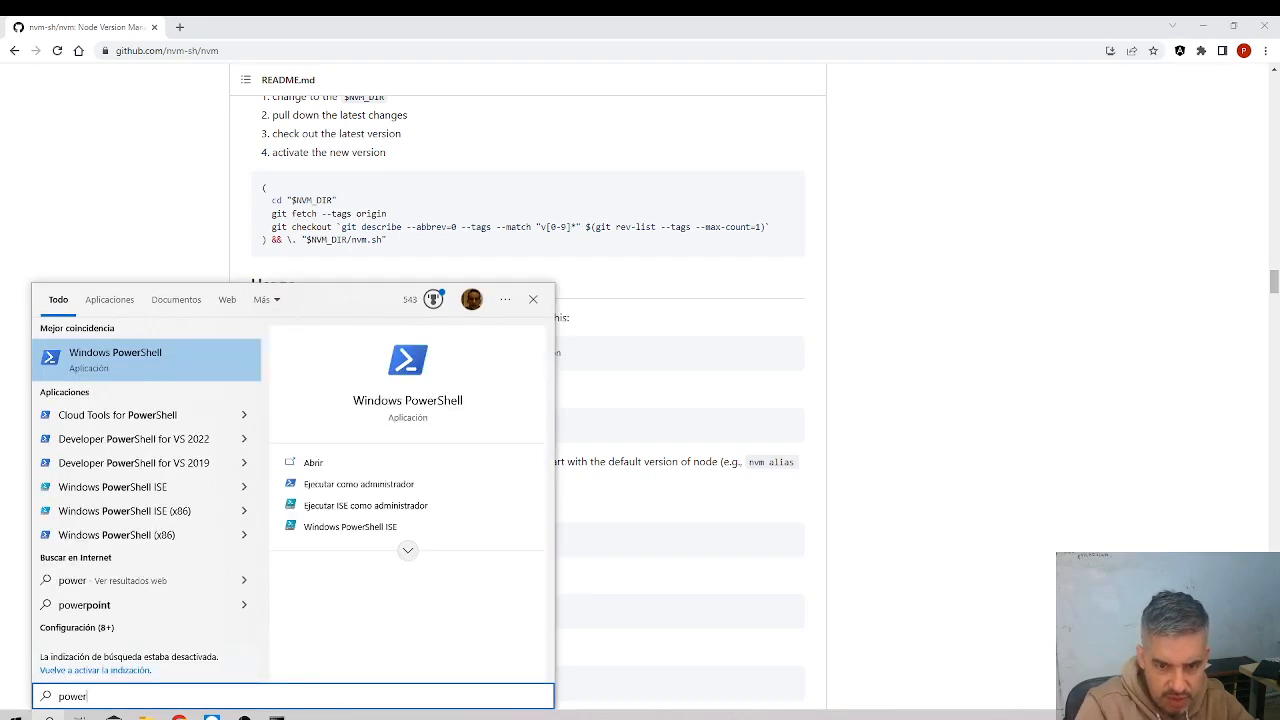
In a new PowerShell session run 'nvm install 8.0.0', installing Node 8.0.0 with npm 5.0.0
{"action": "left_click", "coordinate": [313, 462]}
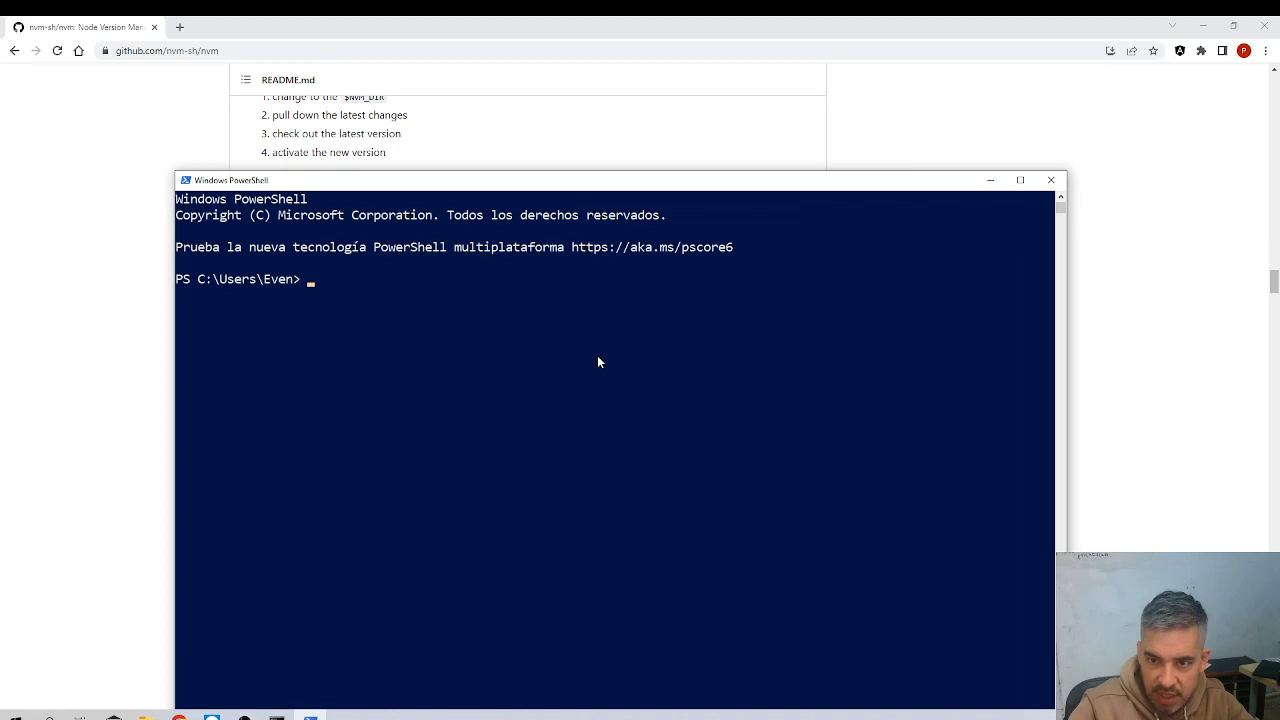
{"action": "type", "text": "n"}
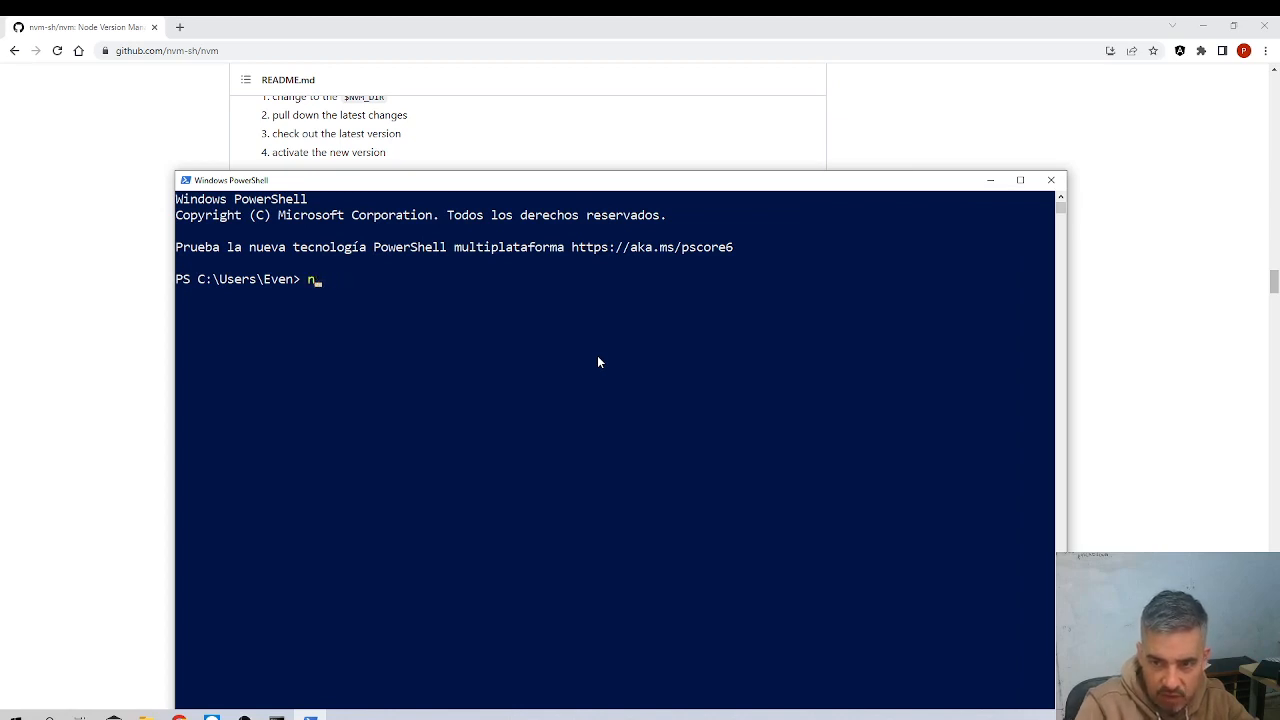
{"action": "type", "text": "vm install 1"}
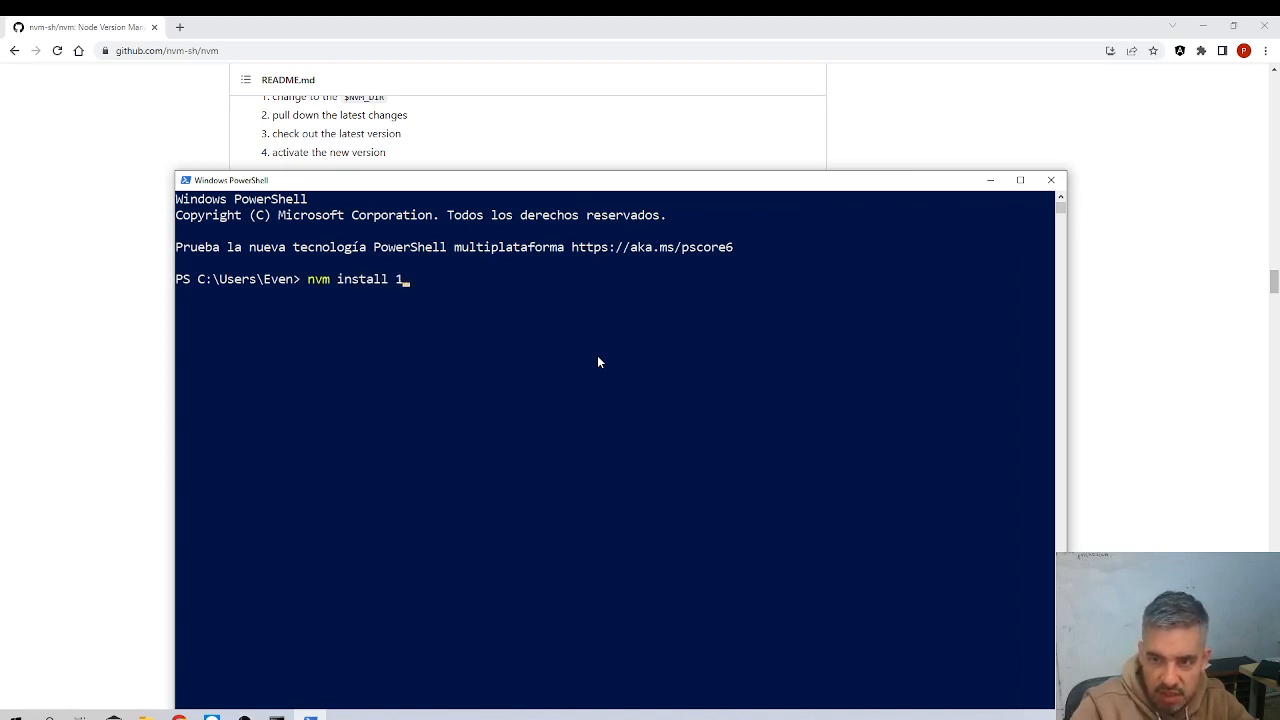
{"action": "key", "text": "Backspace"}
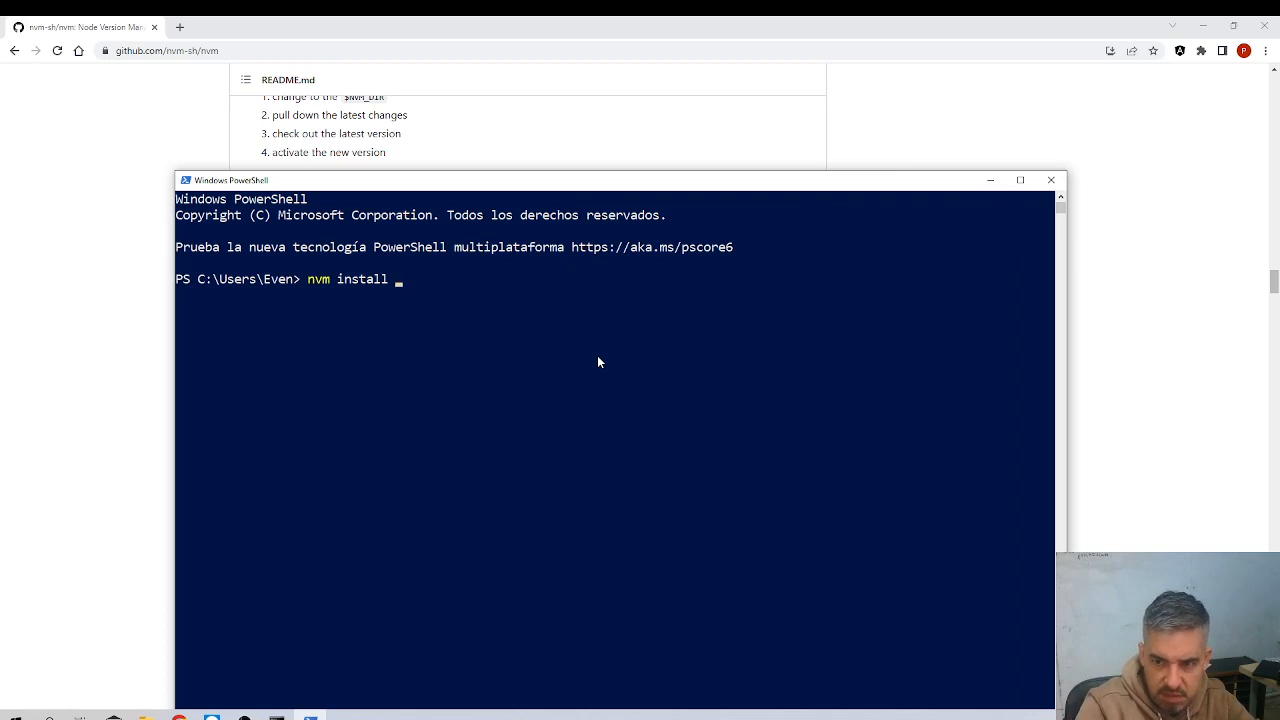
{"action": "type", "text": "8.0."}
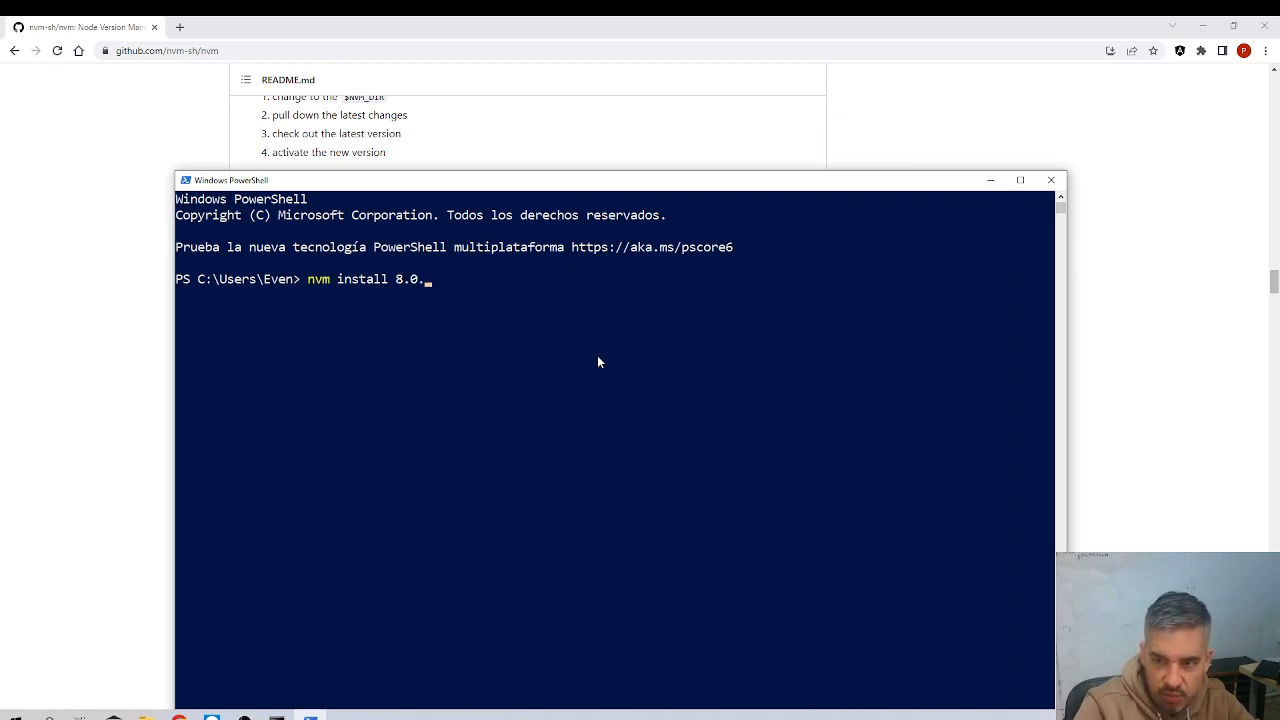
{"action": "key", "text": "Return"}
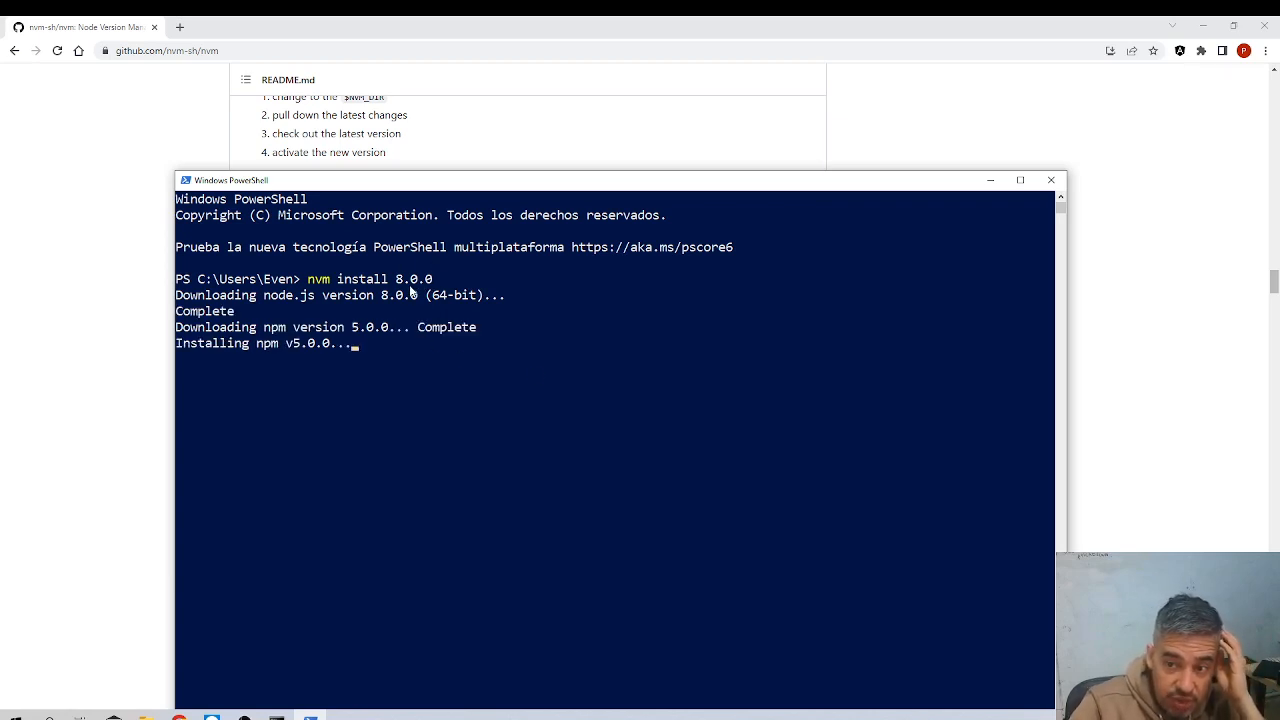
{"action": "mouse_move", "coordinate": [417, 350]}
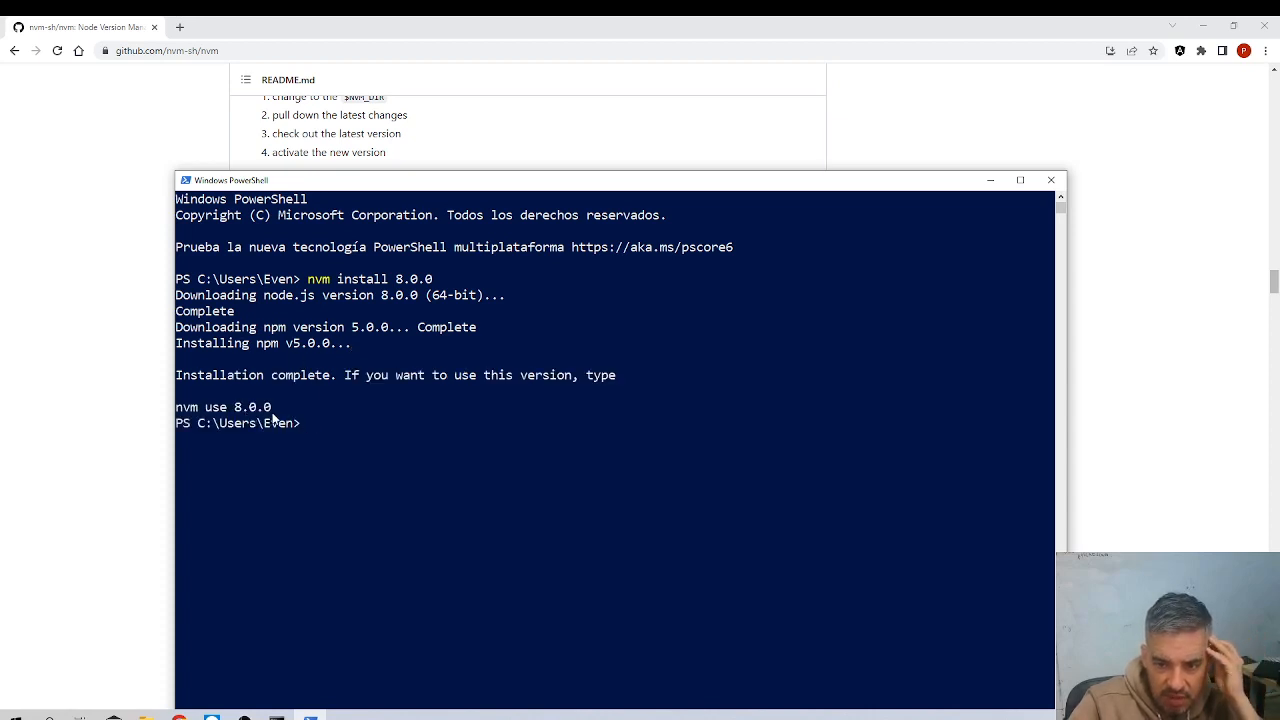
{"action": "double_click", "coordinate": [254, 375]}
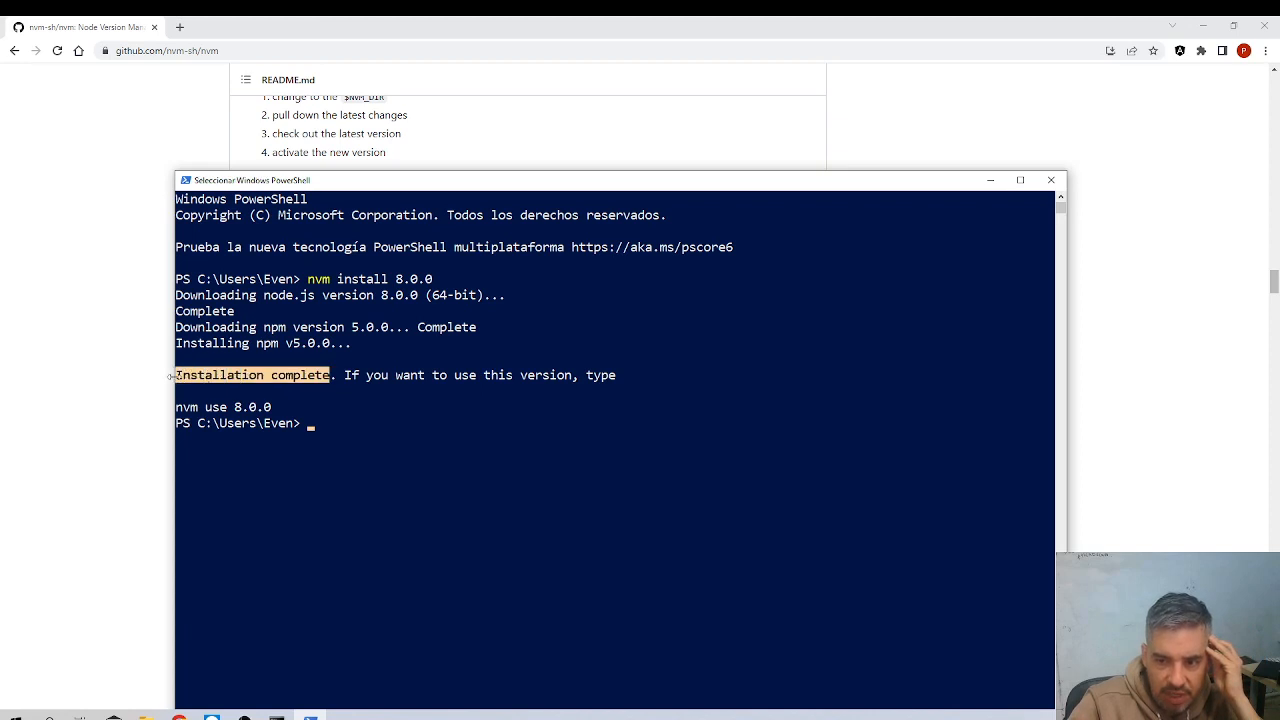
{"action": "mouse_move", "coordinate": [290, 407]}
{"action": "type", "text": "node -v"}
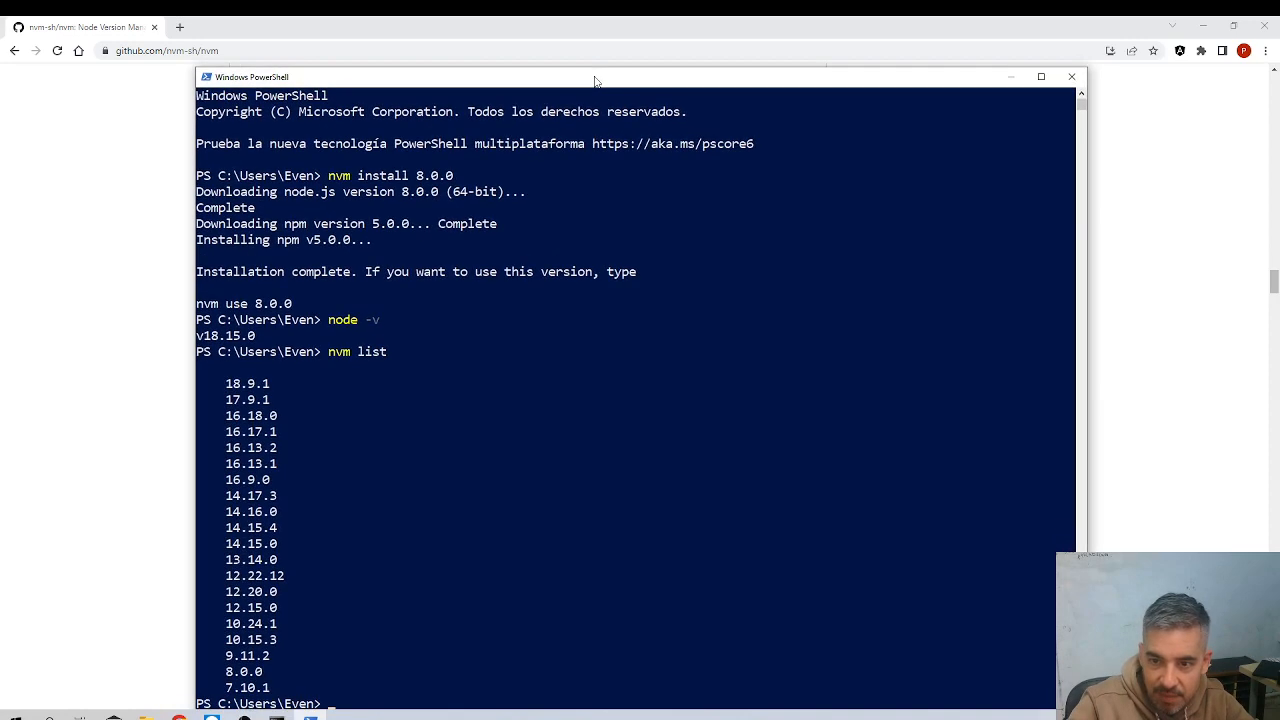
{"action": "mouse_move", "coordinate": [313, 460]}
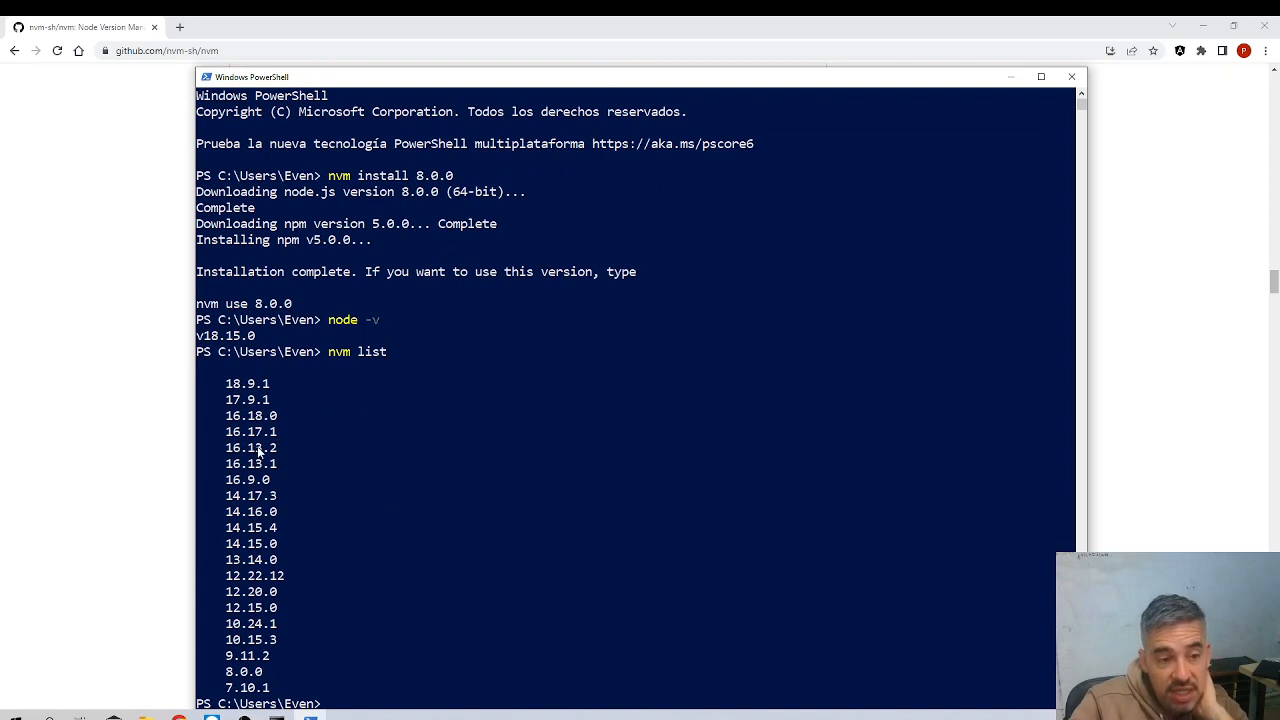
{"action": "mouse_move", "coordinate": [247, 658]}
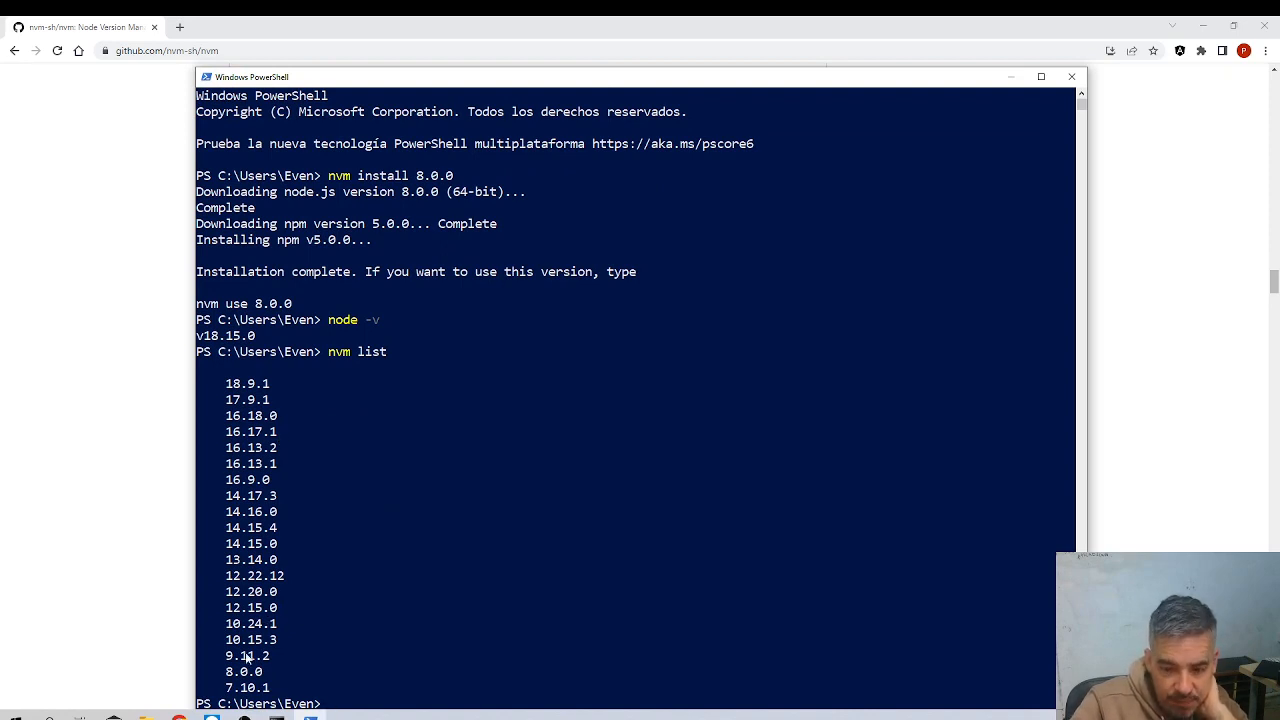
{"action": "mouse_move", "coordinate": [240, 414]}
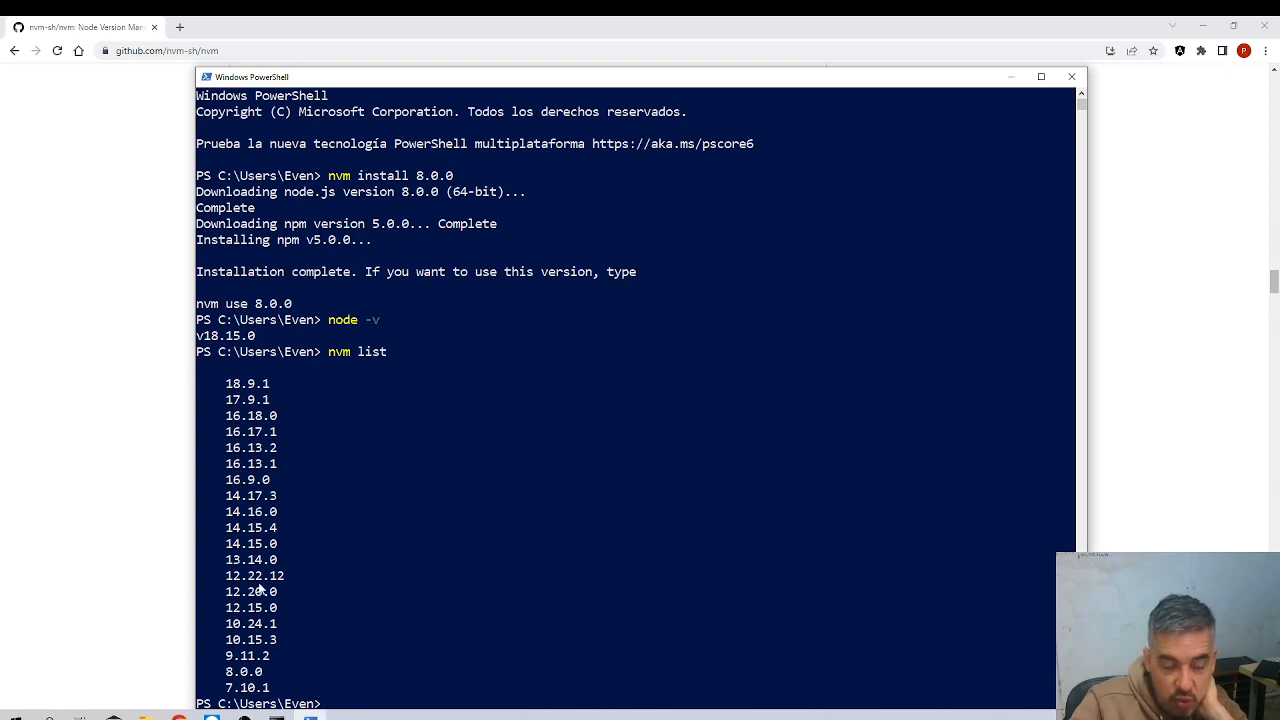
Run 'nvm use 8.0.0' to switch the active Node version to 8.0.0
{"action": "scroll", "scroll_direction": "down", "scroll_amount": 3}
{"action": "type", "text": "node -v"}
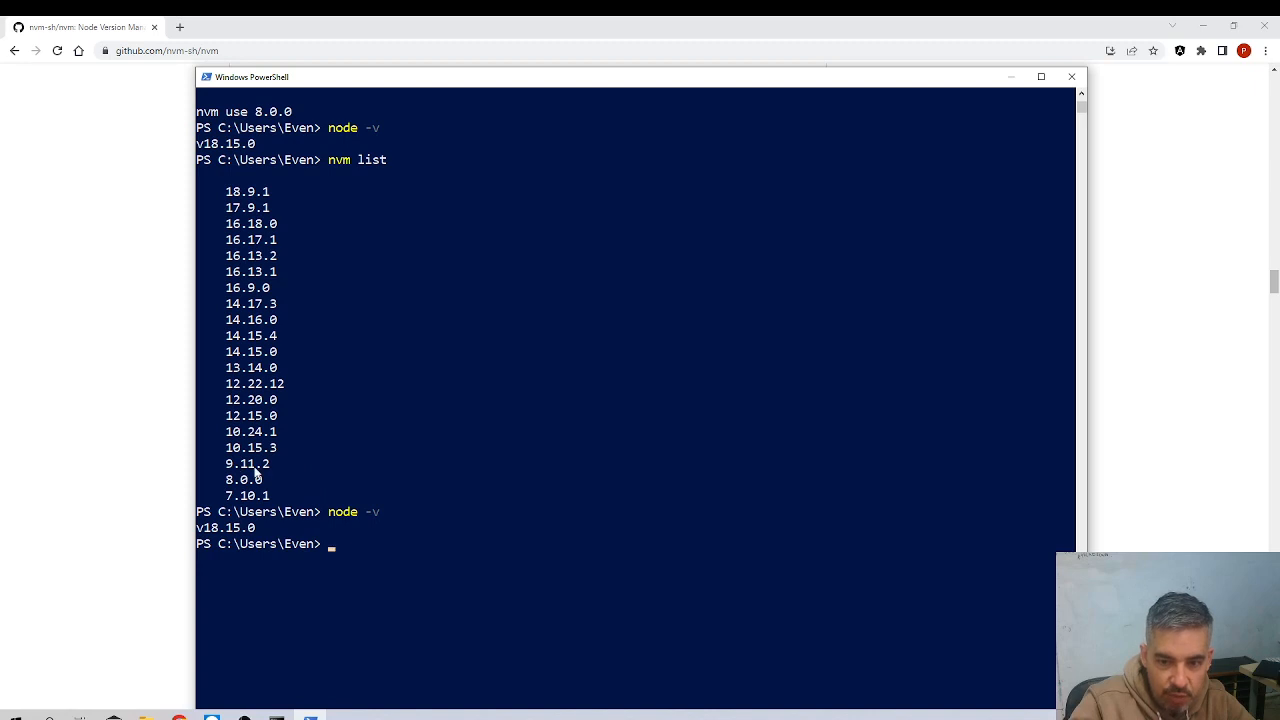
{"action": "mouse_move", "coordinate": [326, 542]}
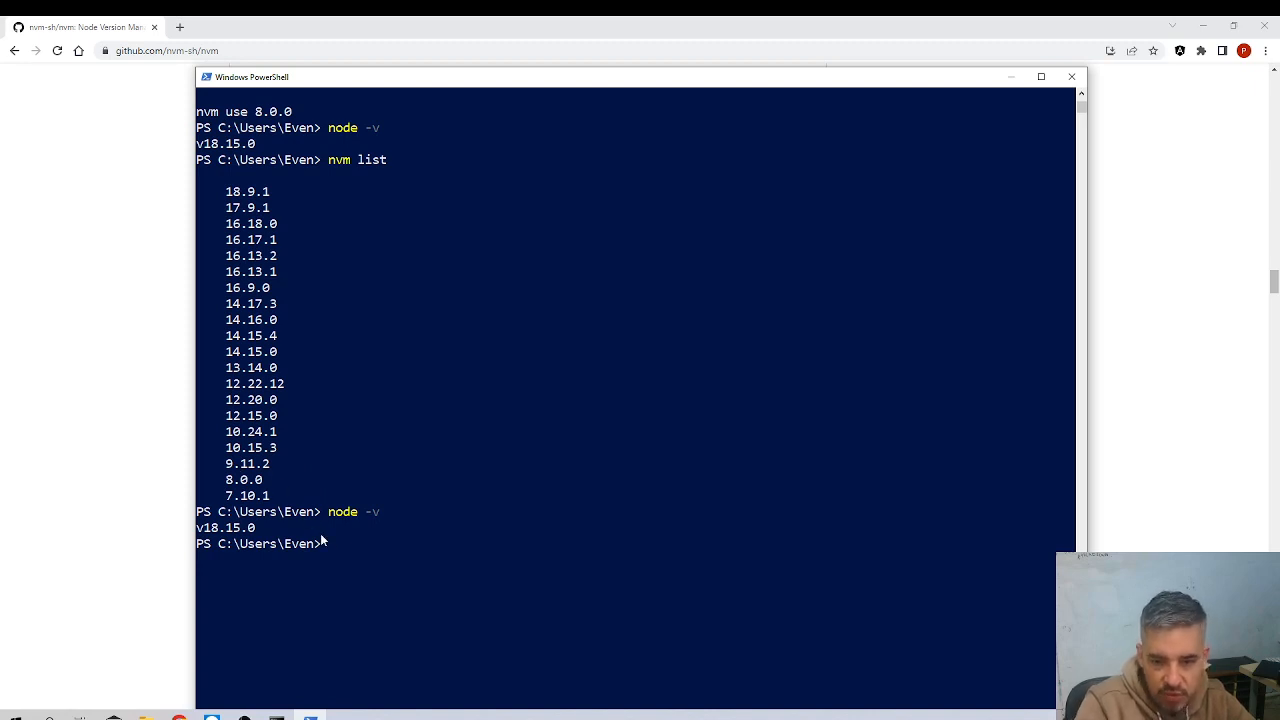
{"action": "type", "text": "nvm"}
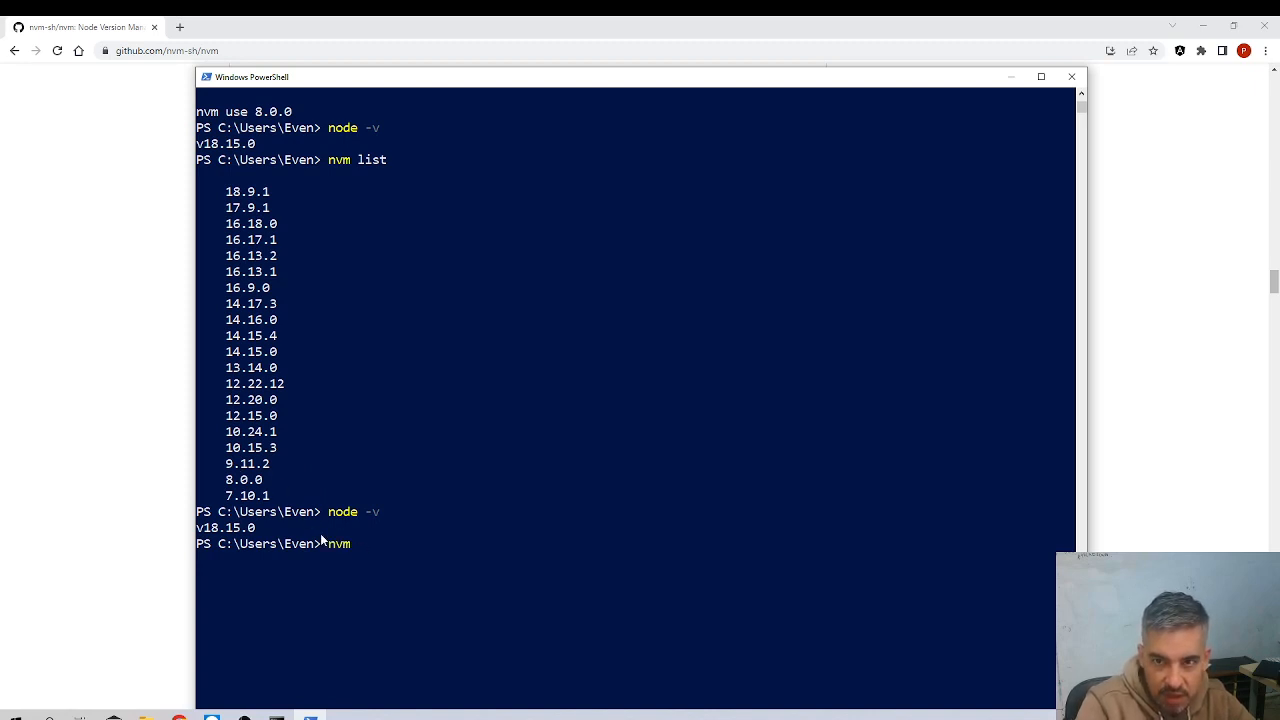
{"action": "type", "text": "use"}
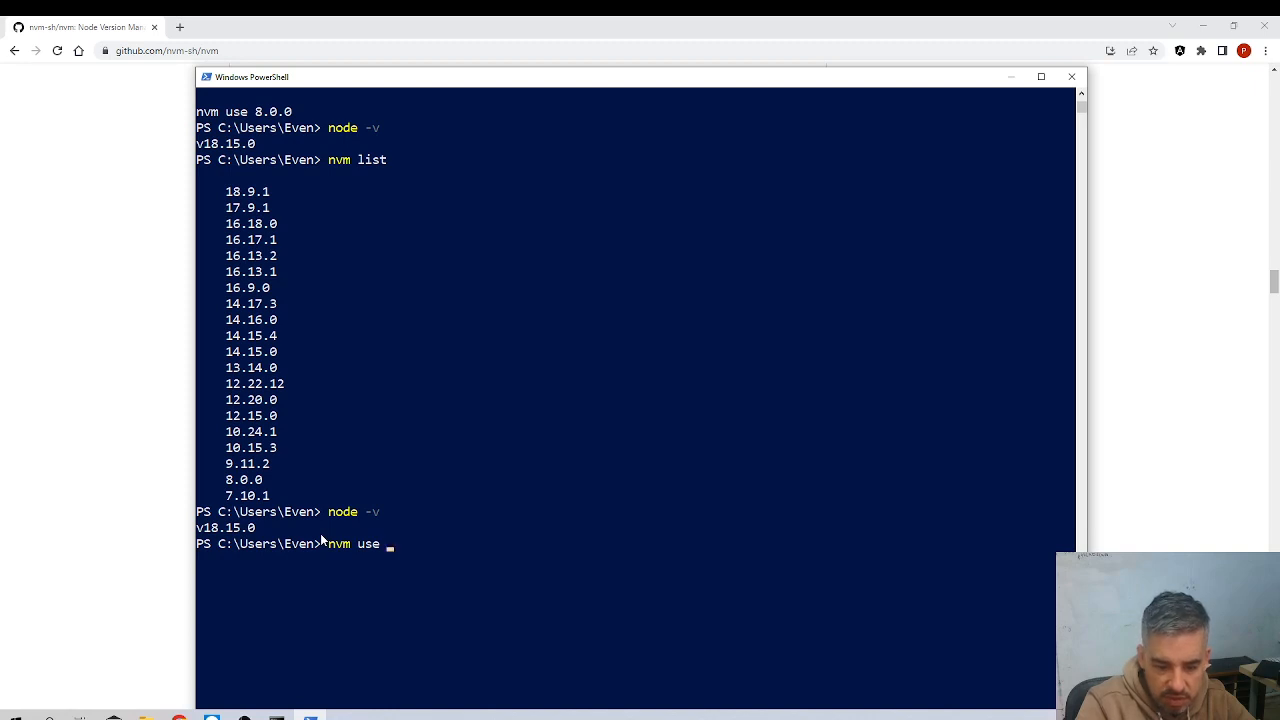
{"action": "type", "text": "8.0."}
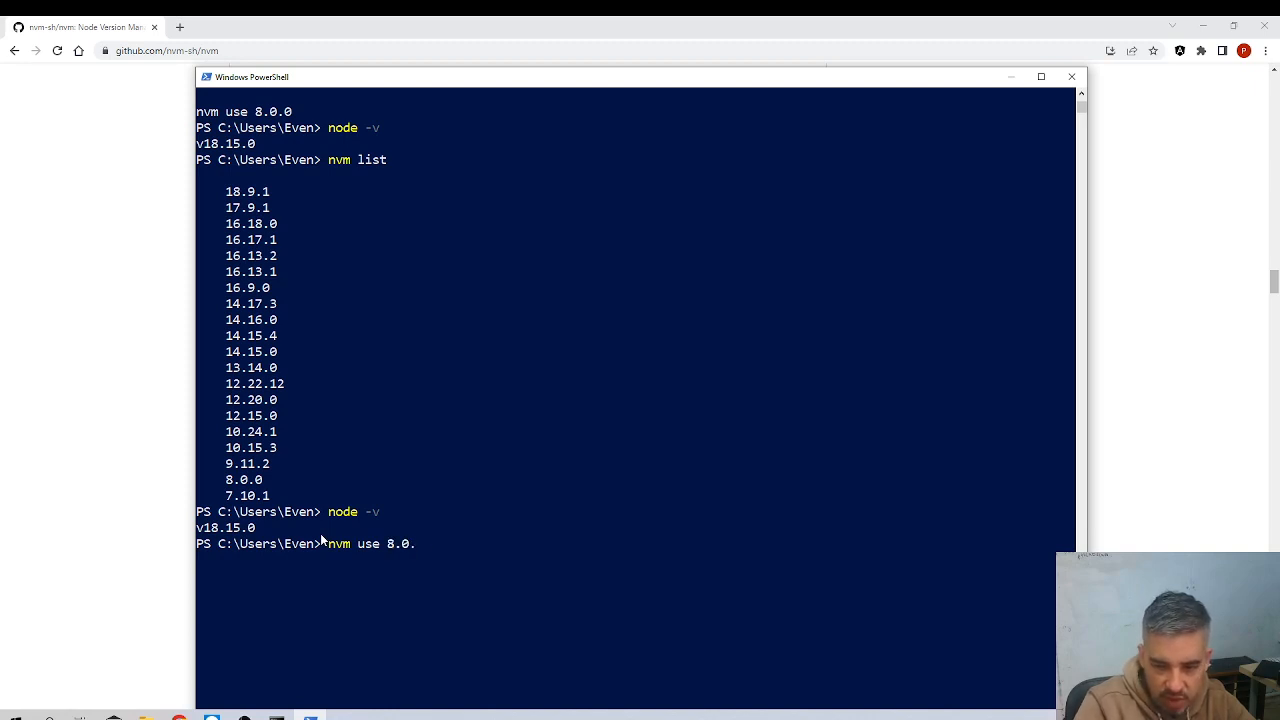
{"action": "key", "text": "Return"}
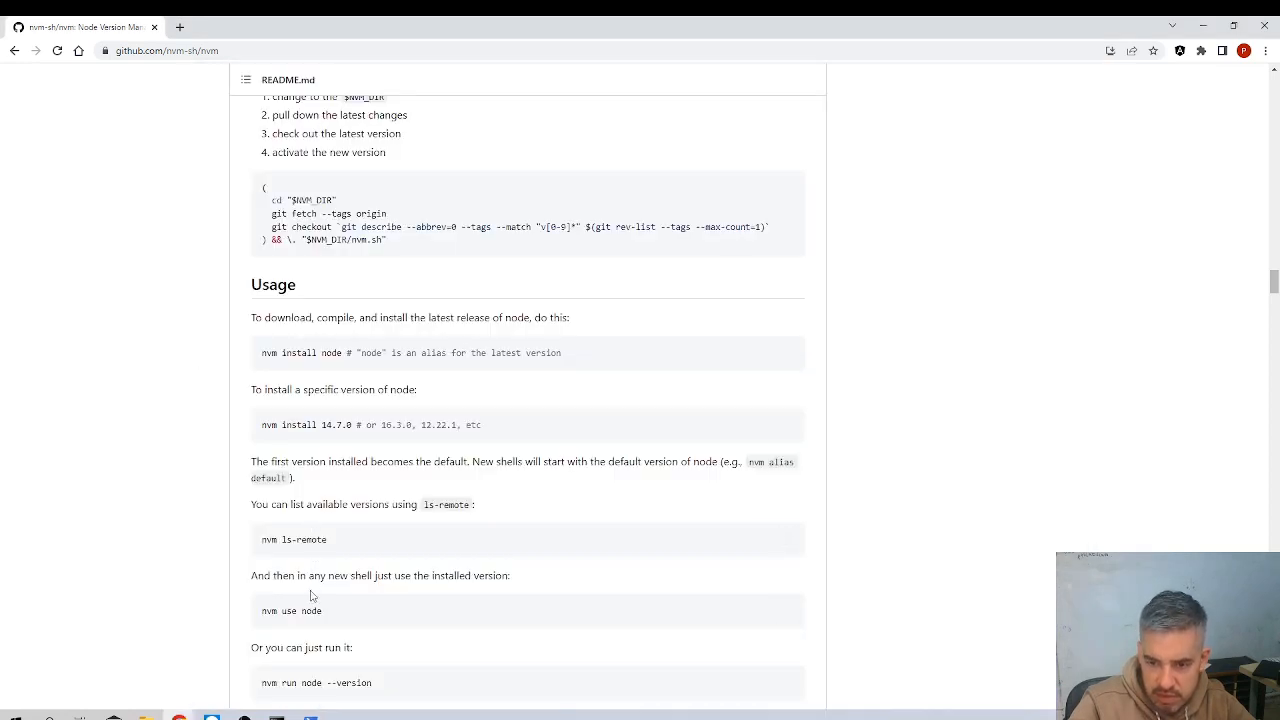
{"action": "mouse_move", "coordinate": [325, 611]}
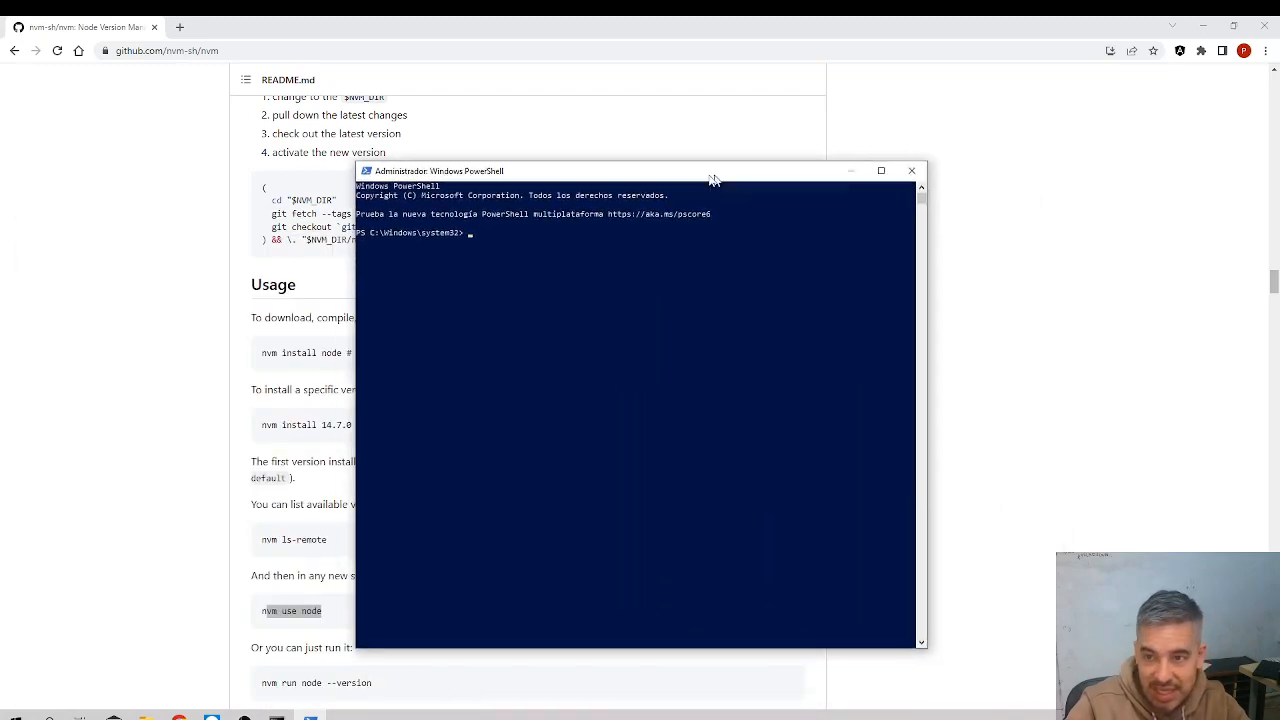
As administrator run nvm list, nvm use 8.0.0 and node -v, which still shows v18.15.0
{"action": "type", "text": "nvm list"}
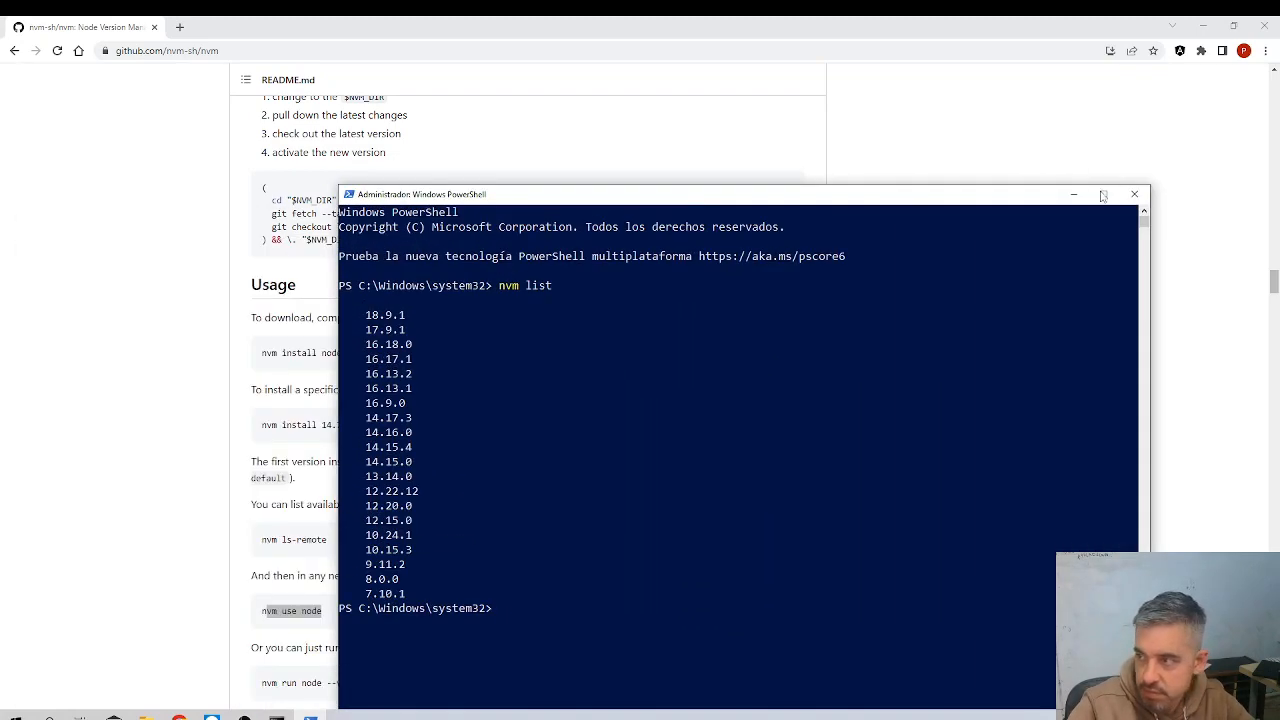
{"action": "left_click", "coordinate": [1103, 194]}
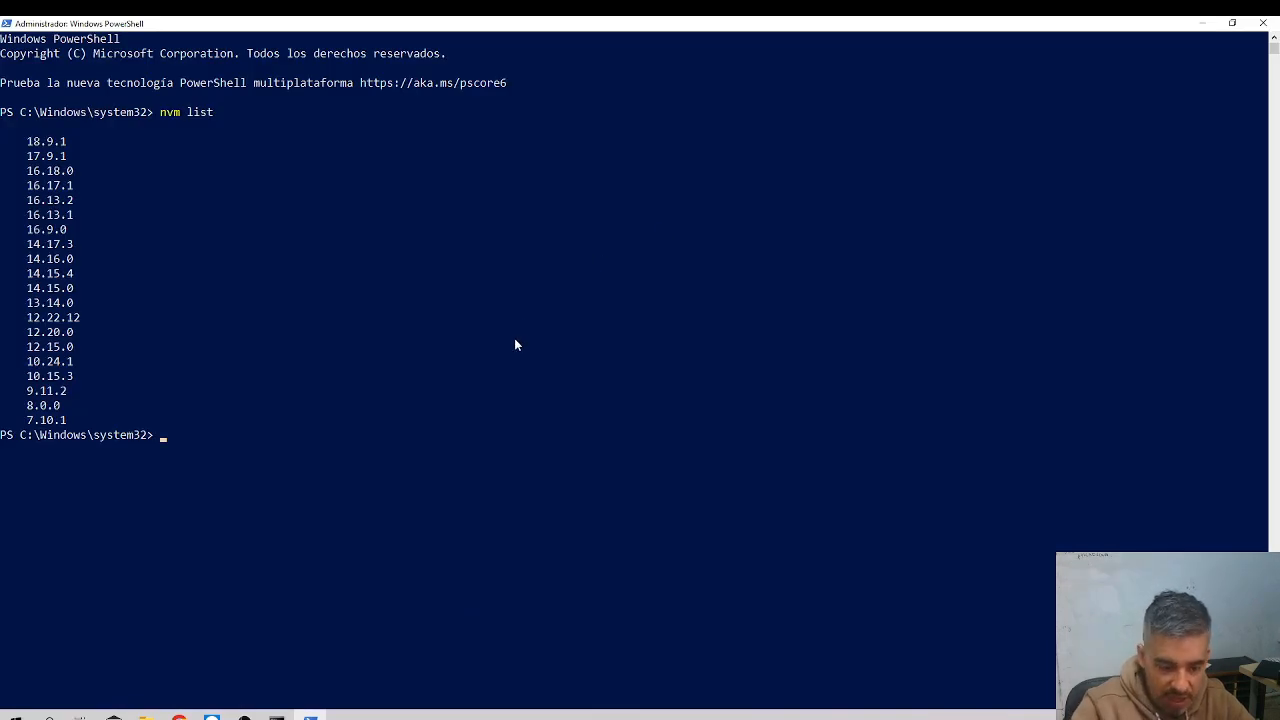
{"action": "type", "text": "nvm use 8"}
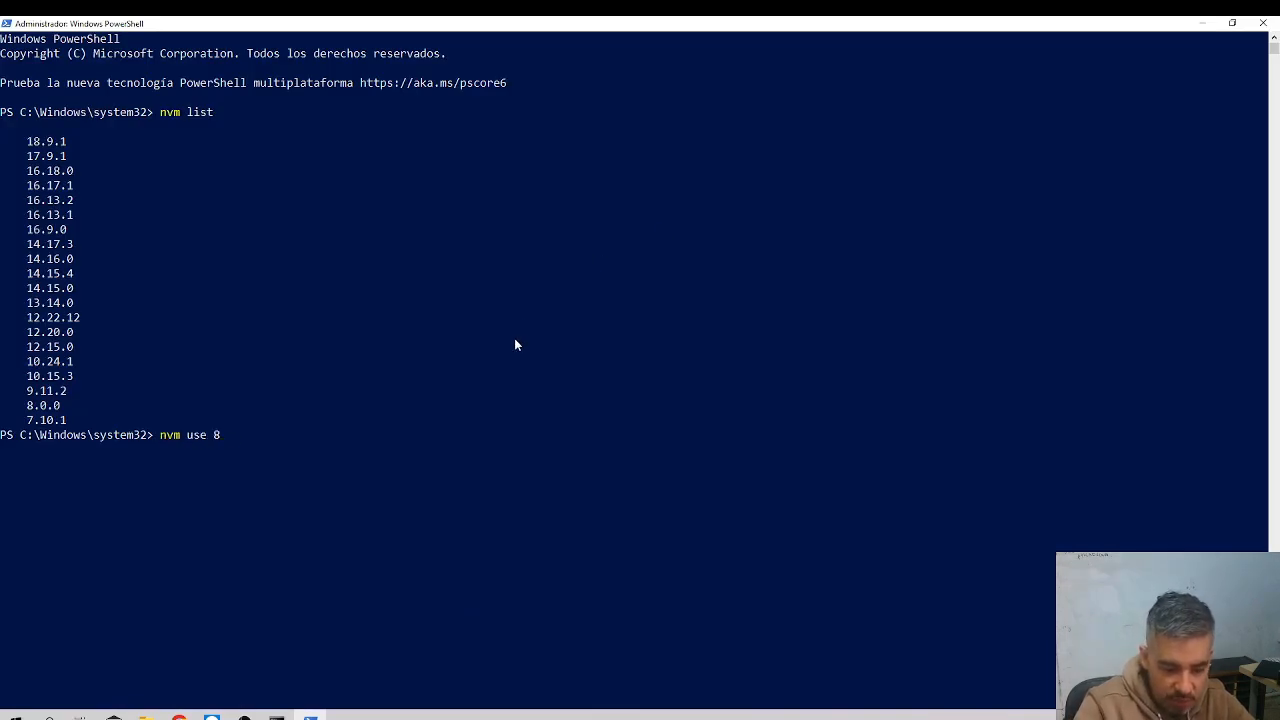
{"action": "key", "text": "Return"}
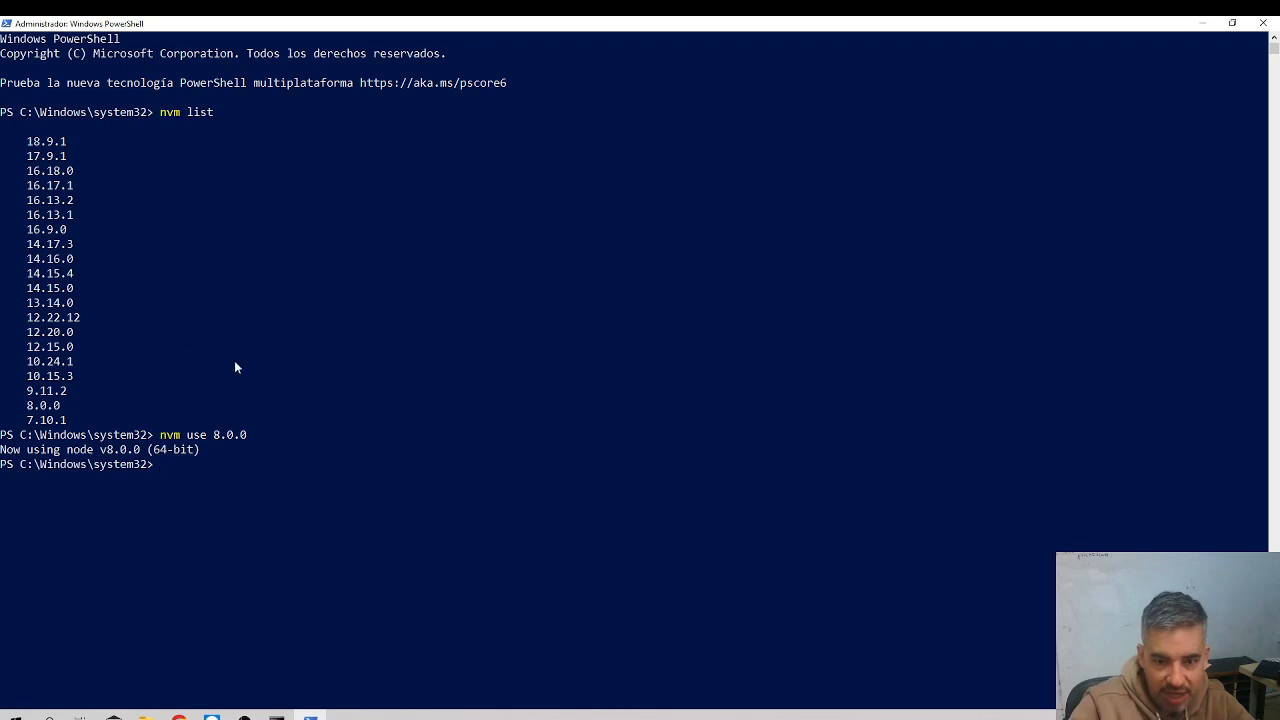
{"action": "mouse_move", "coordinate": [115, 467]}
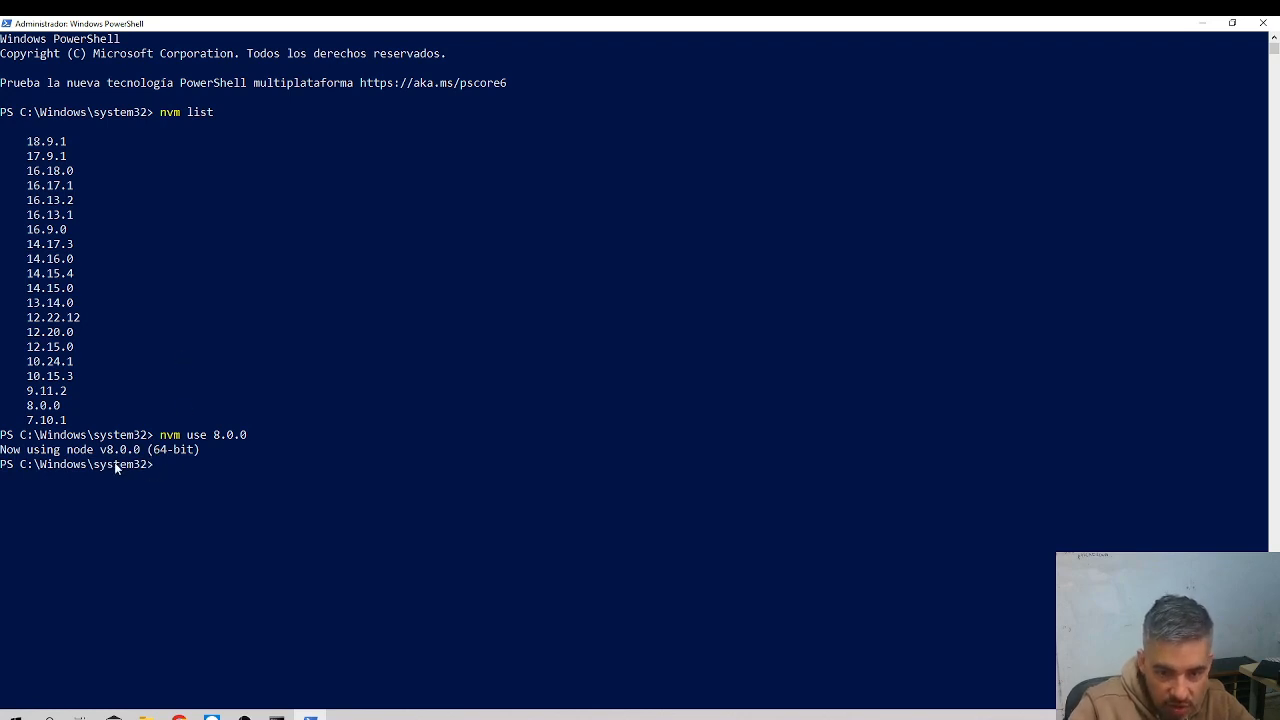
{"action": "mouse_move", "coordinate": [165, 469]}
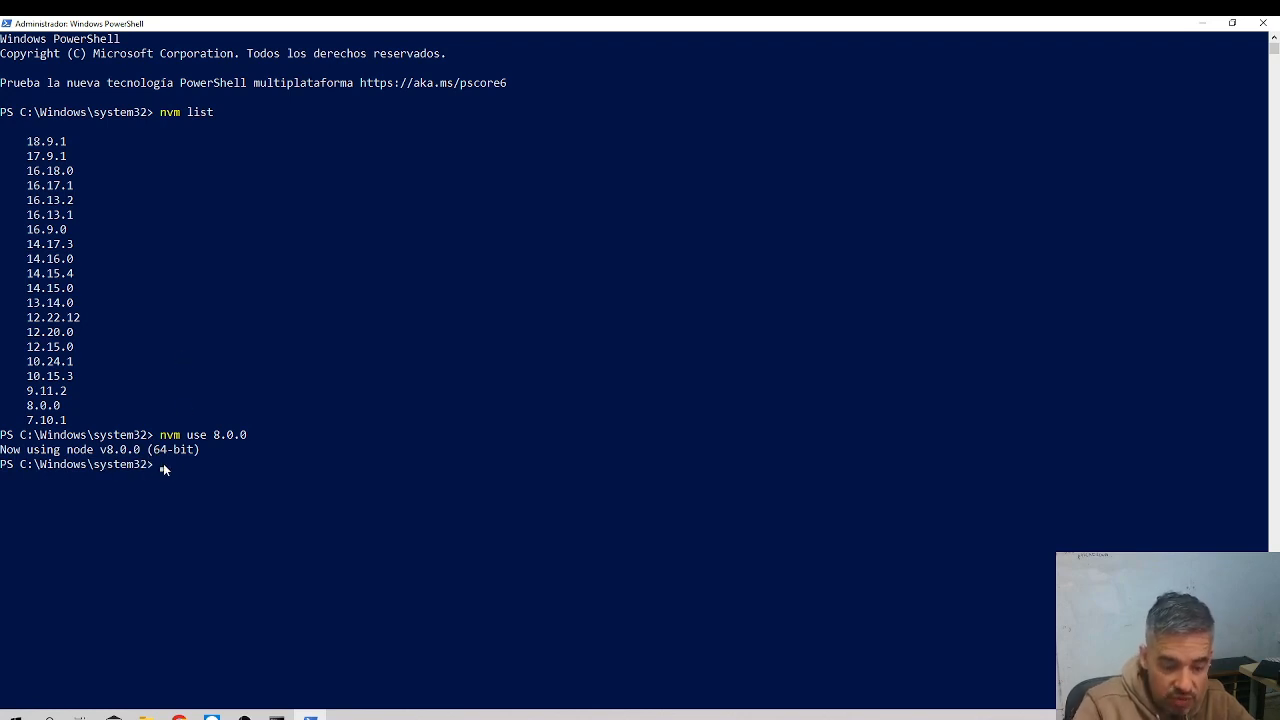
{"action": "type", "text": "node -v"}
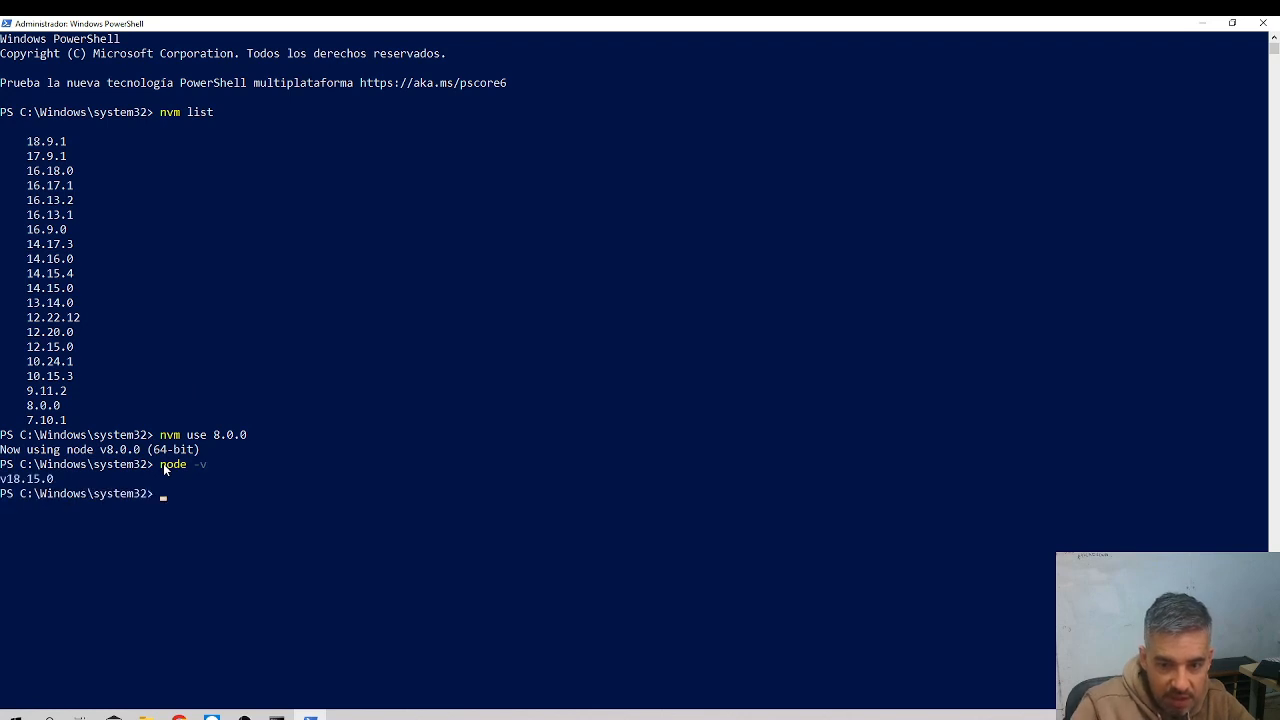
{"action": "mouse_move", "coordinate": [137, 509]}
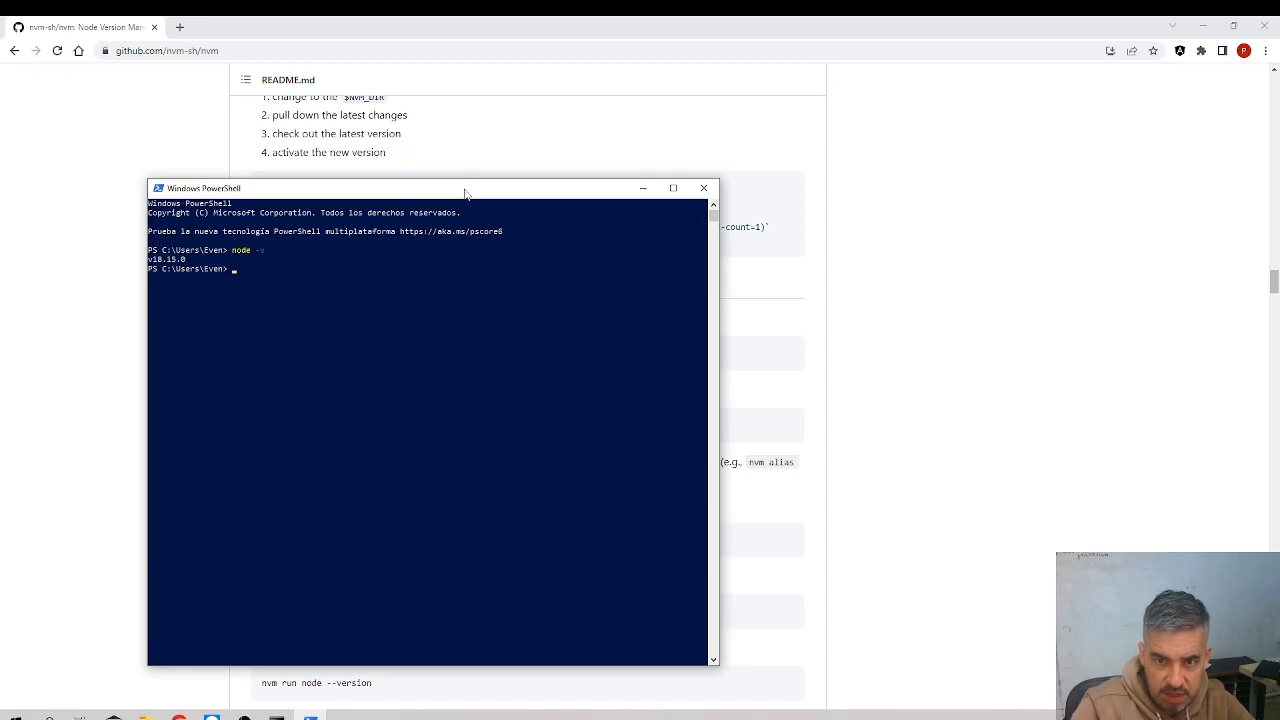
{"action": "mouse_move", "coordinate": [435, 488]}
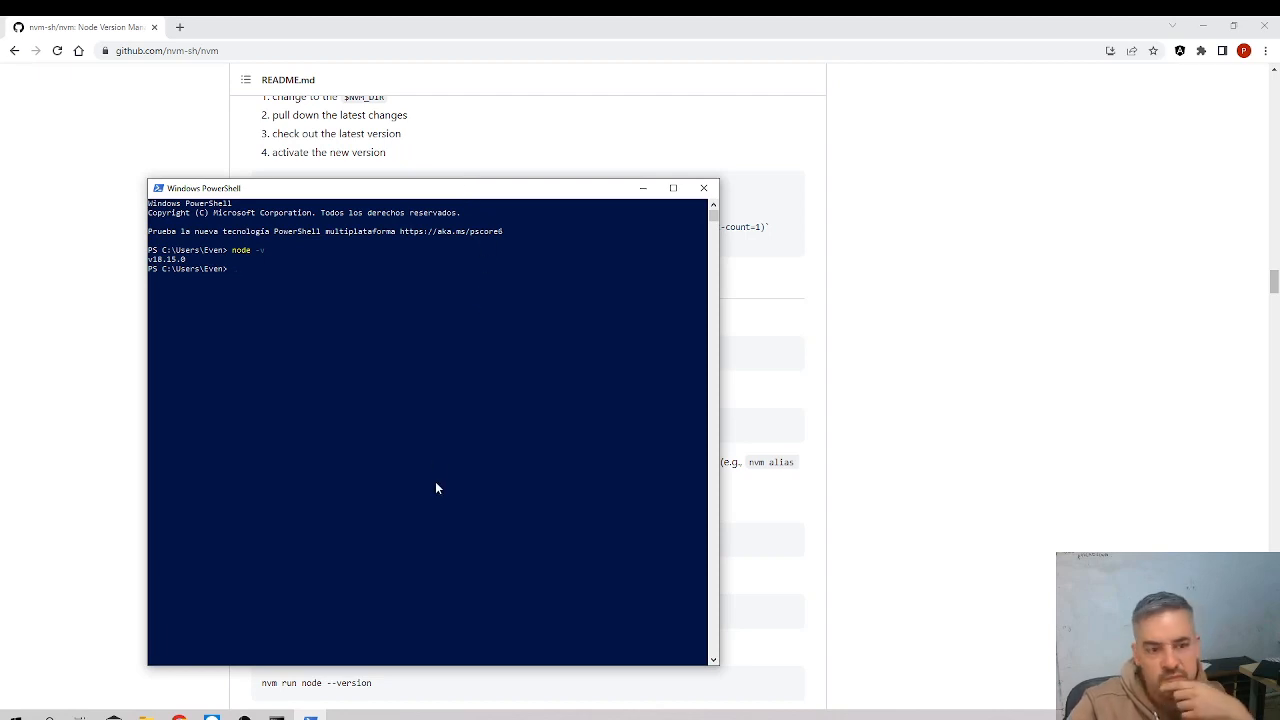
{"action": "mouse_move", "coordinate": [174, 413]}
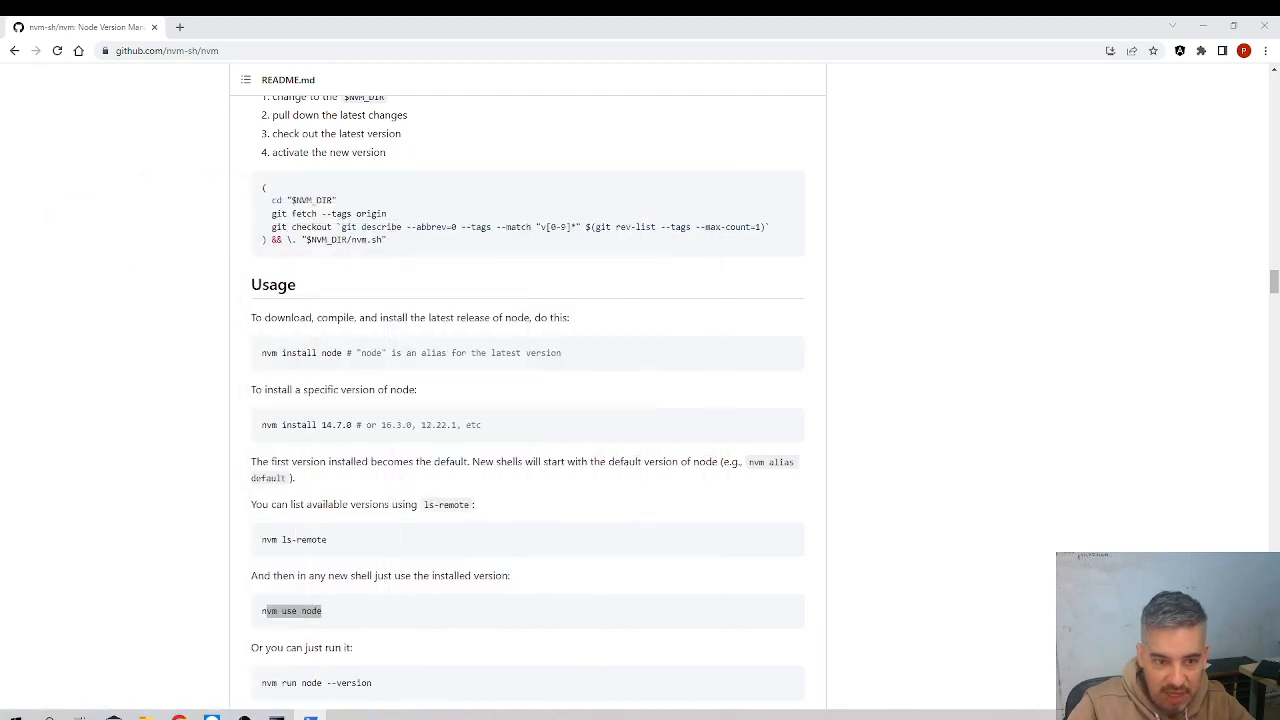
Select the 'nvm use node' example in the README and bring up the TeamViewer windows
{"action": "double_click", "coordinate": [291, 611]}
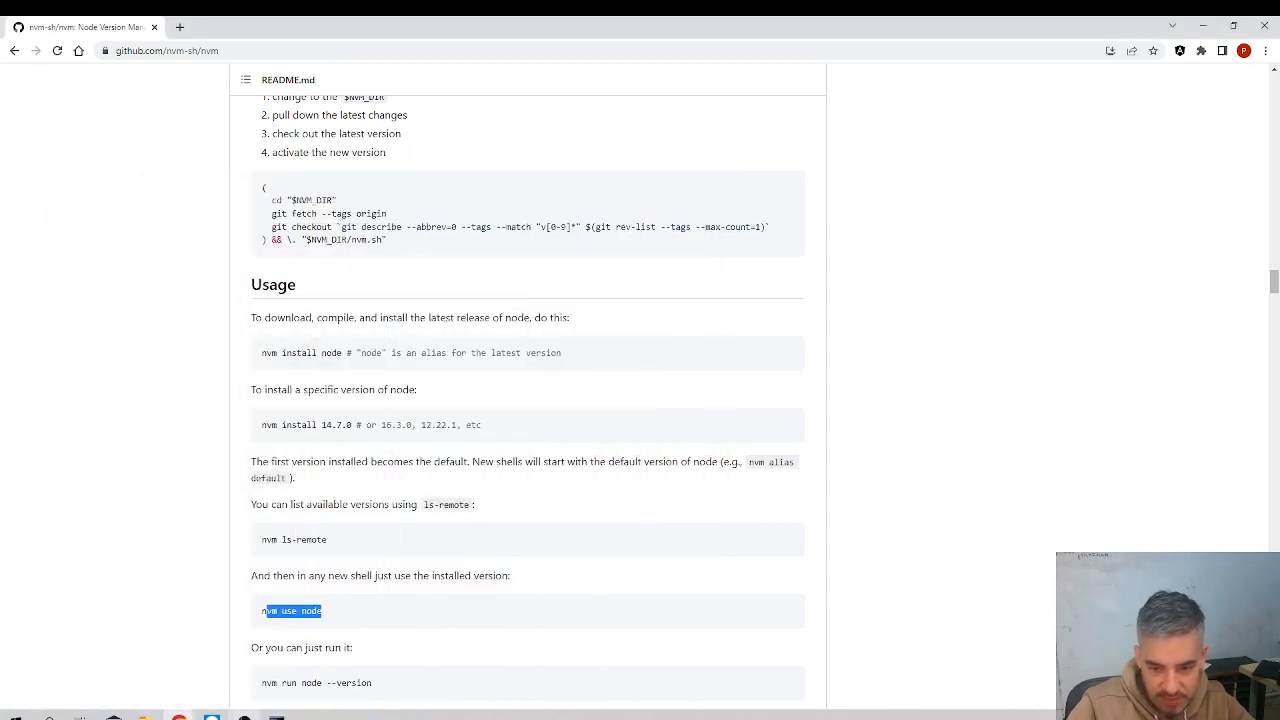
{"action": "left_click", "coordinate": [10, 717]}
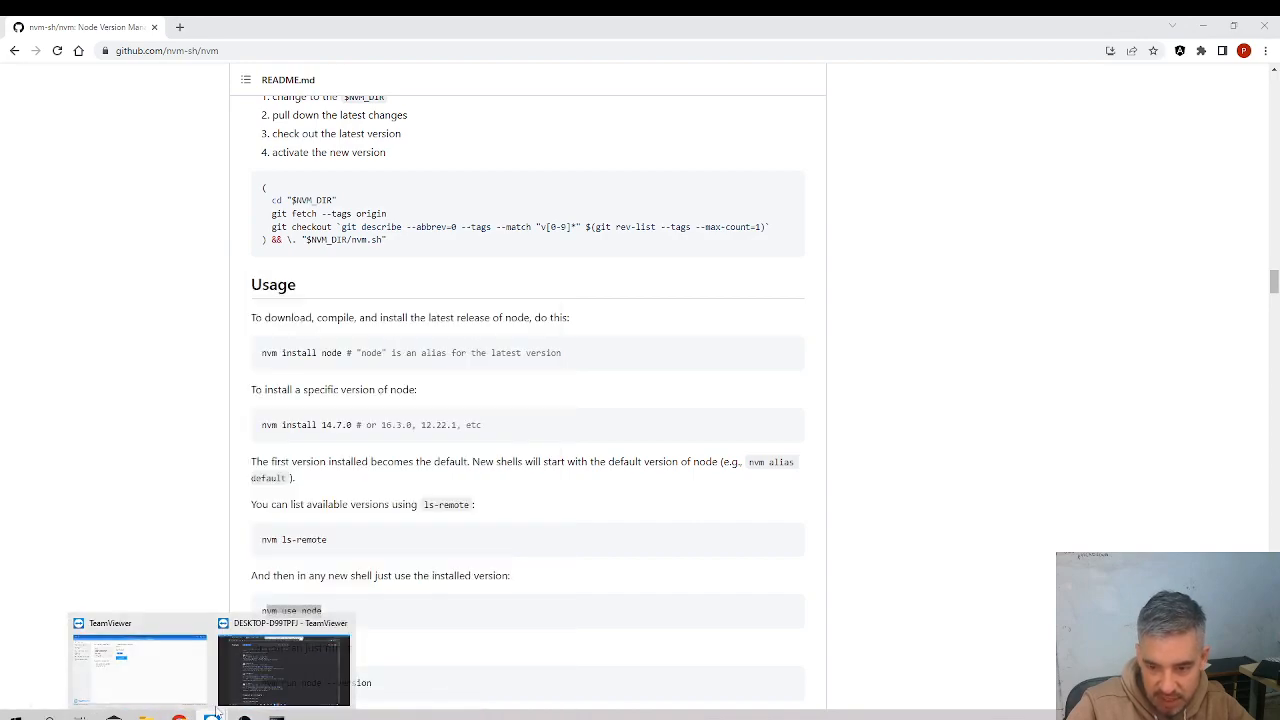
Open the remote computer in TeamViewer, start Windows PowerShell there and maximize it
{"action": "left_click", "coordinate": [283, 665]}
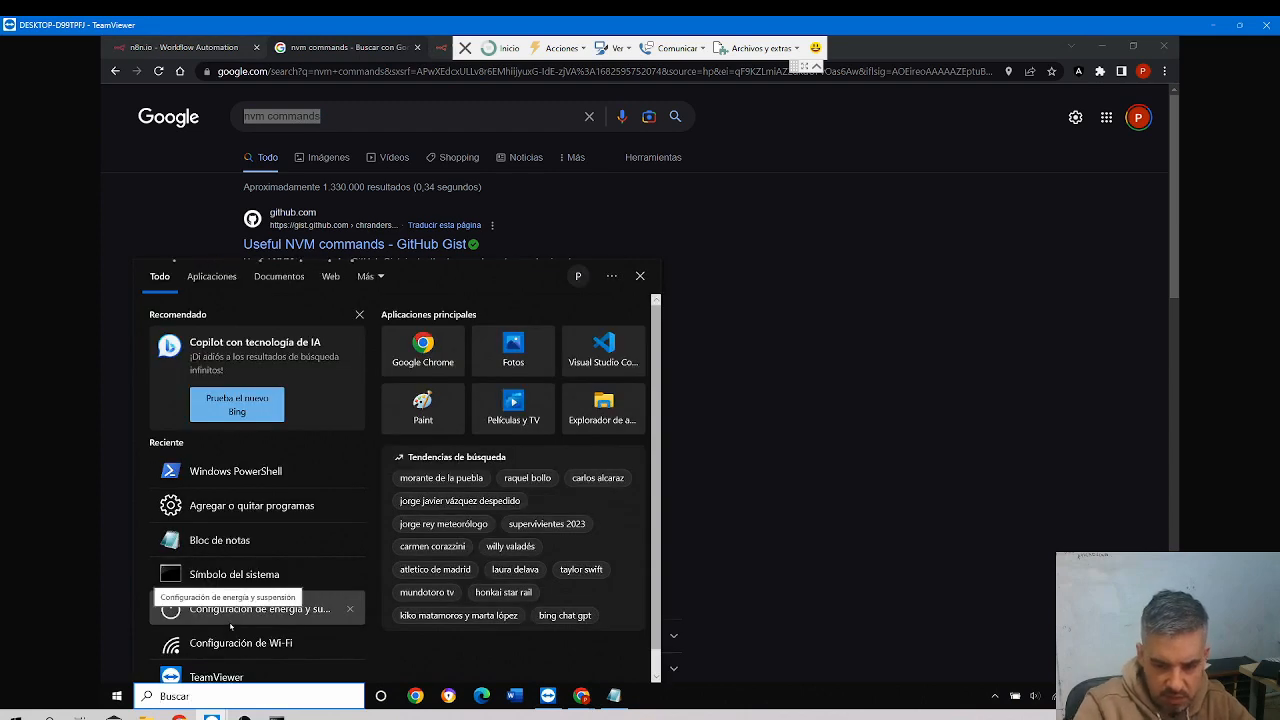
{"action": "left_click", "coordinate": [235, 471]}
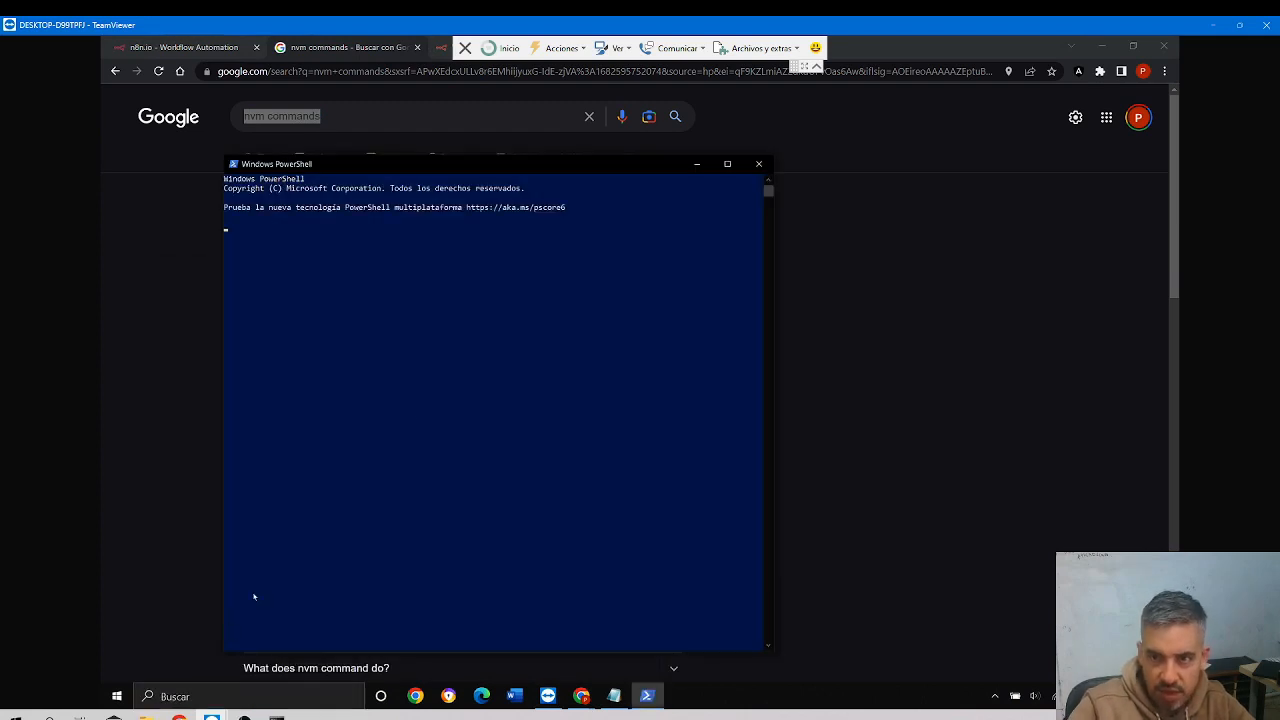
{"action": "left_click", "coordinate": [727, 163]}
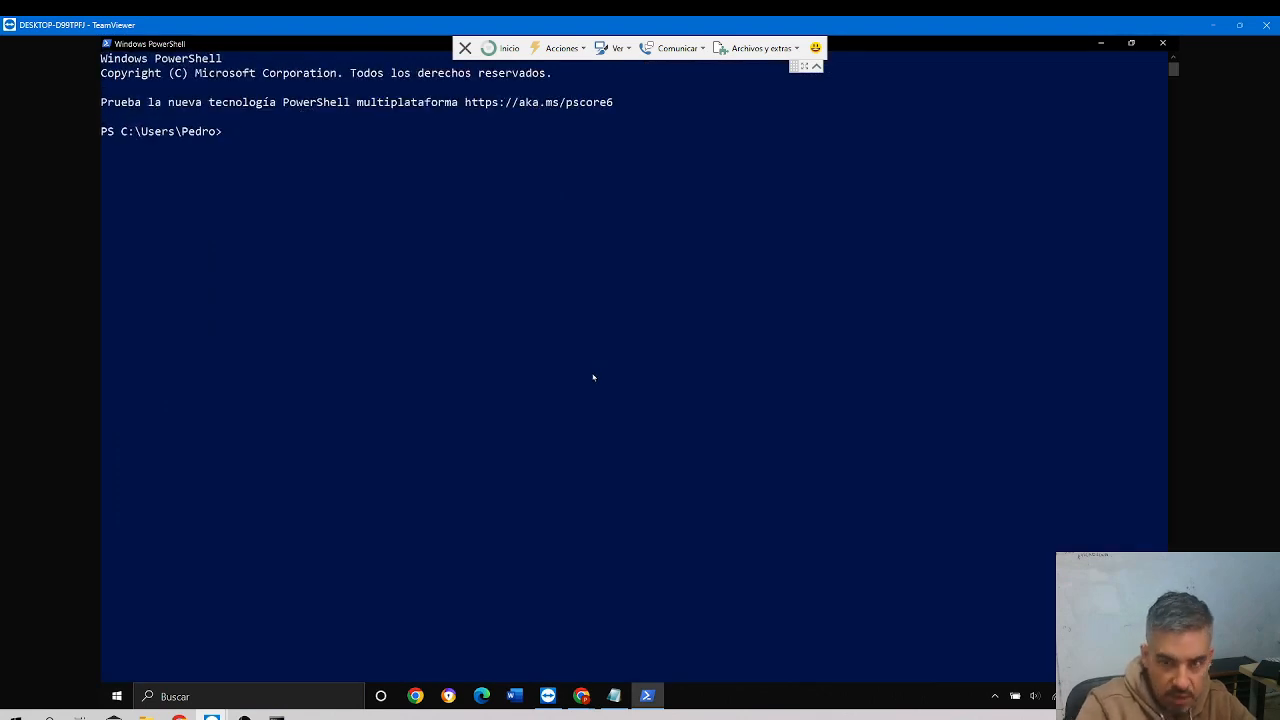
Run nvm install 8.0.0 to install Node.js version 8.0.0 on the remote machine
{"action": "type", "text": "nvm"}
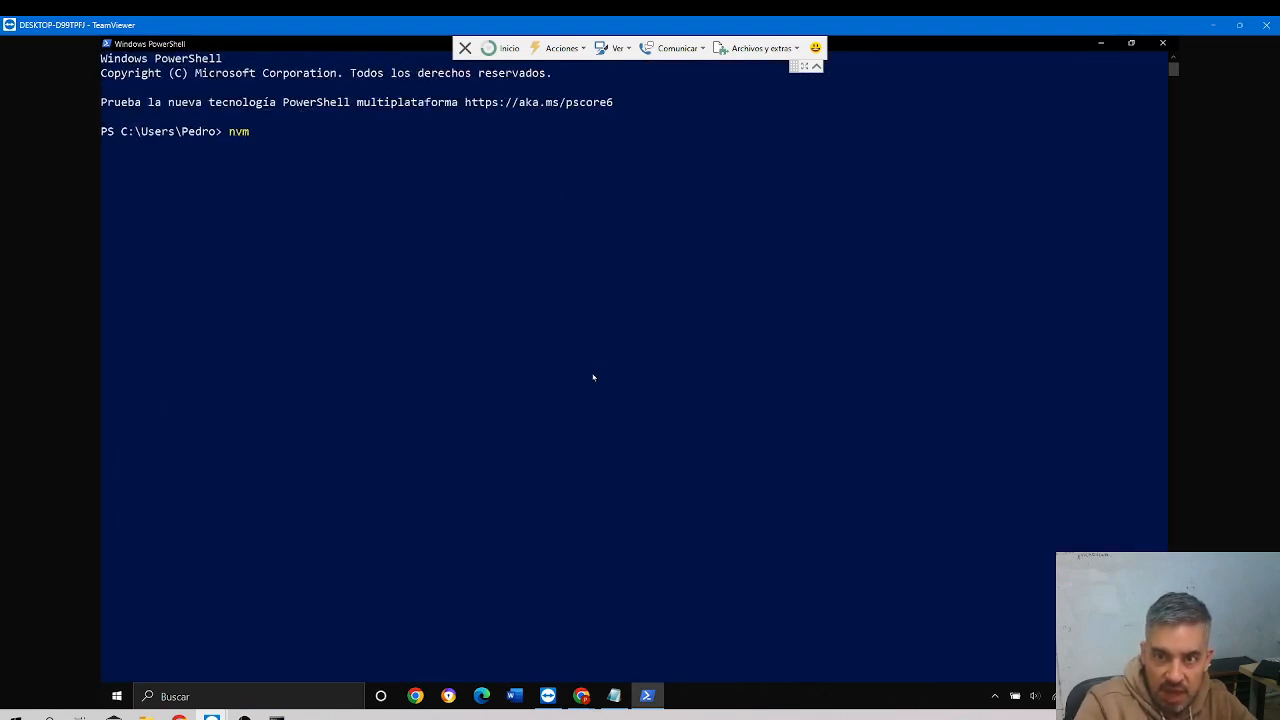
{"action": "type", "text": "install"}
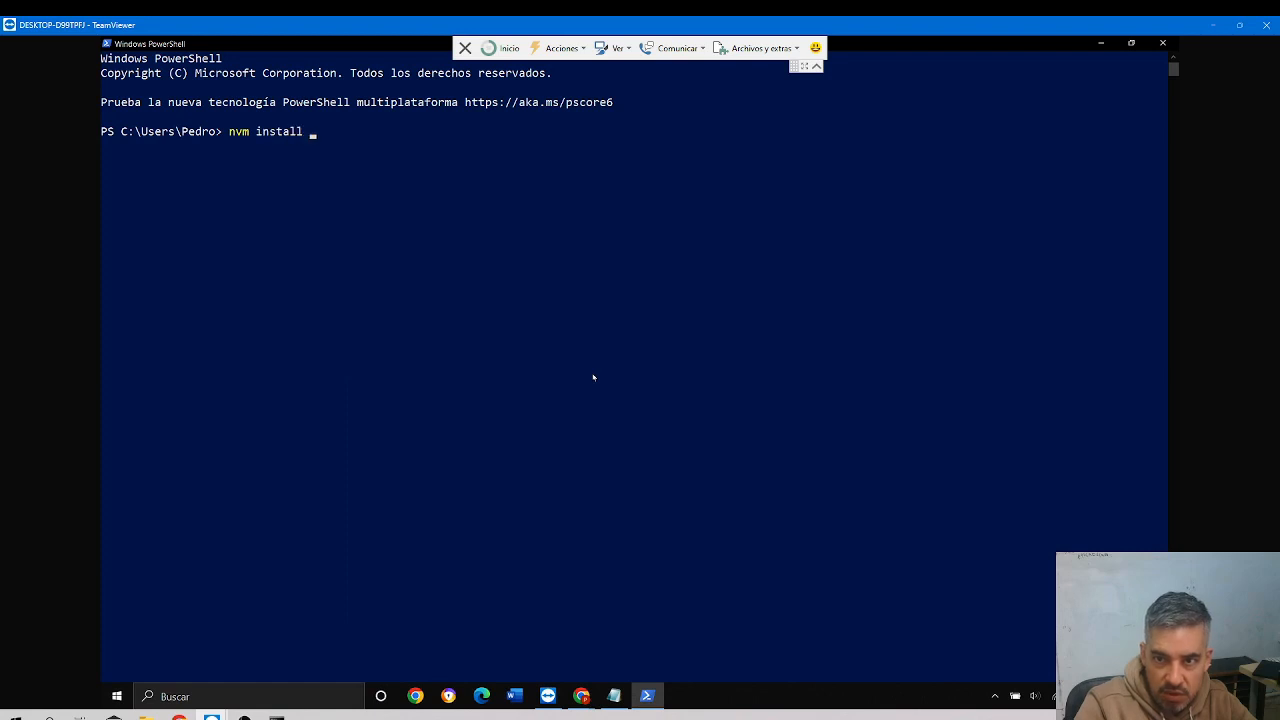
{"action": "type", "text": "8."}
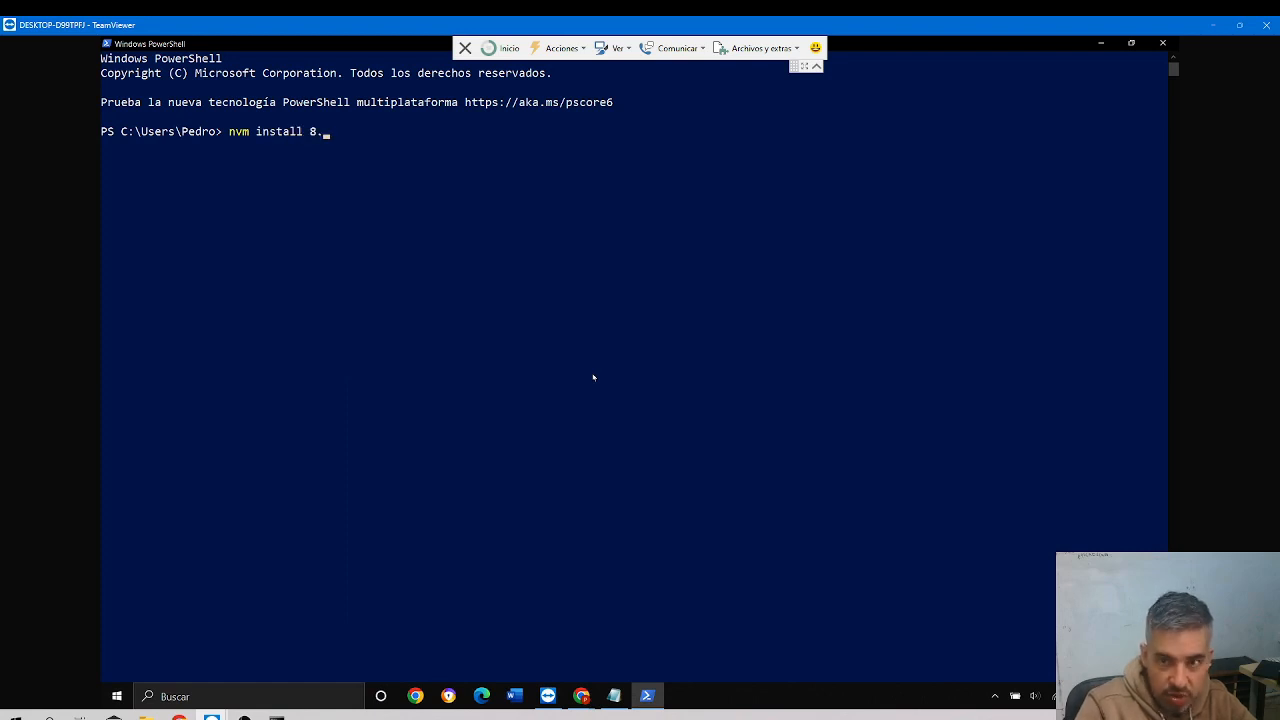
{"action": "type", "text": "0.0"}
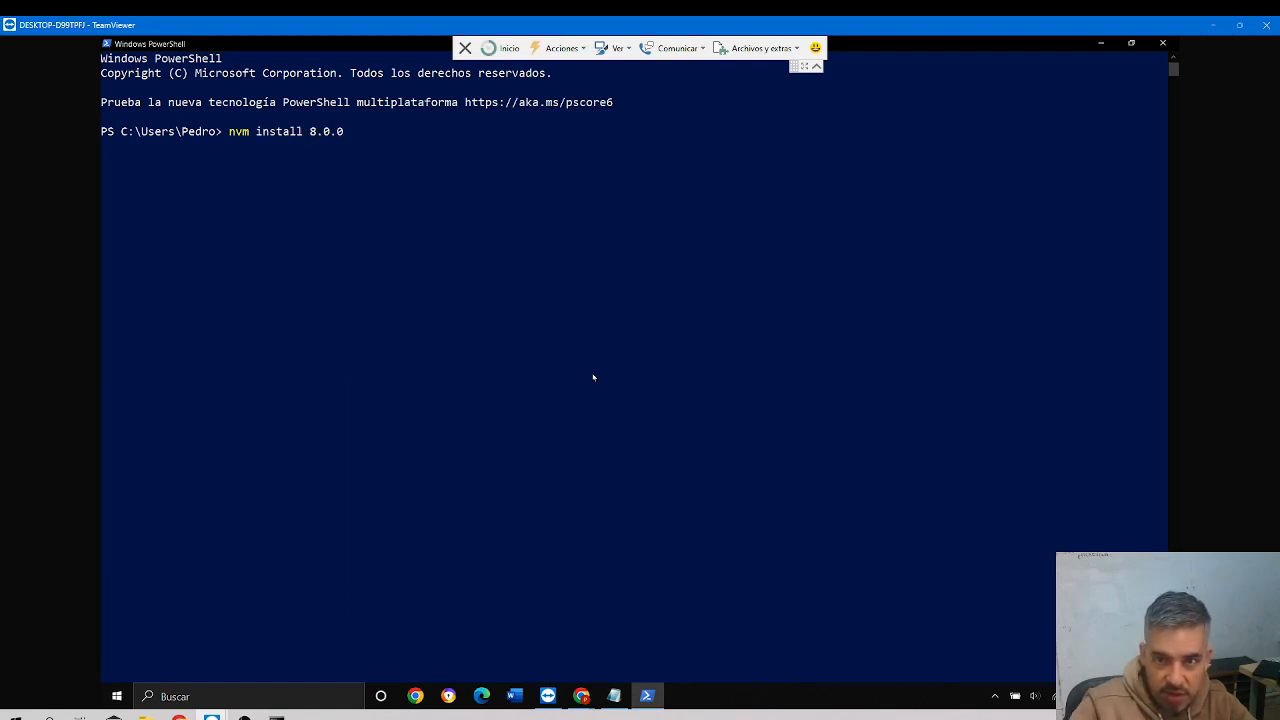
{"action": "key", "text": "Return"}
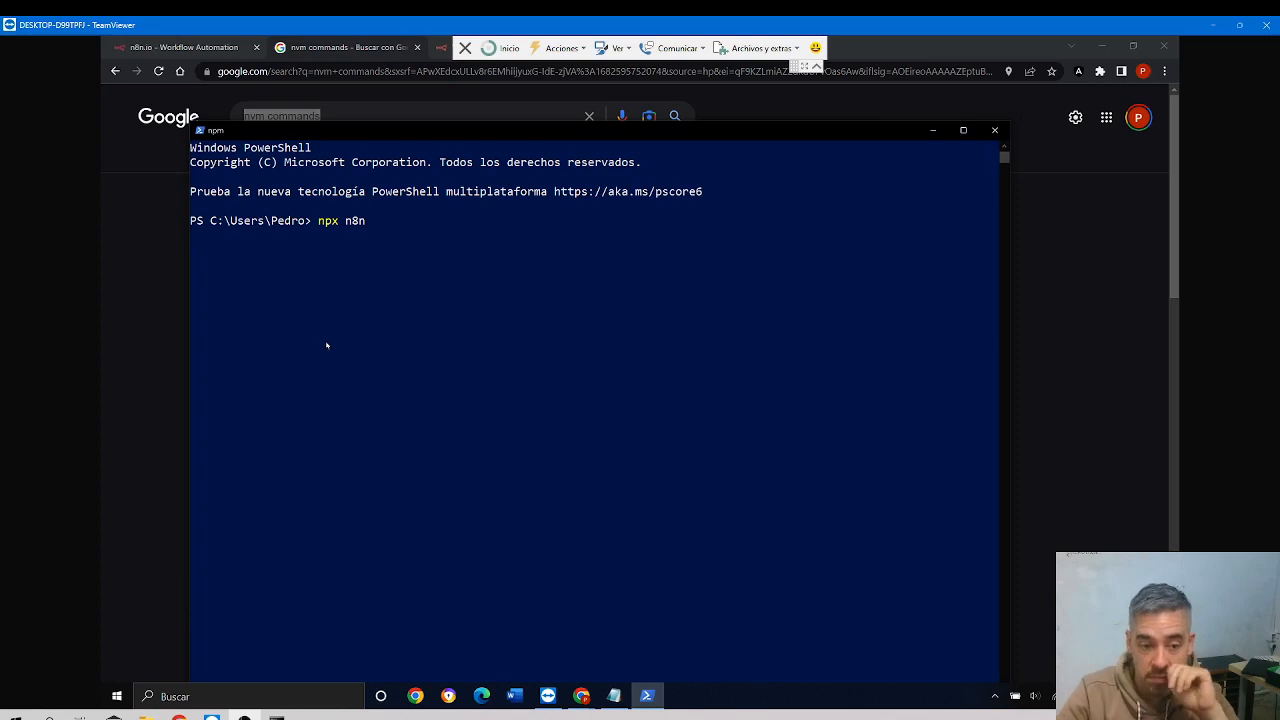
{"action": "key", "text": "Return"}
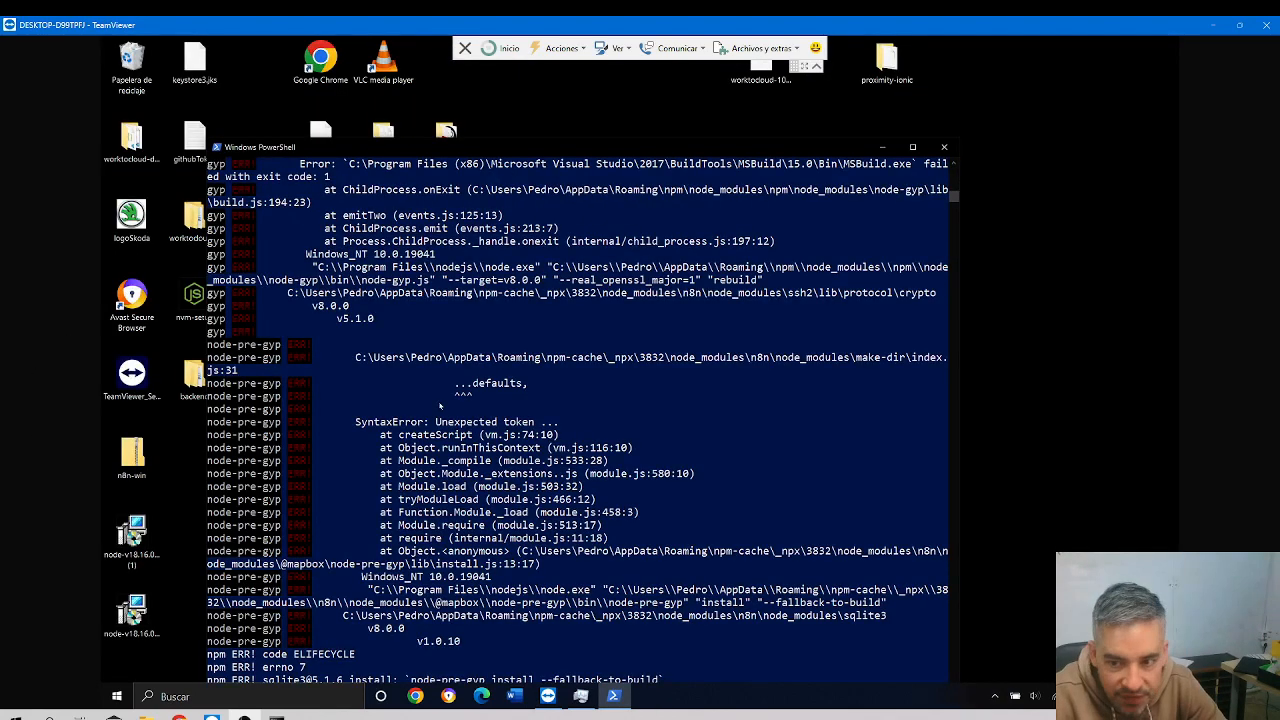
{"action": "mouse_move", "coordinate": [625, 210]}
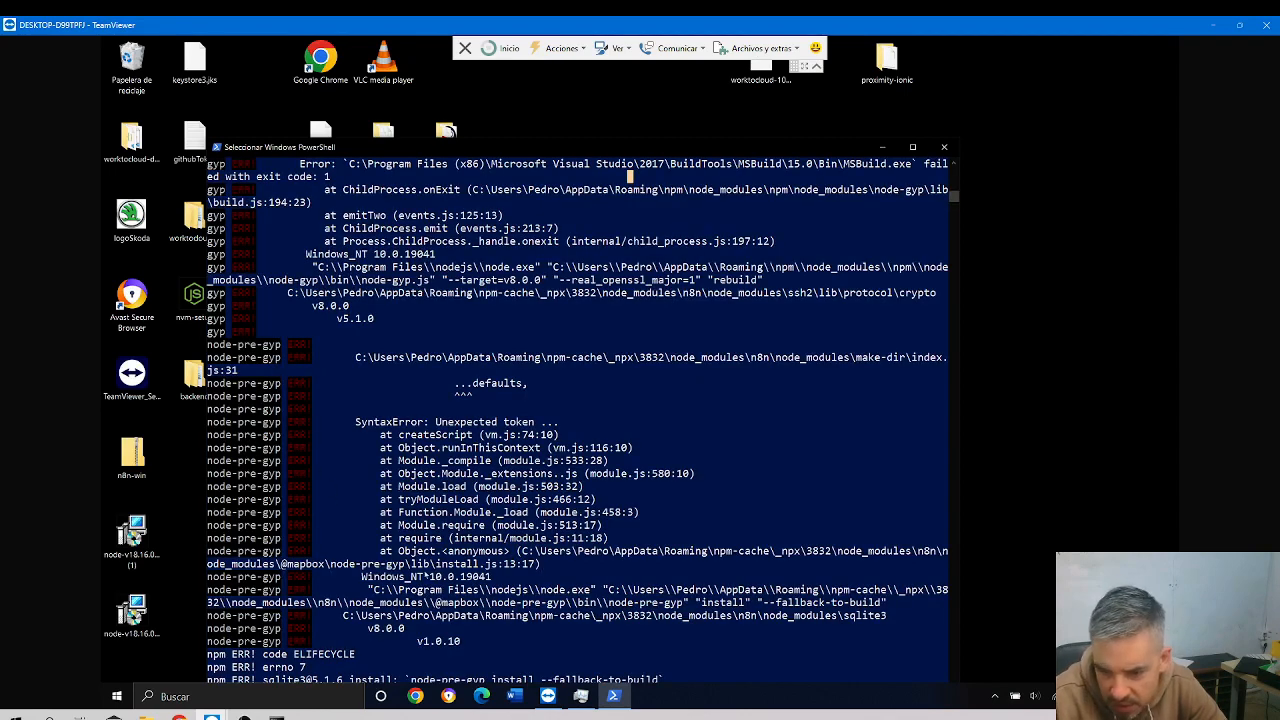
{"action": "mouse_move", "coordinate": [935, 213]}
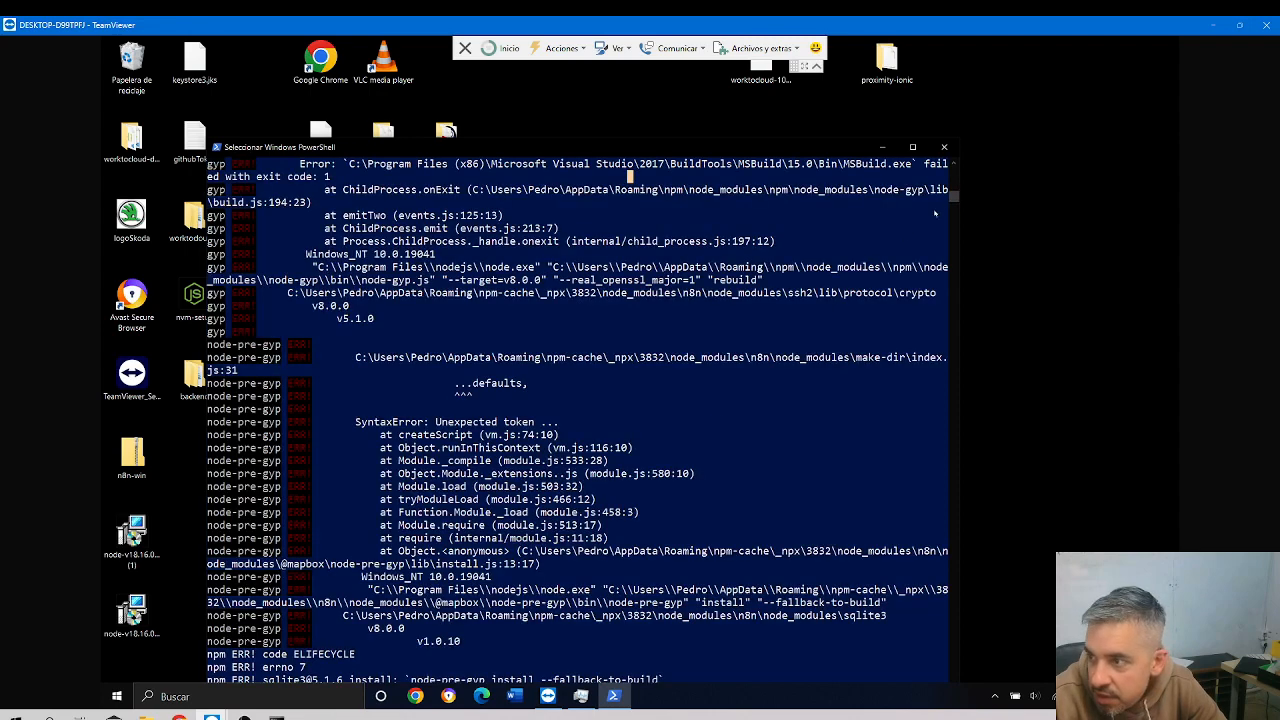
{"action": "left_click", "coordinate": [912, 147]}
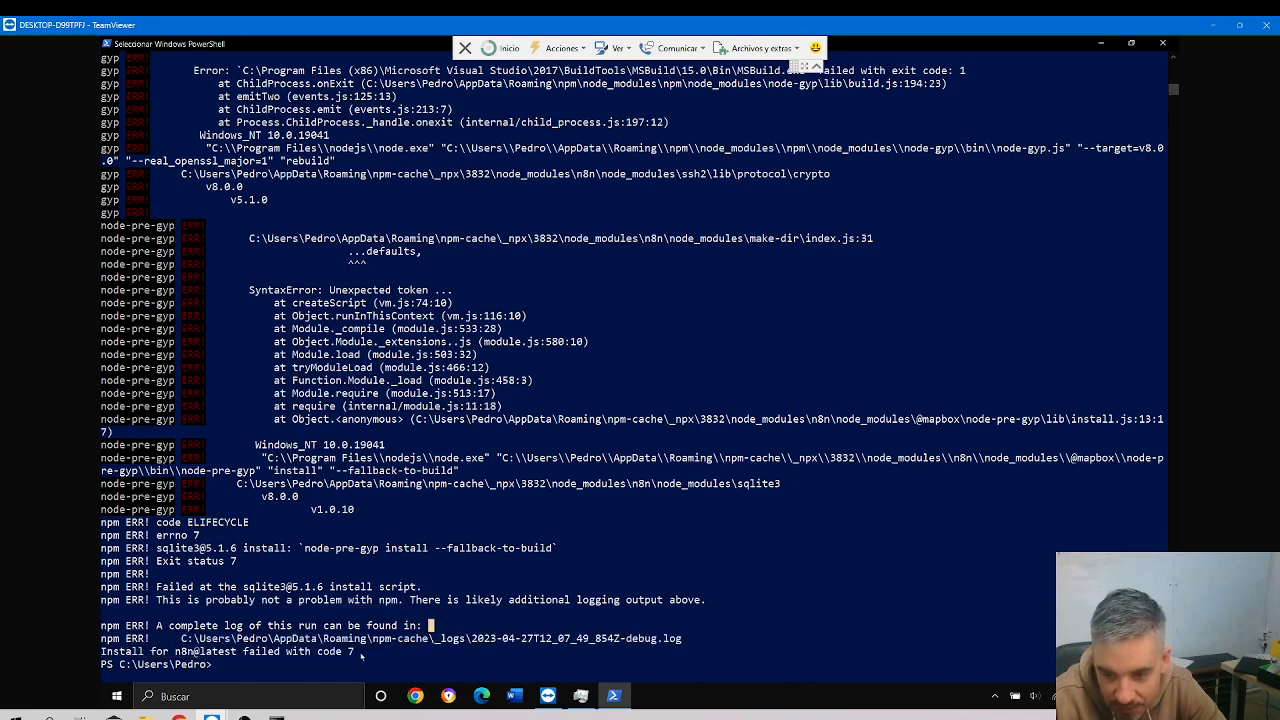
{"action": "mouse_move", "coordinate": [687, 643]}
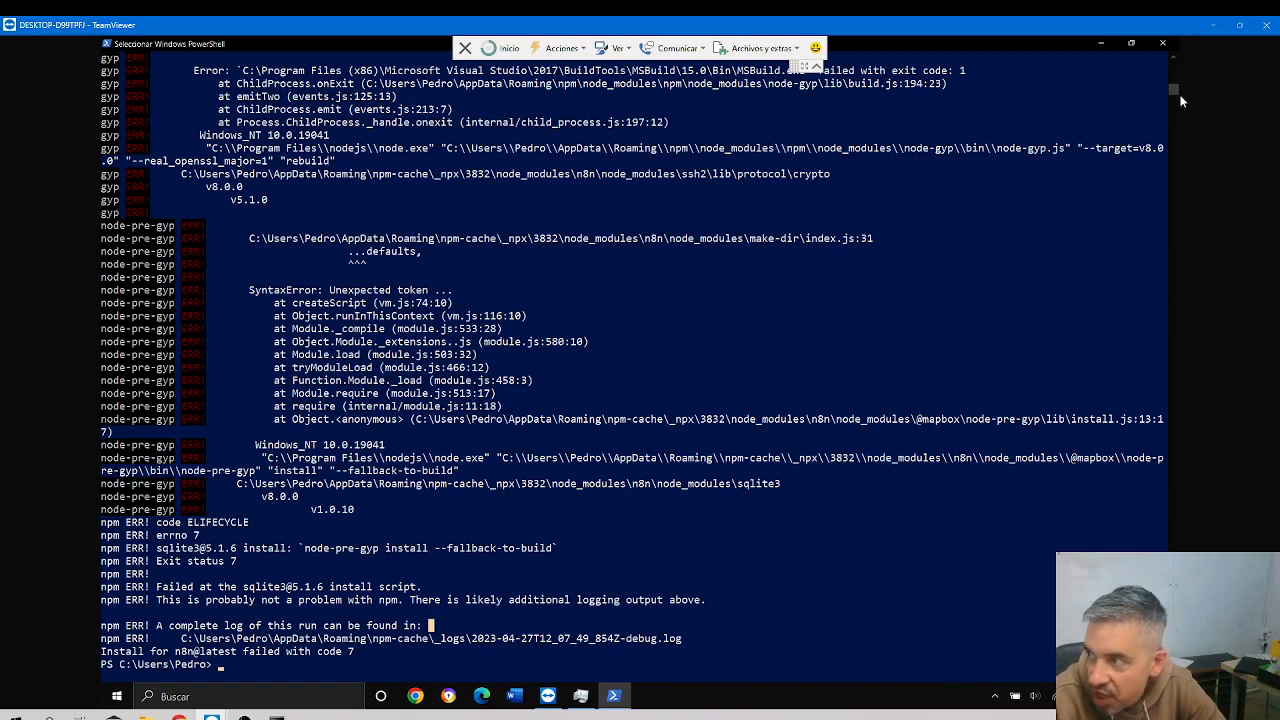
{"action": "scroll", "scroll_direction": "up", "scroll_amount": 3}
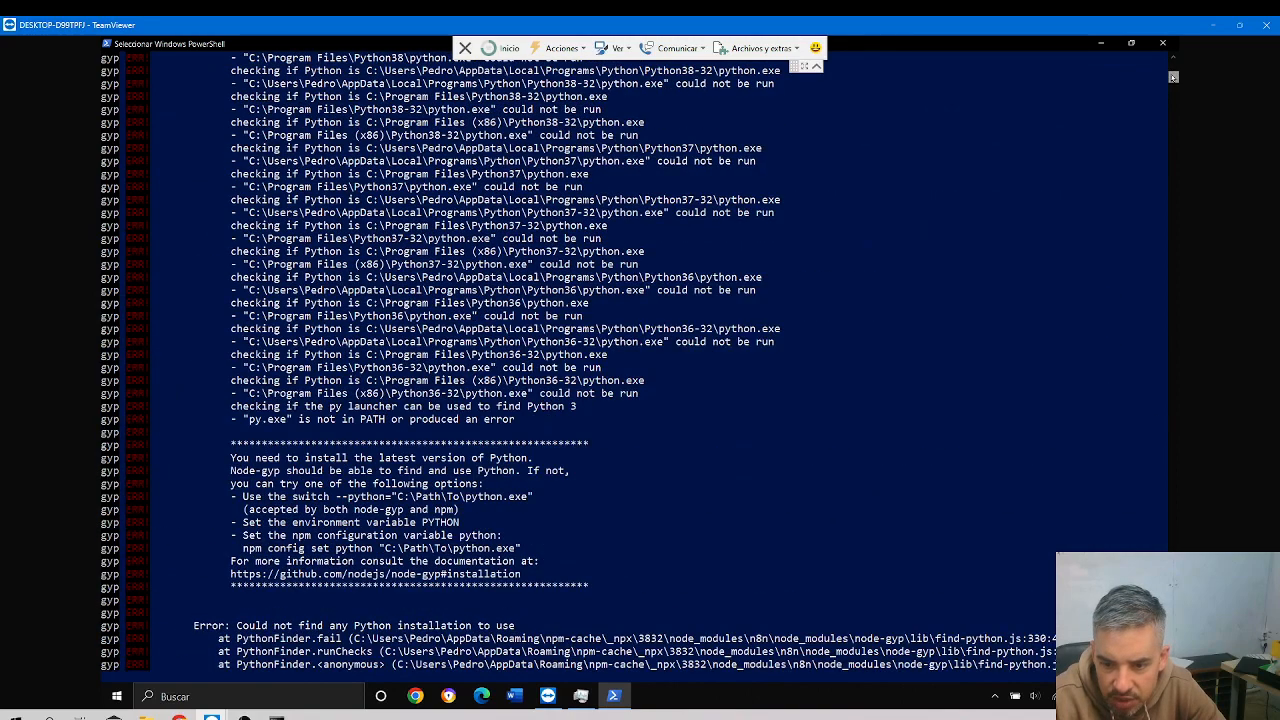
{"action": "scroll", "scroll_direction": "up", "scroll_amount": 3}
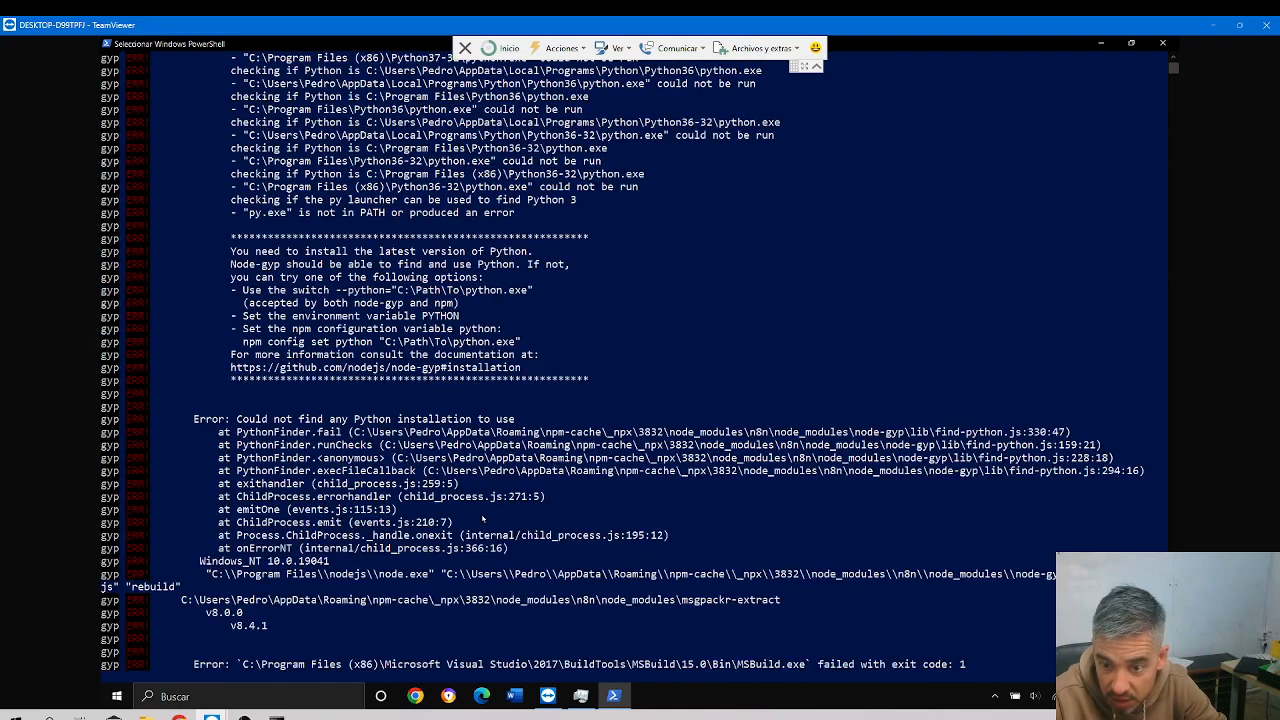
{"action": "scroll", "scroll_direction": "down", "scroll_amount": 3}
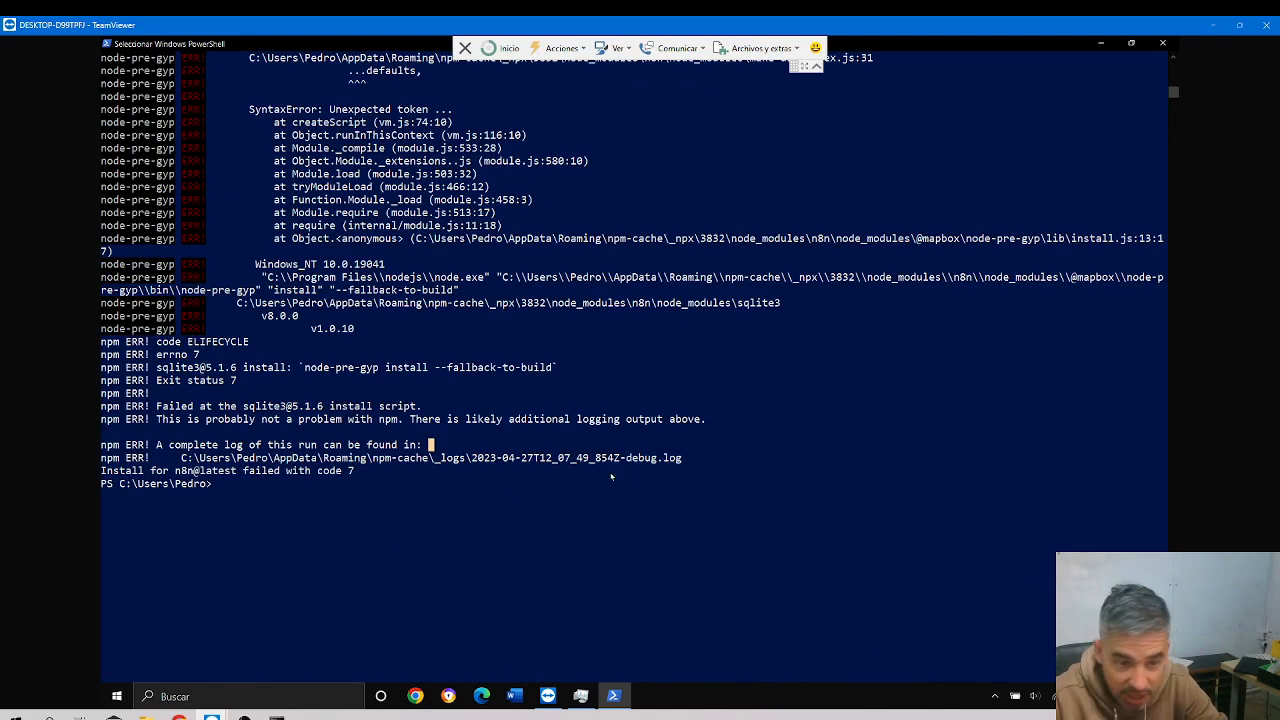
Run node -v to confirm v8.0.0, then nvm list to show installed Node versions
{"action": "type", "text": "no"}
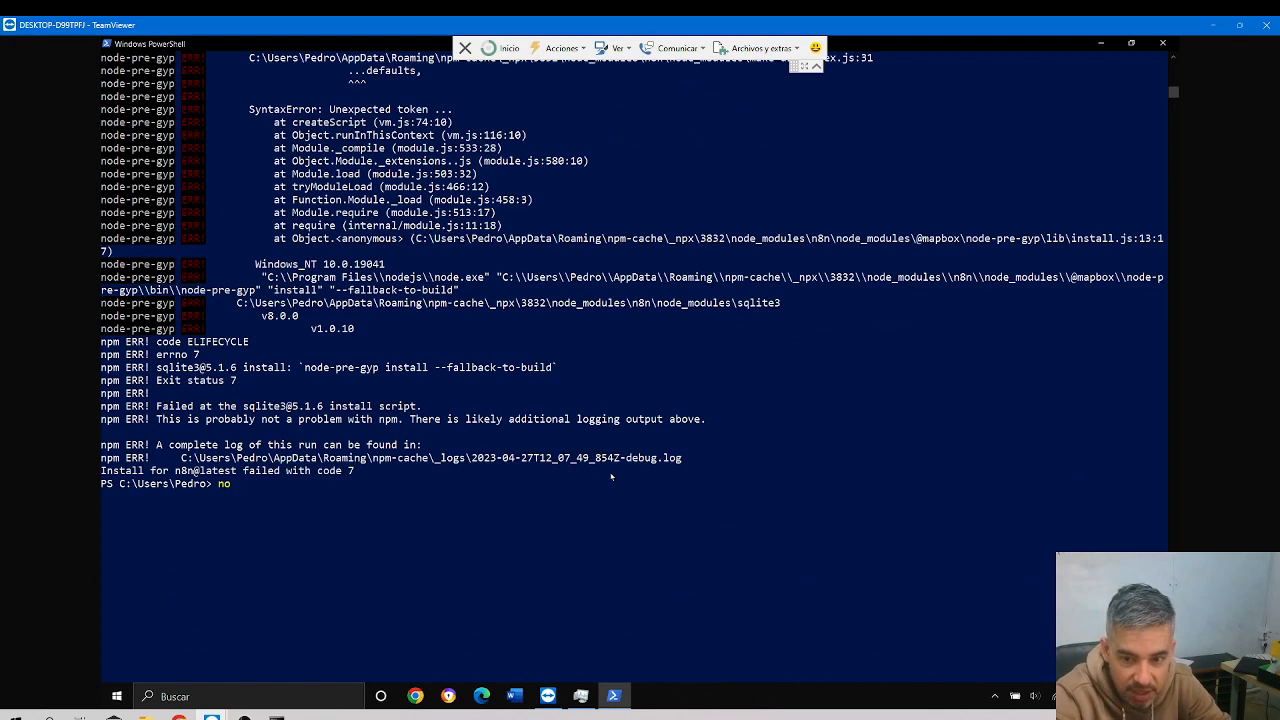
{"action": "key", "text": "Return"}
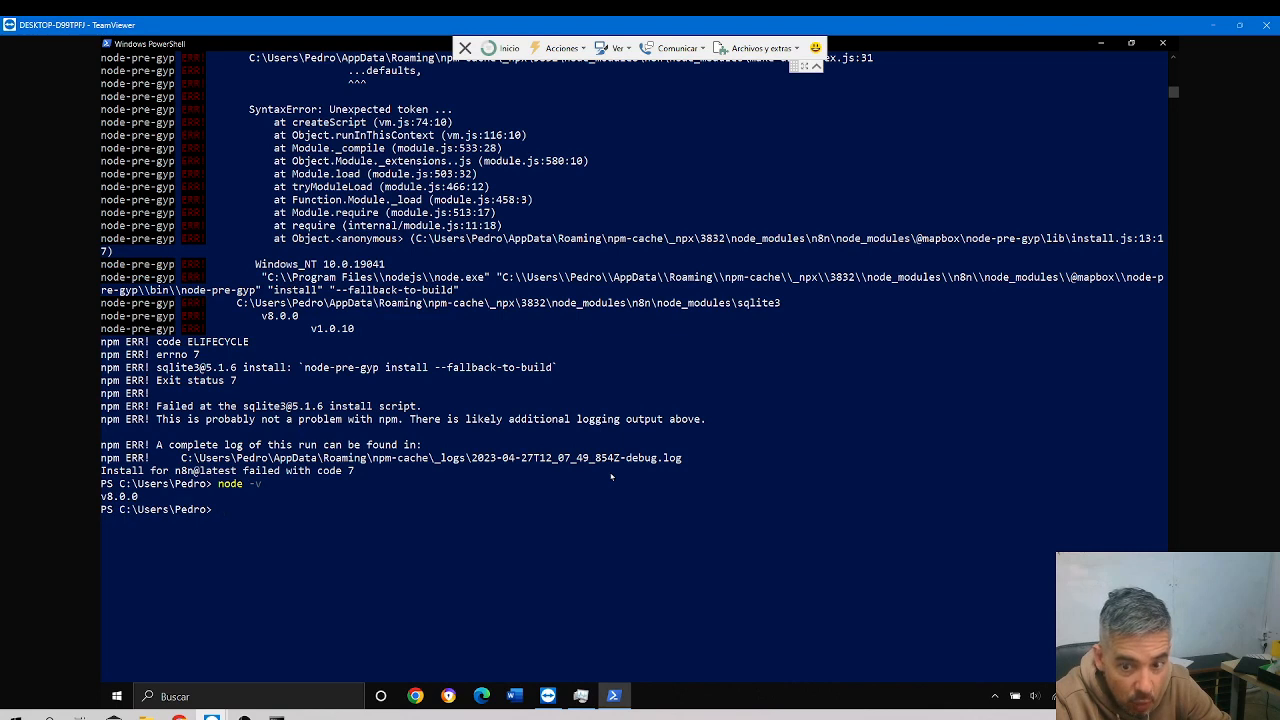
{"action": "type", "text": "node"}
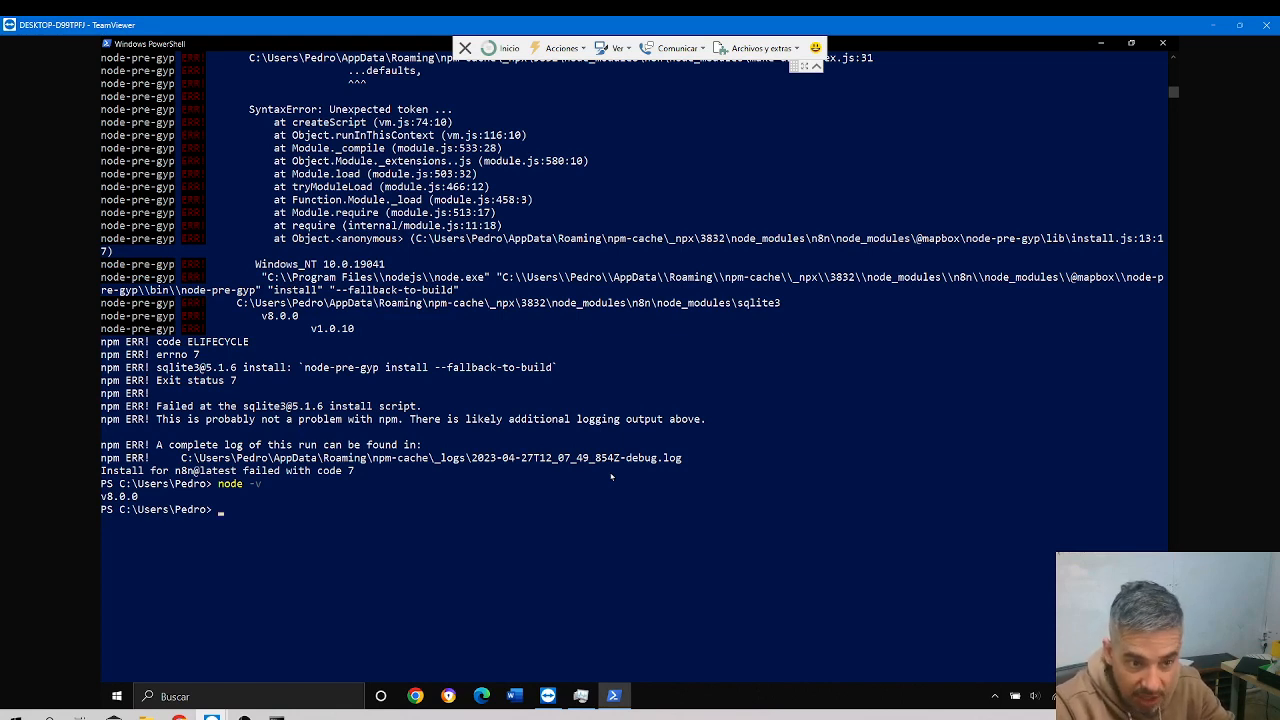
{"action": "type", "text": "nvm list"}
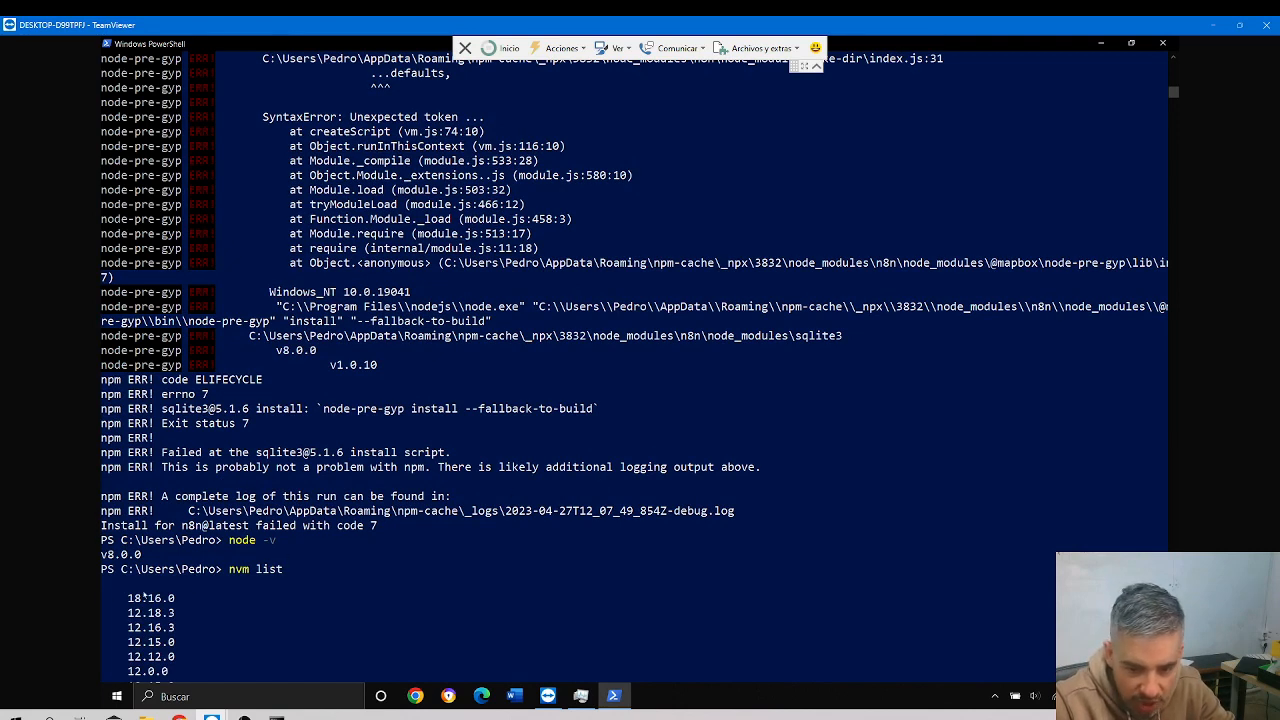
{"action": "mouse_move", "coordinate": [1209, 159]}
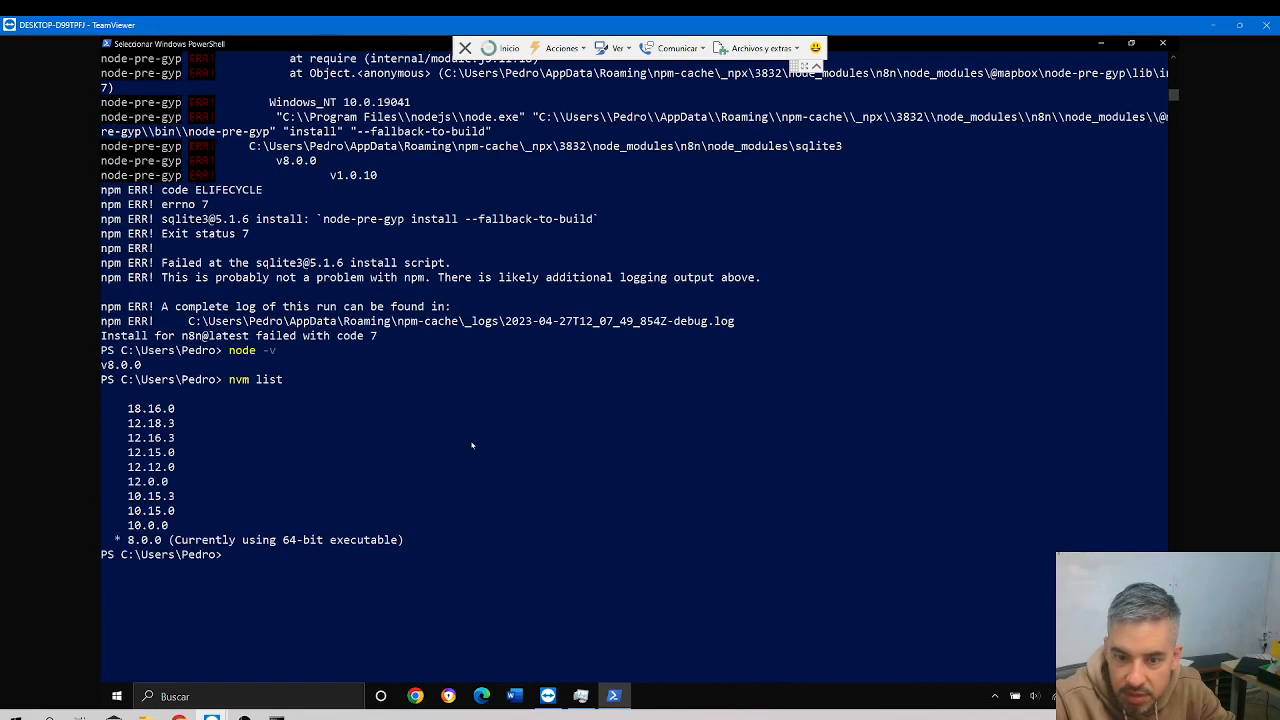
Run nvm use 18.16.0 and accept the User Account Control prompt to switch Node versions
{"action": "type", "text": "nvm"}
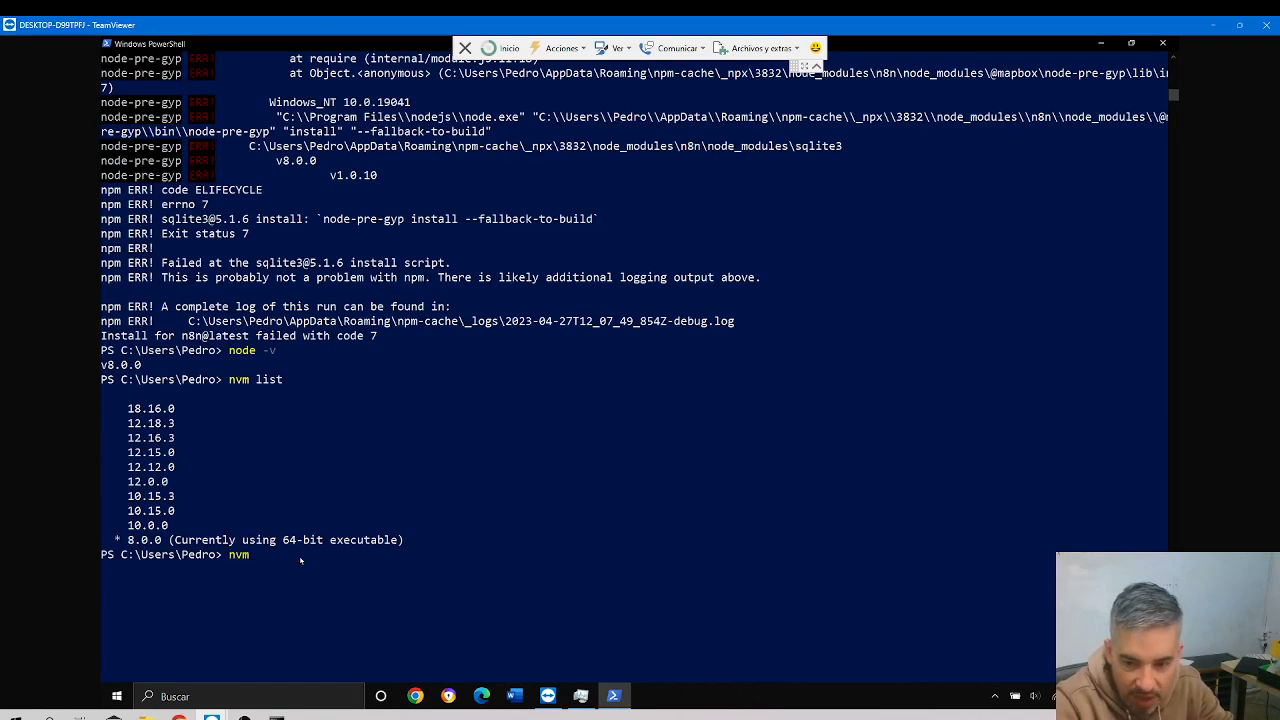
{"action": "type", "text": "use 18"}
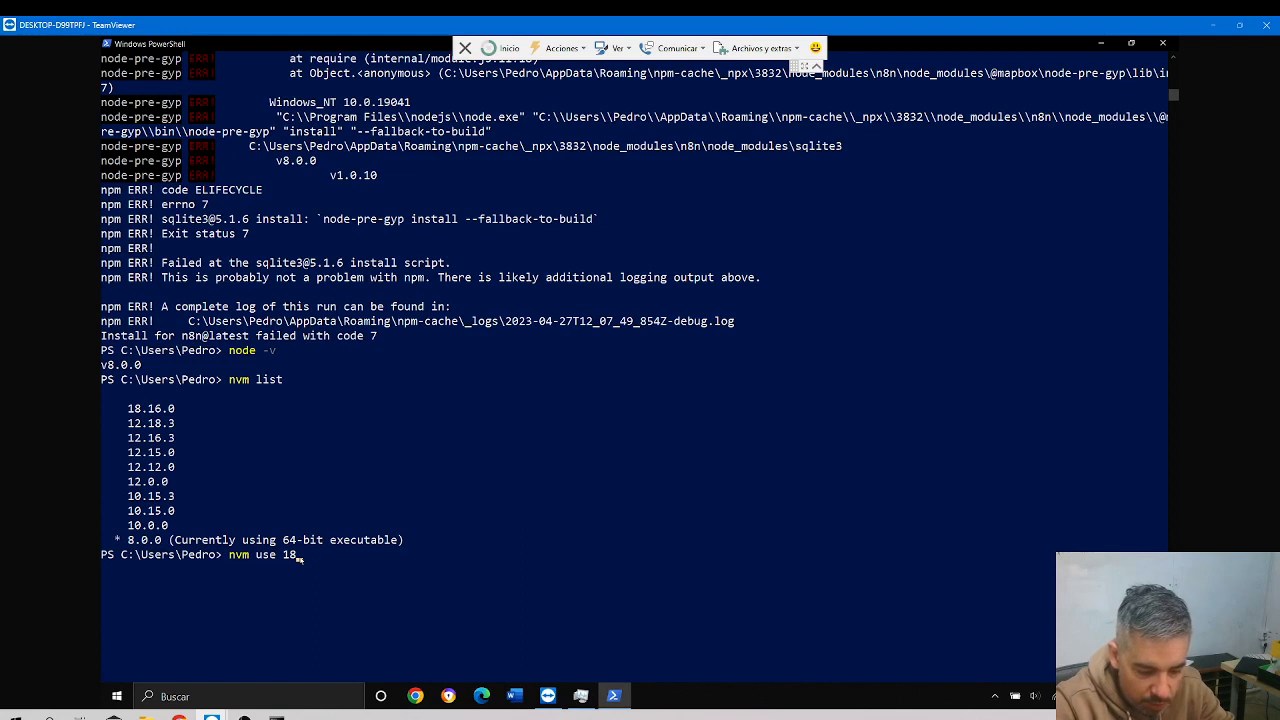
{"action": "type", "text": ".16"}
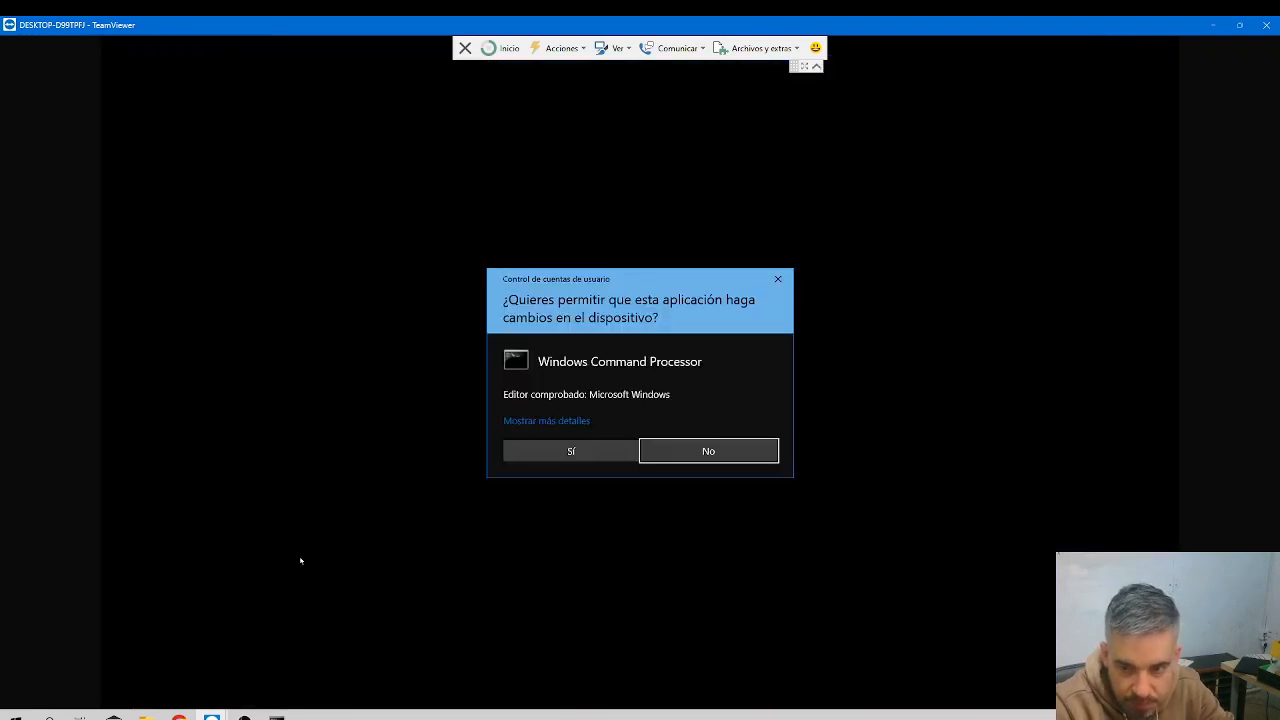
{"action": "mouse_move", "coordinate": [495, 527]}
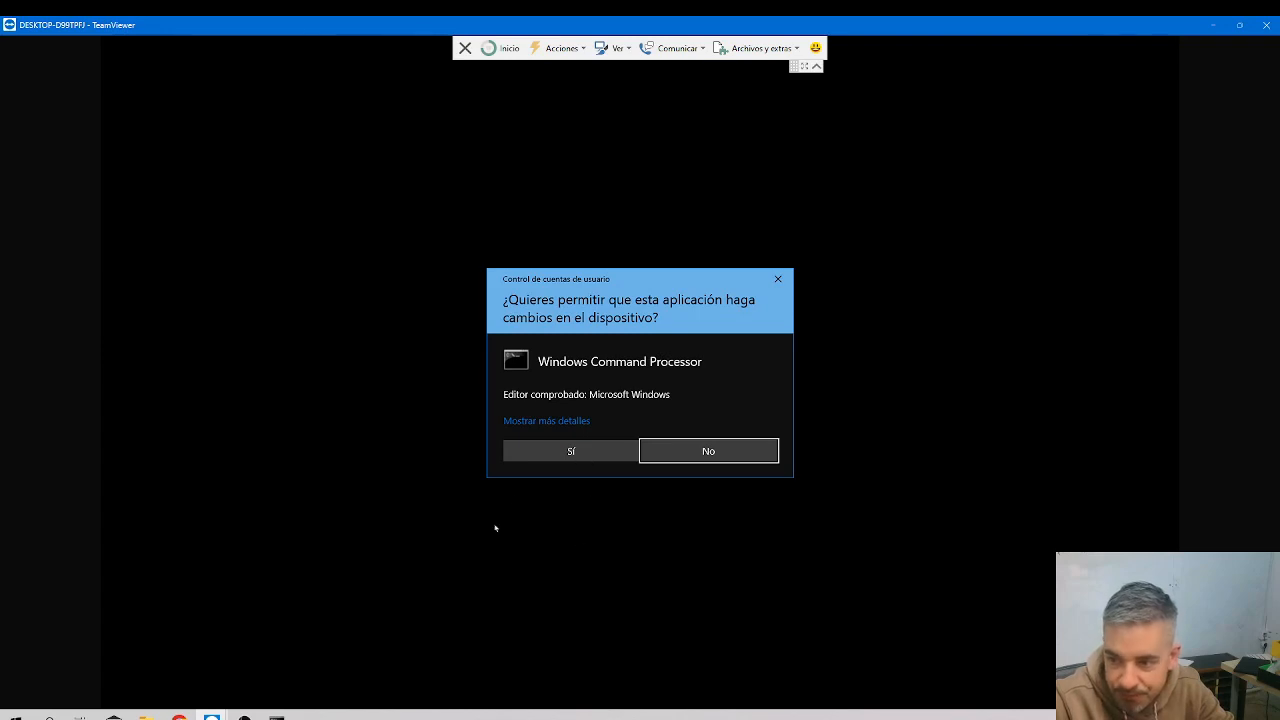
{"action": "left_click", "coordinate": [571, 450]}
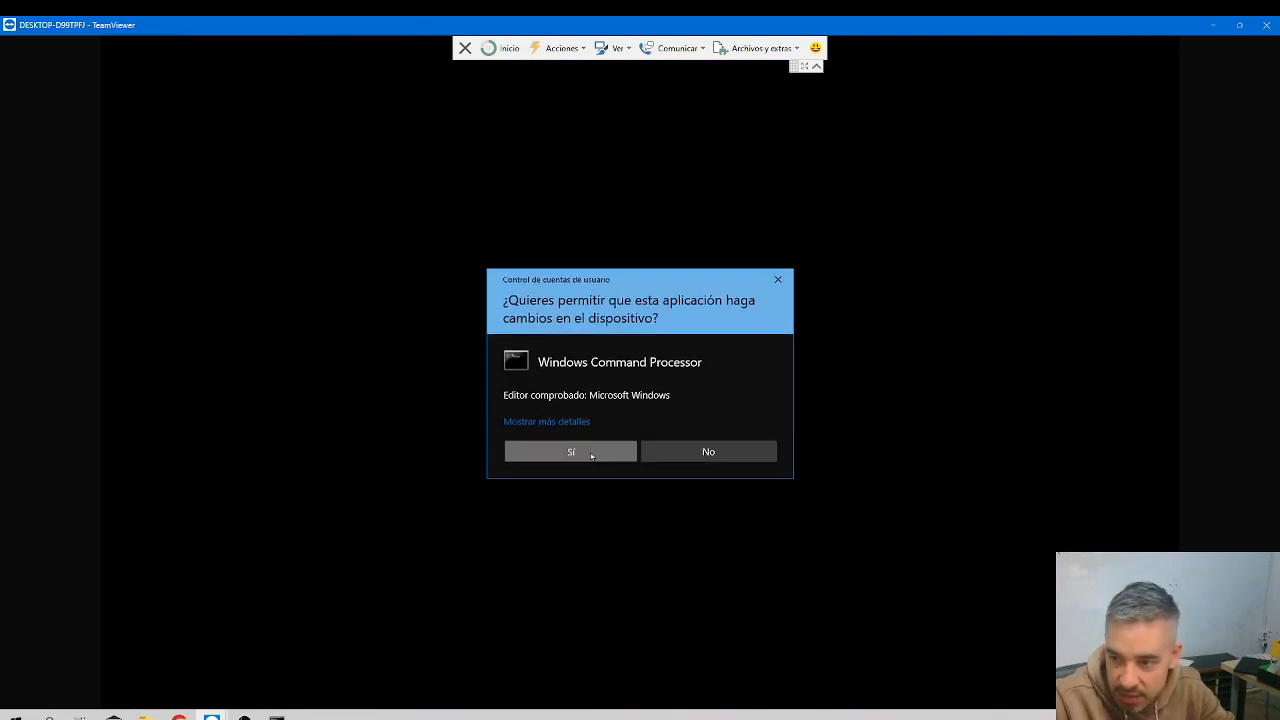
{"action": "left_click", "coordinate": [570, 451]}
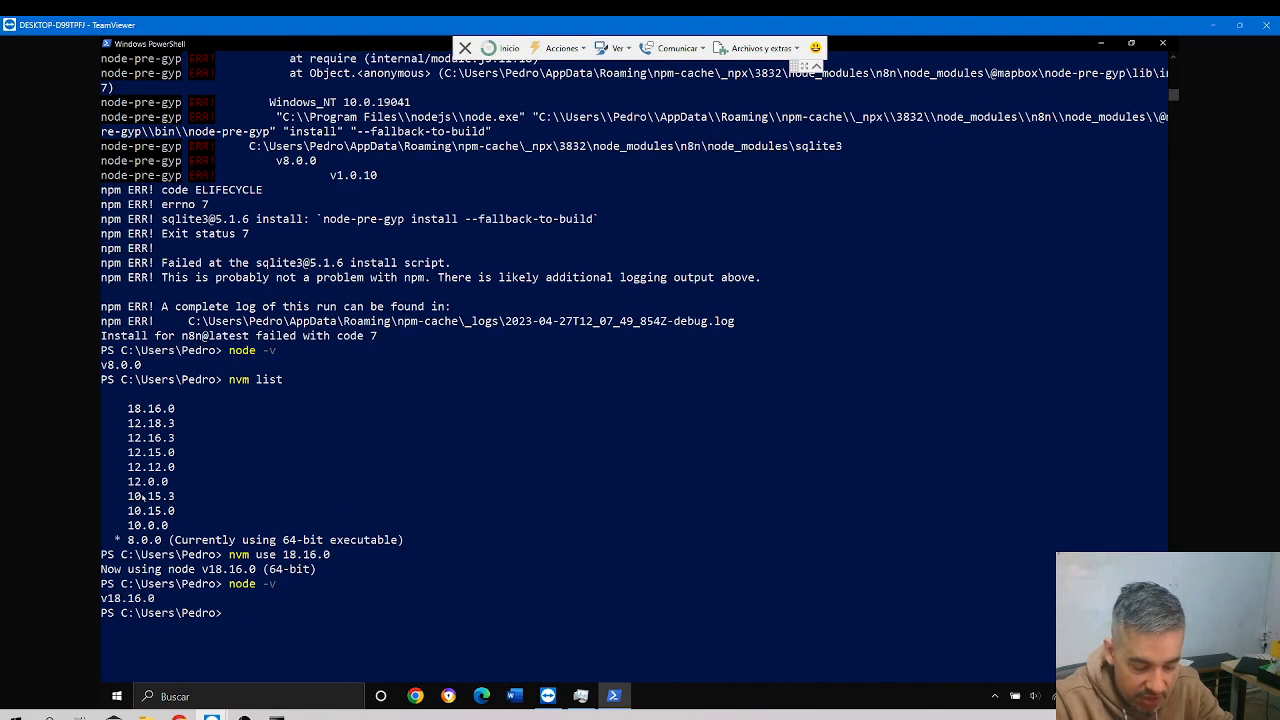
Run npx n8n again under Node 18.16.0 so it installs and starts up
{"action": "type", "text": "npx n8n"}
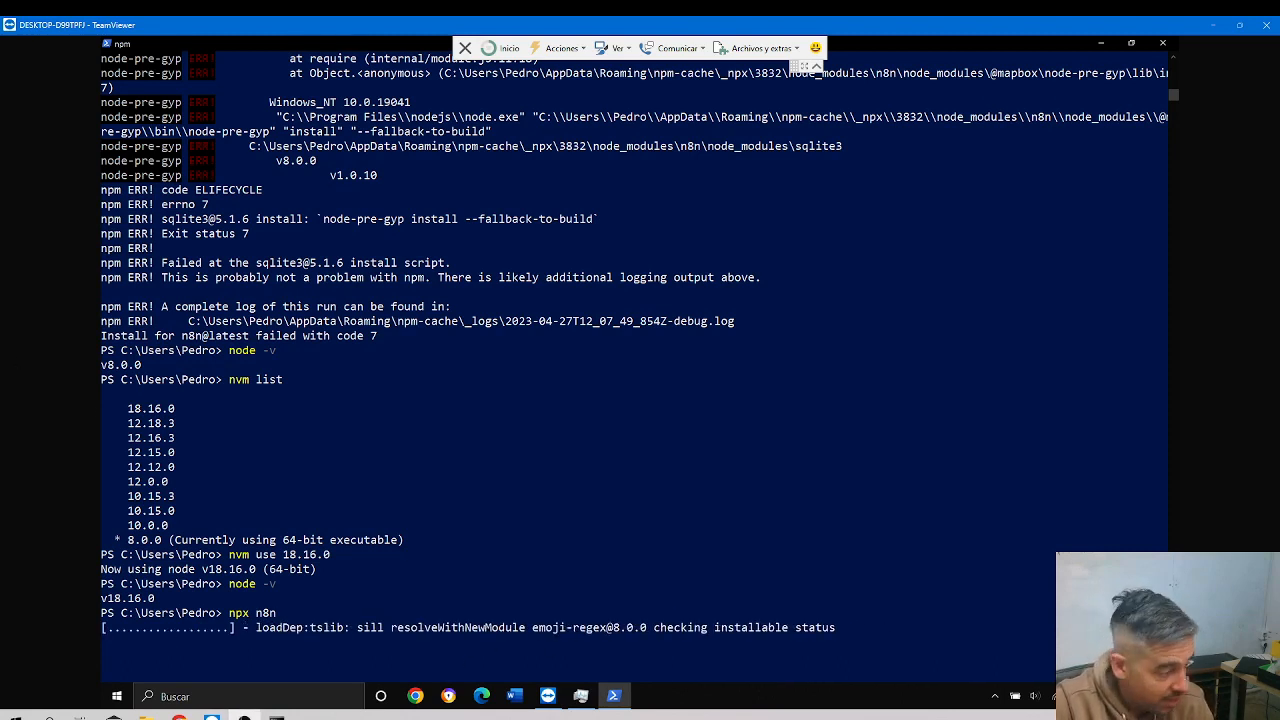
{"action": "mouse_move", "coordinate": [213, 463]}
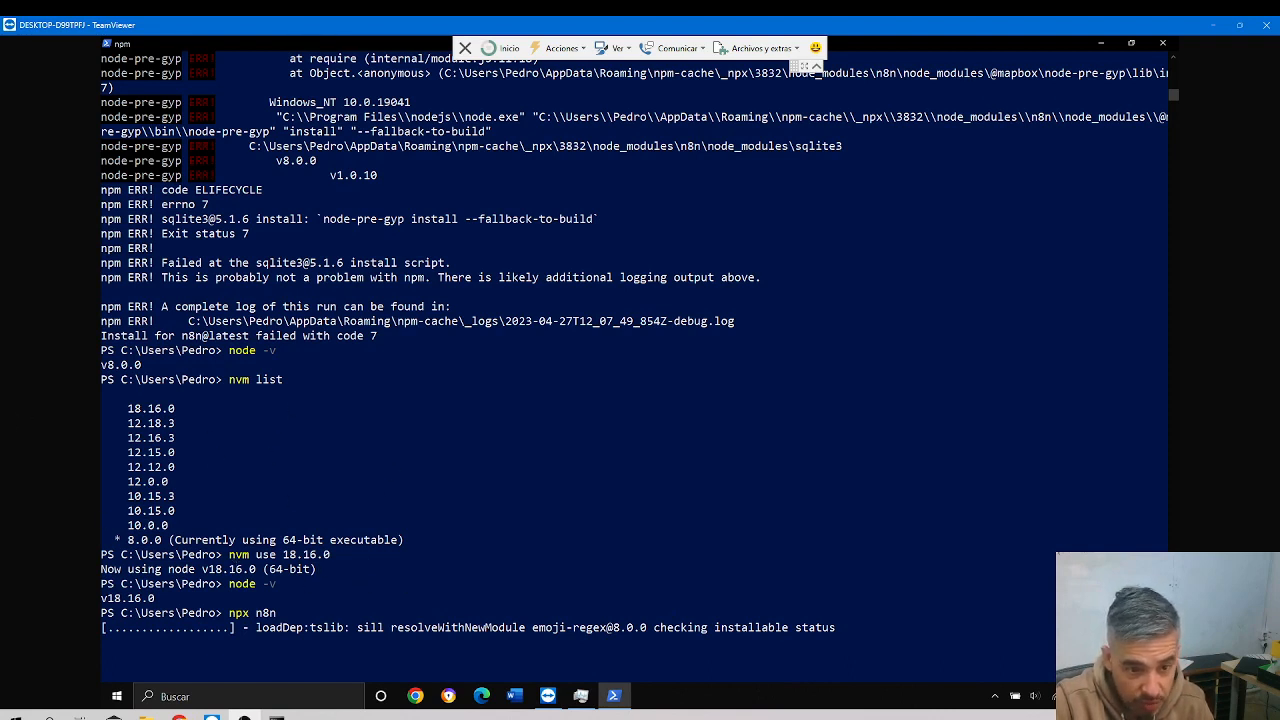
{"action": "mouse_move", "coordinate": [288, 360]}
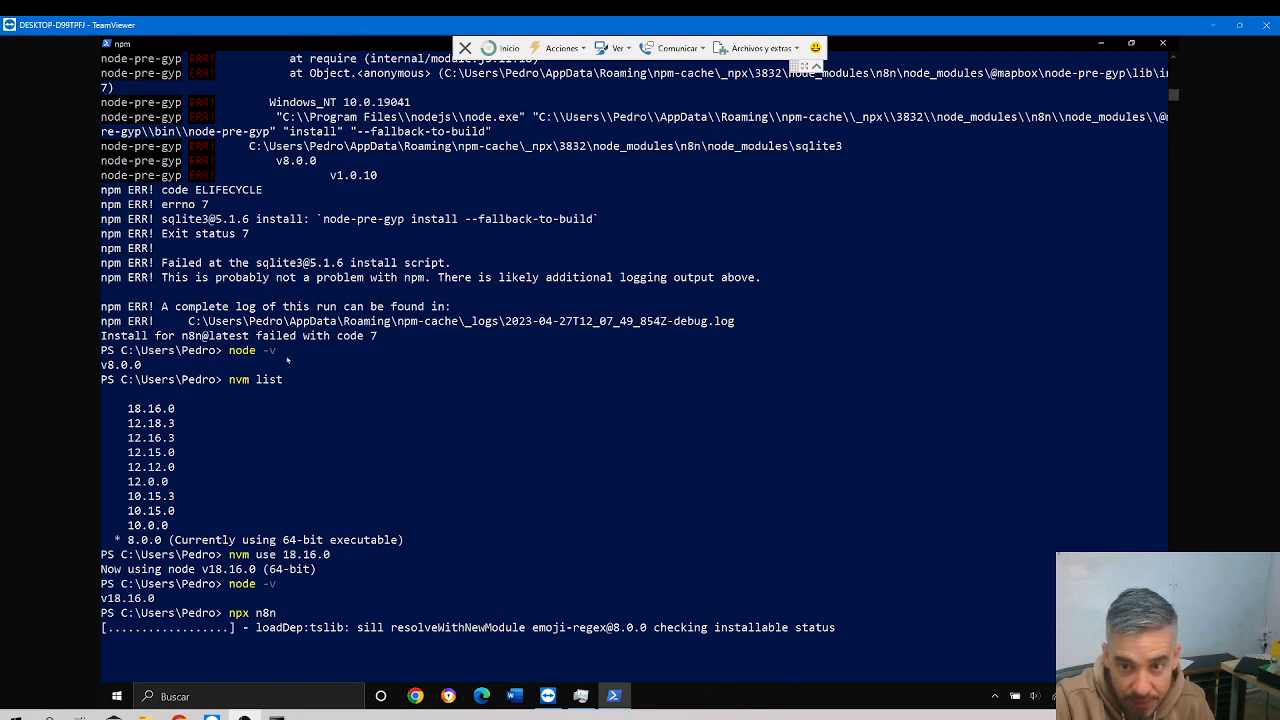
{"action": "mouse_move", "coordinate": [383, 363]}
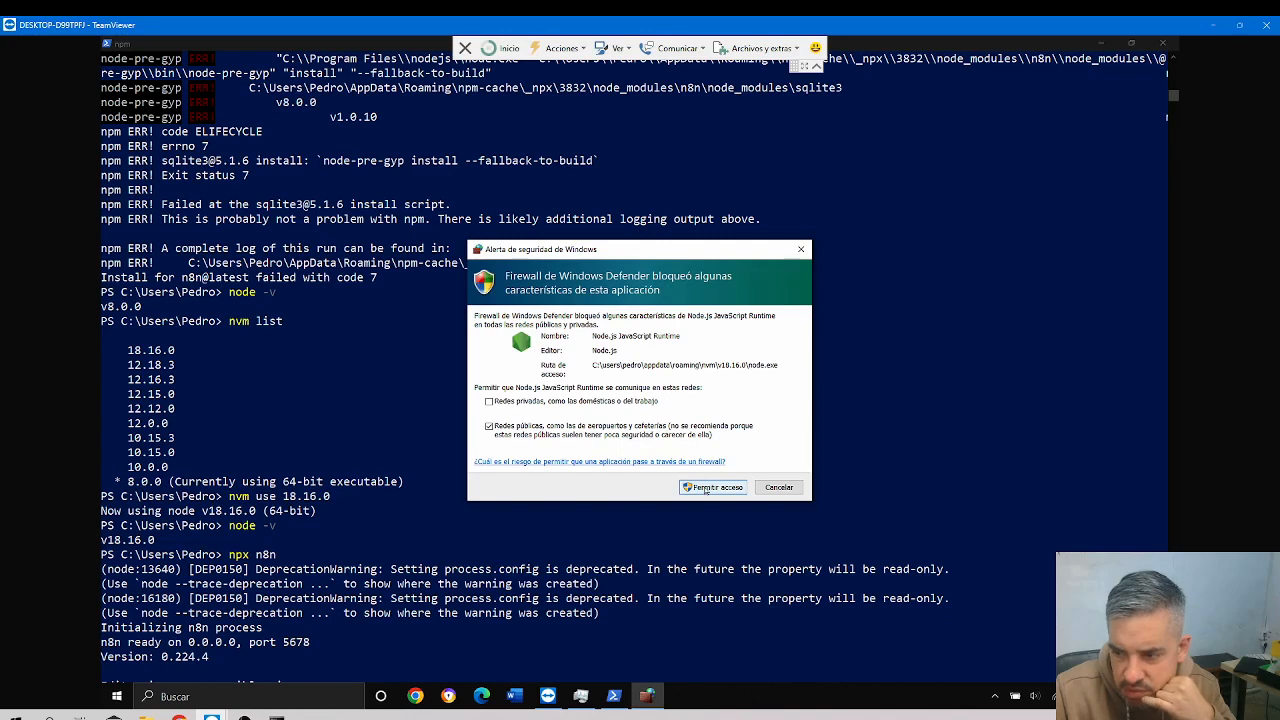
Allow Node.js through the Windows Defender Firewall so n8n is reachable on port 5678
{"action": "left_click", "coordinate": [712, 487]}
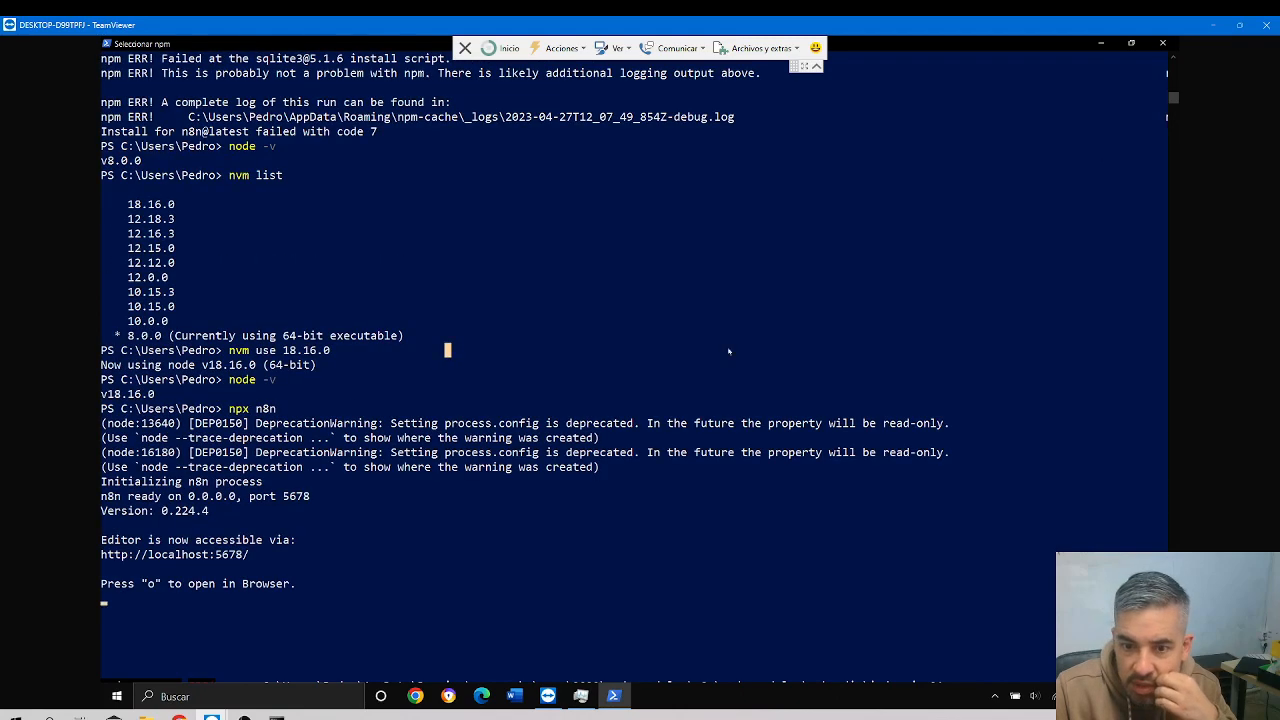
{"action": "mouse_move", "coordinate": [251, 604]}
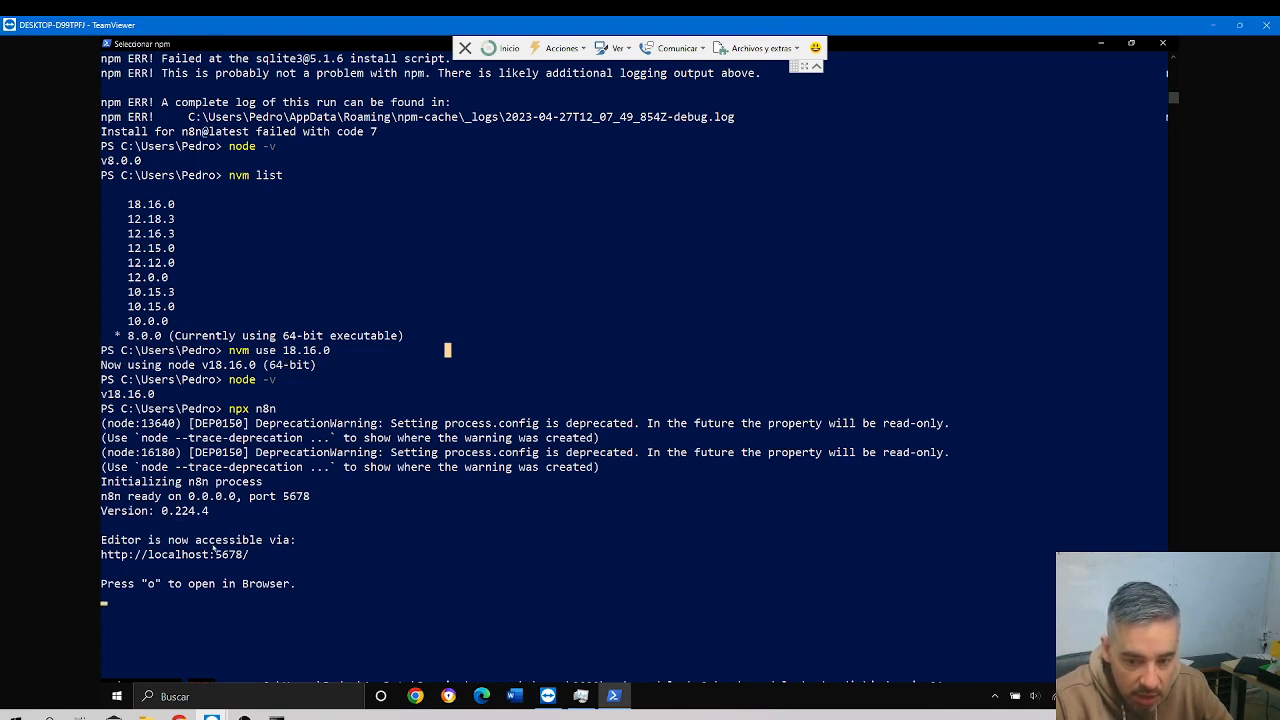
{"action": "mouse_move", "coordinate": [260, 564]}
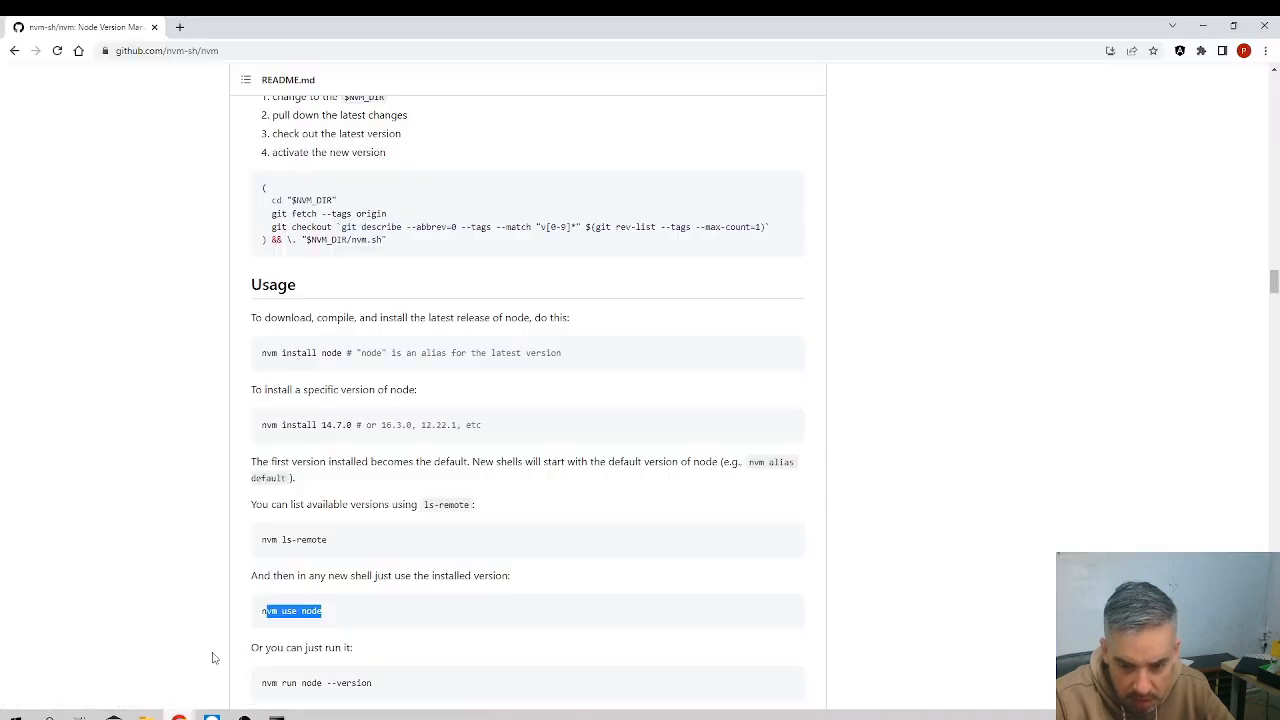
Try localhost:5678 in a new local Chrome tab, which refuses the connection
{"action": "left_click", "coordinate": [339, 27]}
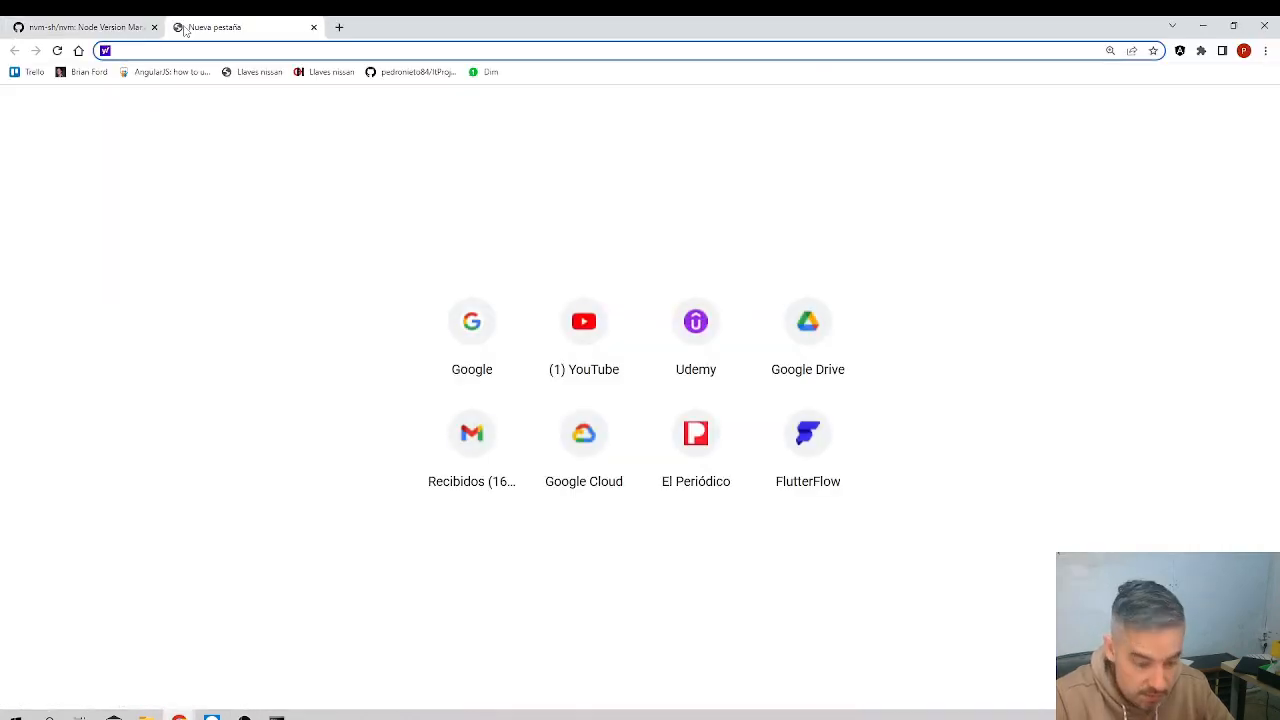
{"action": "type", "text": "localhost:5678"}
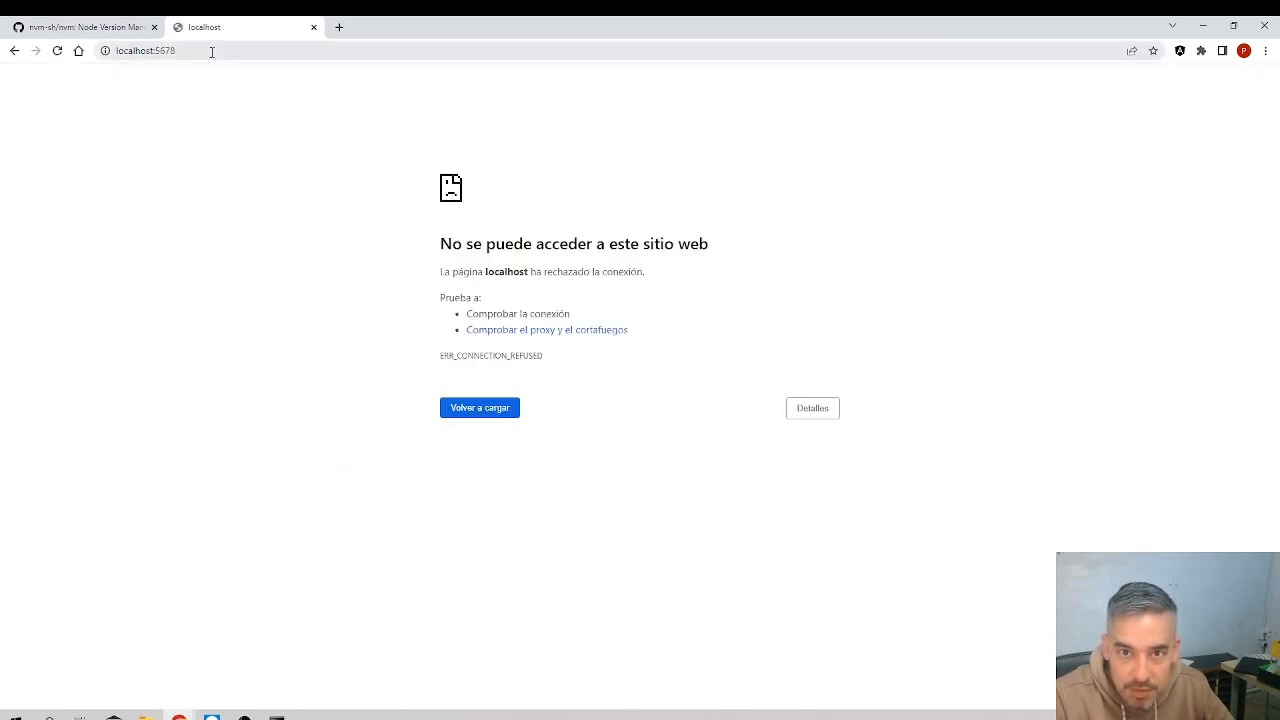
Return to the TeamViewer session and enter landbot.io in the remote browser
{"action": "left_click", "coordinate": [479, 407]}
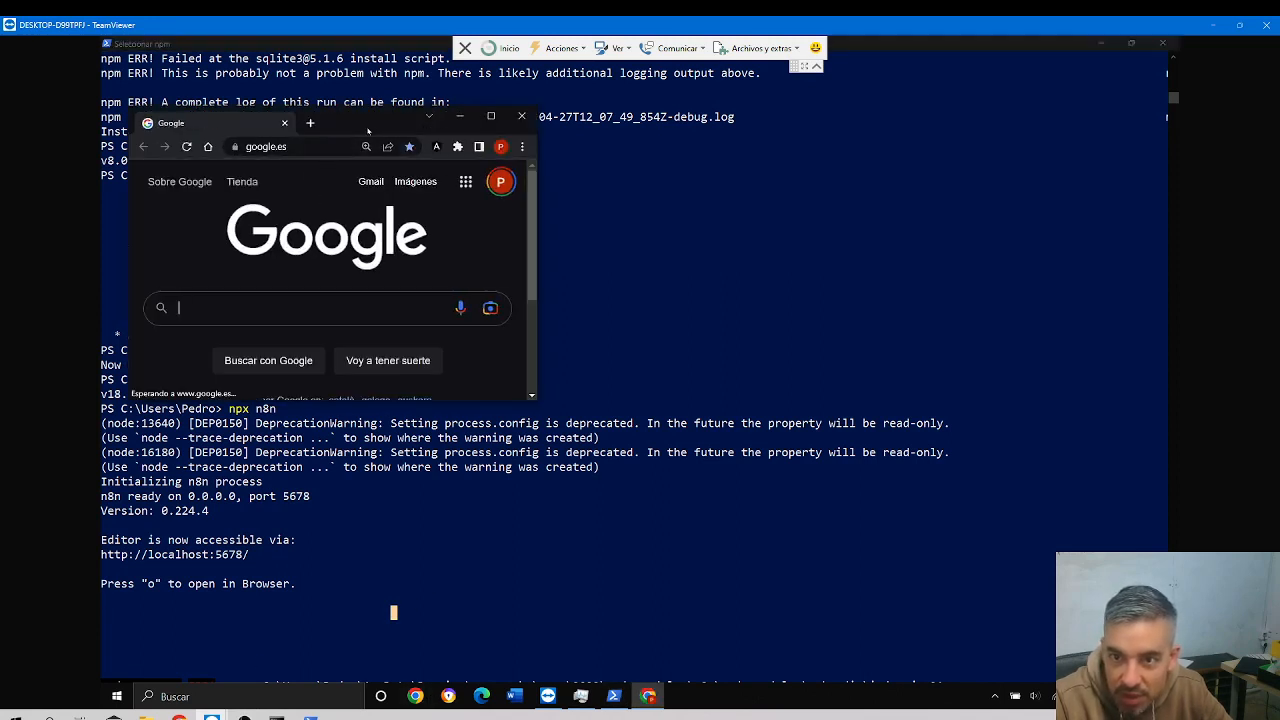
{"action": "type", "text": "landbot.io"}
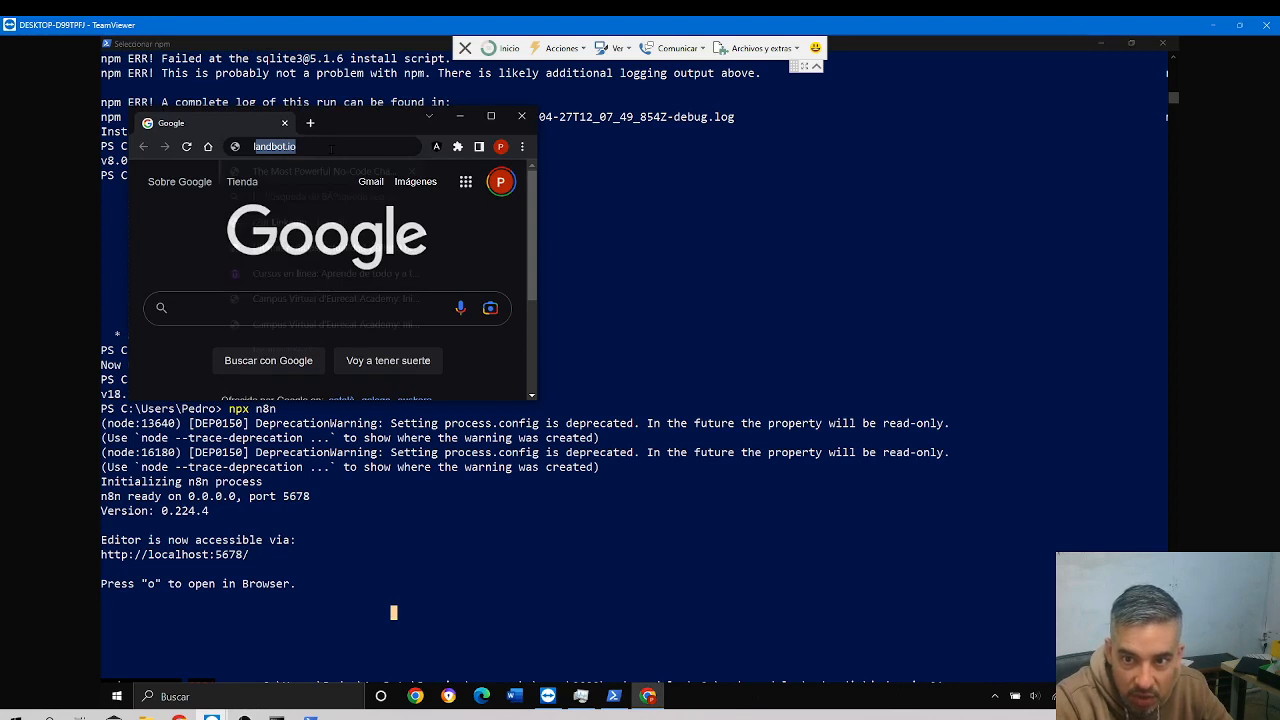